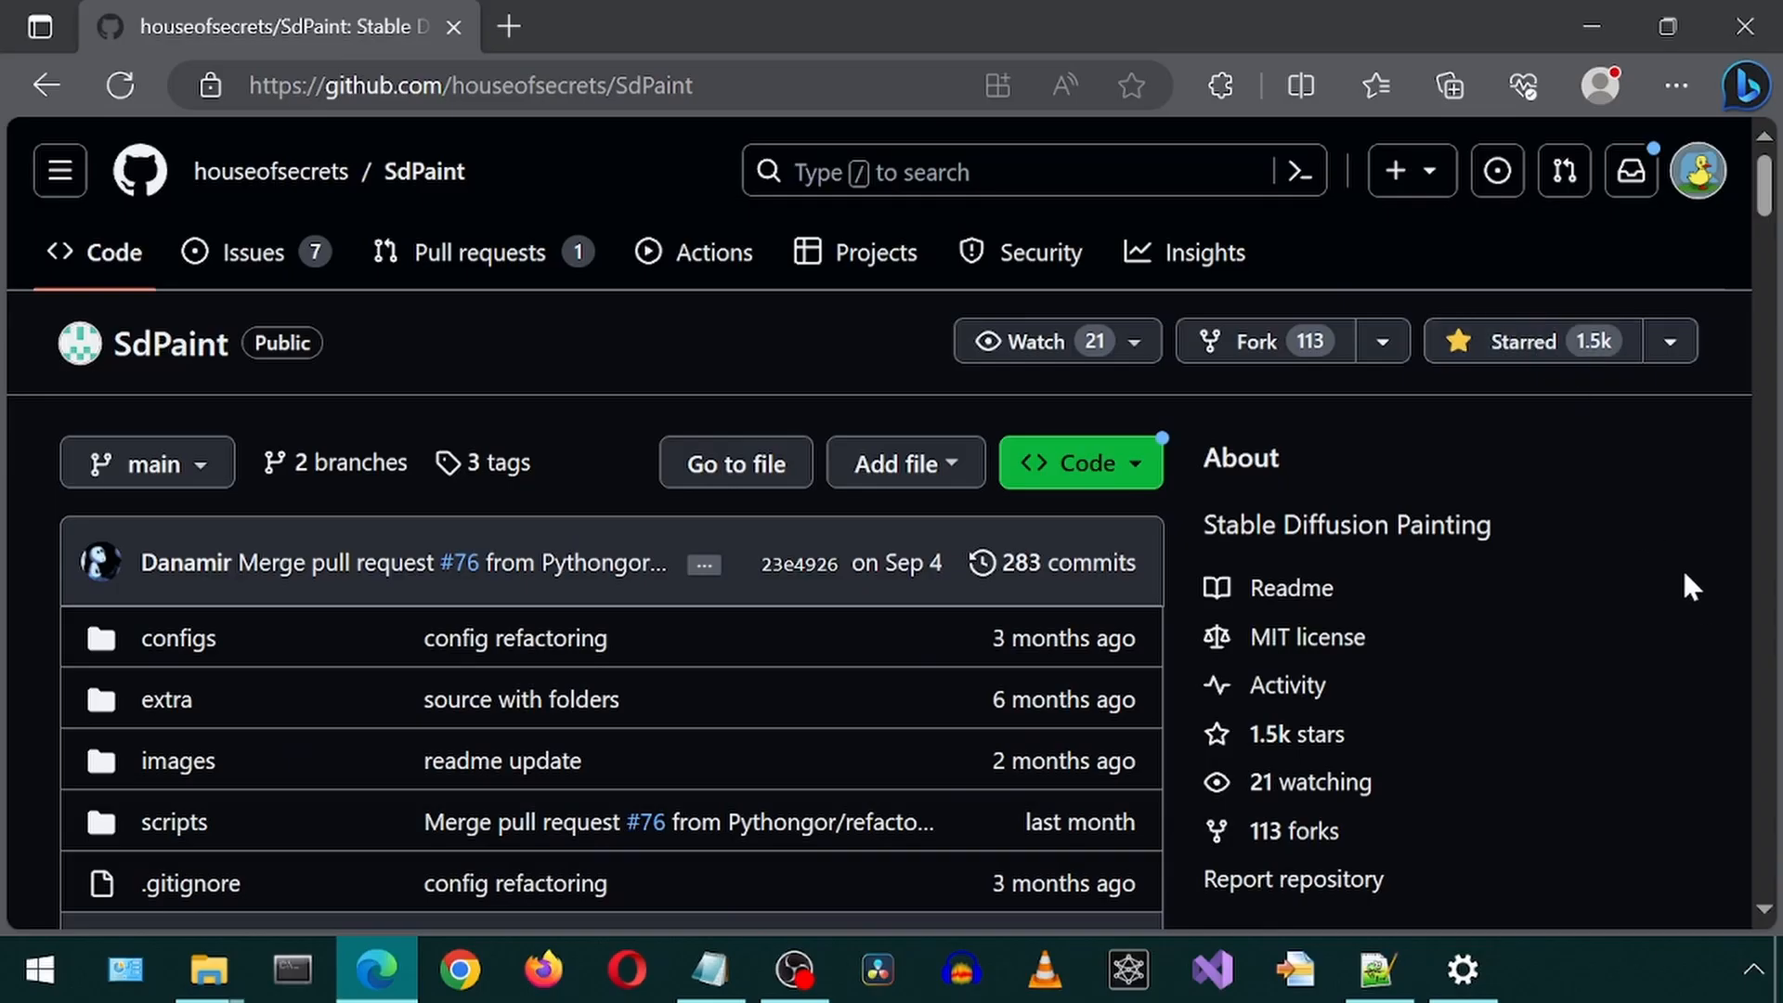
{"action": "mouse_move", "coordinate": [1686, 602]}
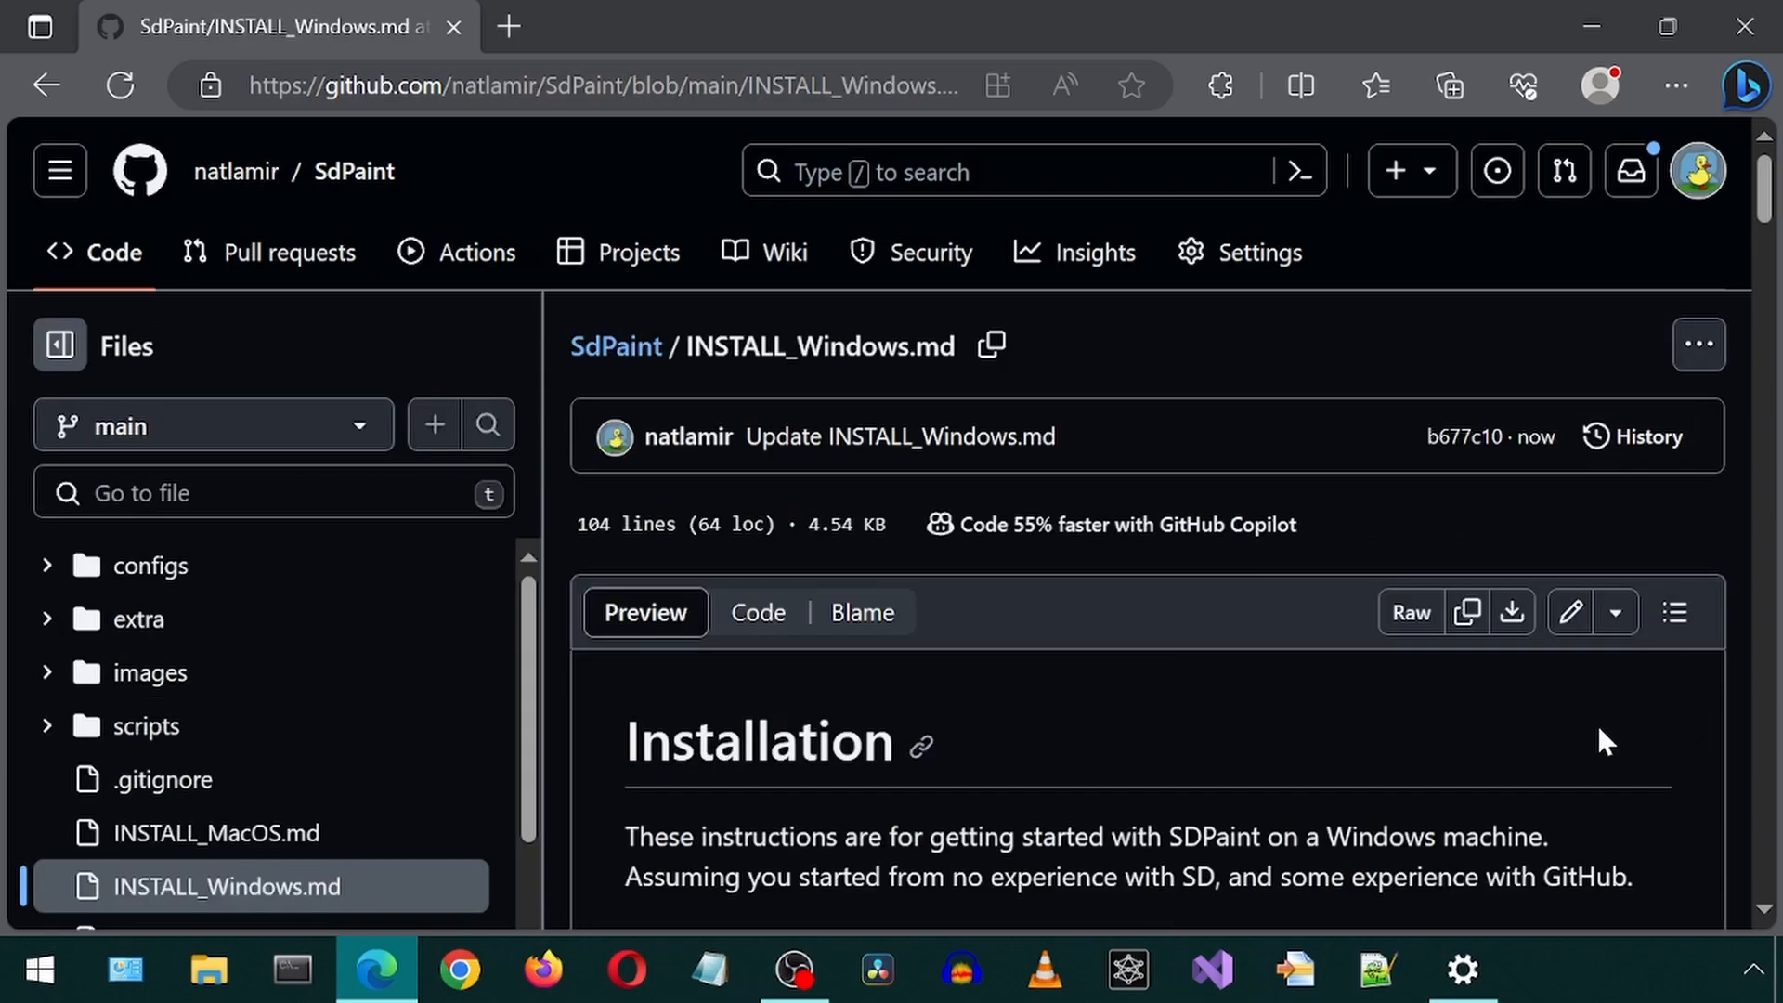
Scroll the Windows install guide and copy the SdPaint git clone command
{"action": "scroll", "scroll_direction": "down", "scroll_amount": 3}
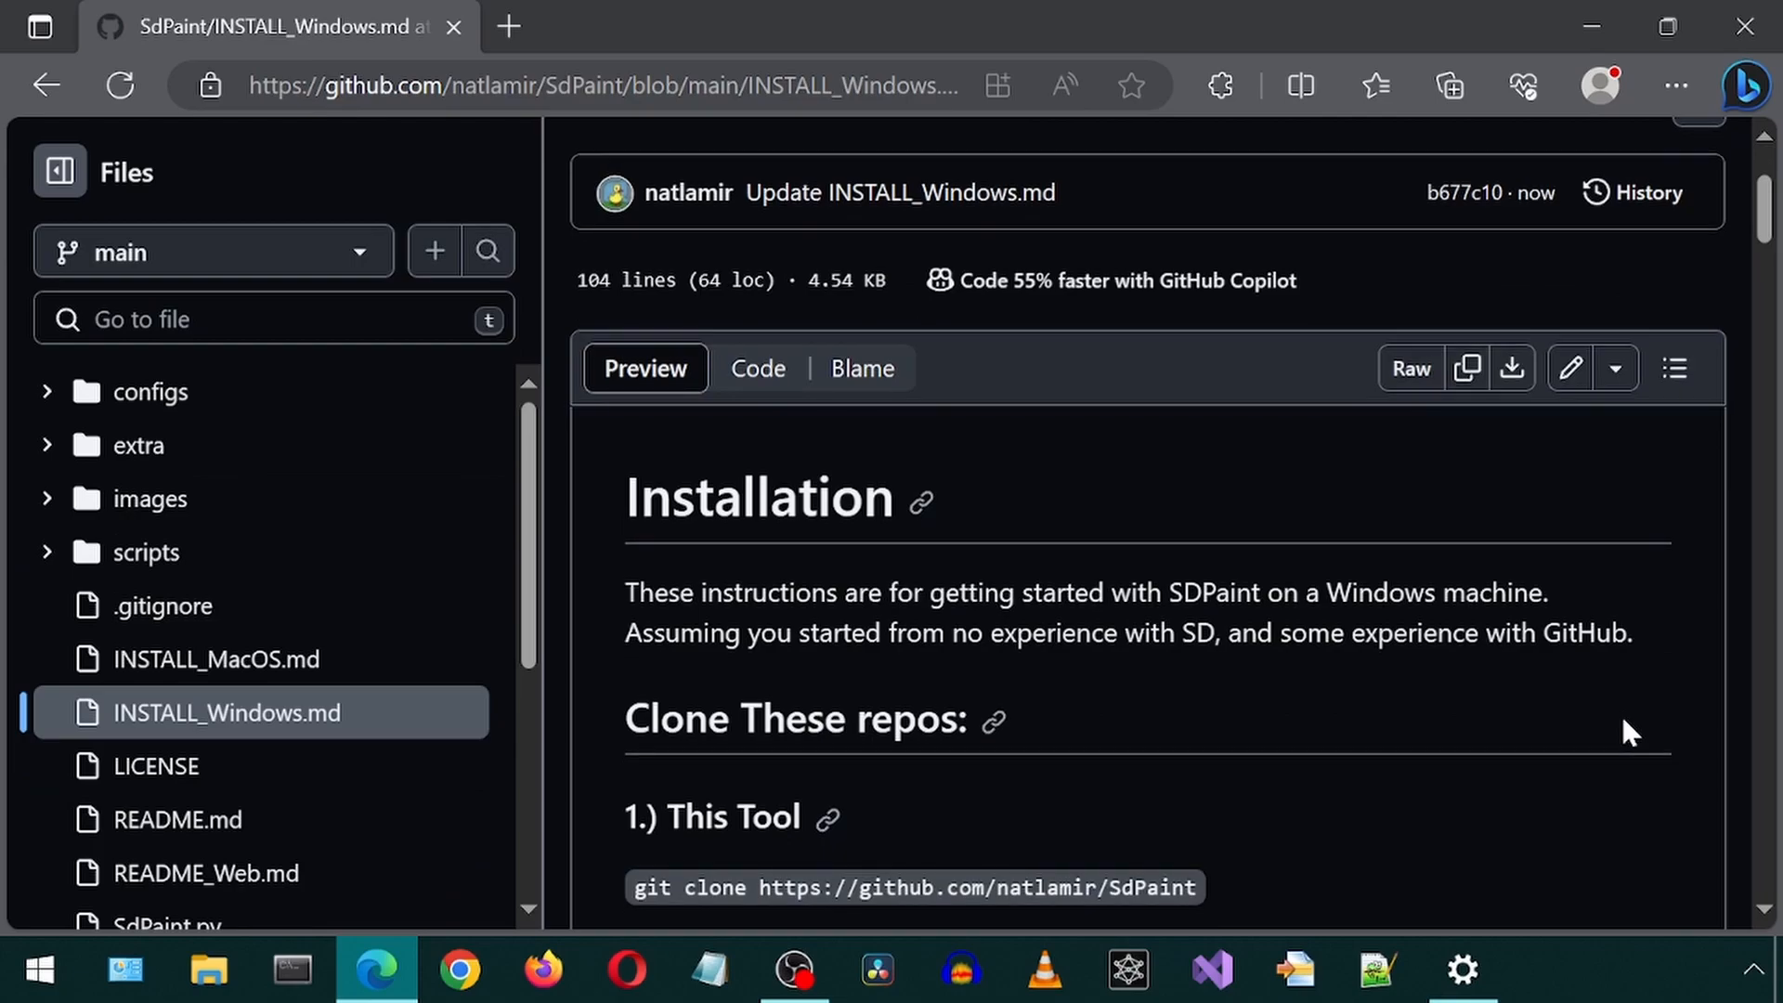
{"action": "scroll", "scroll_direction": "down", "scroll_amount": 3}
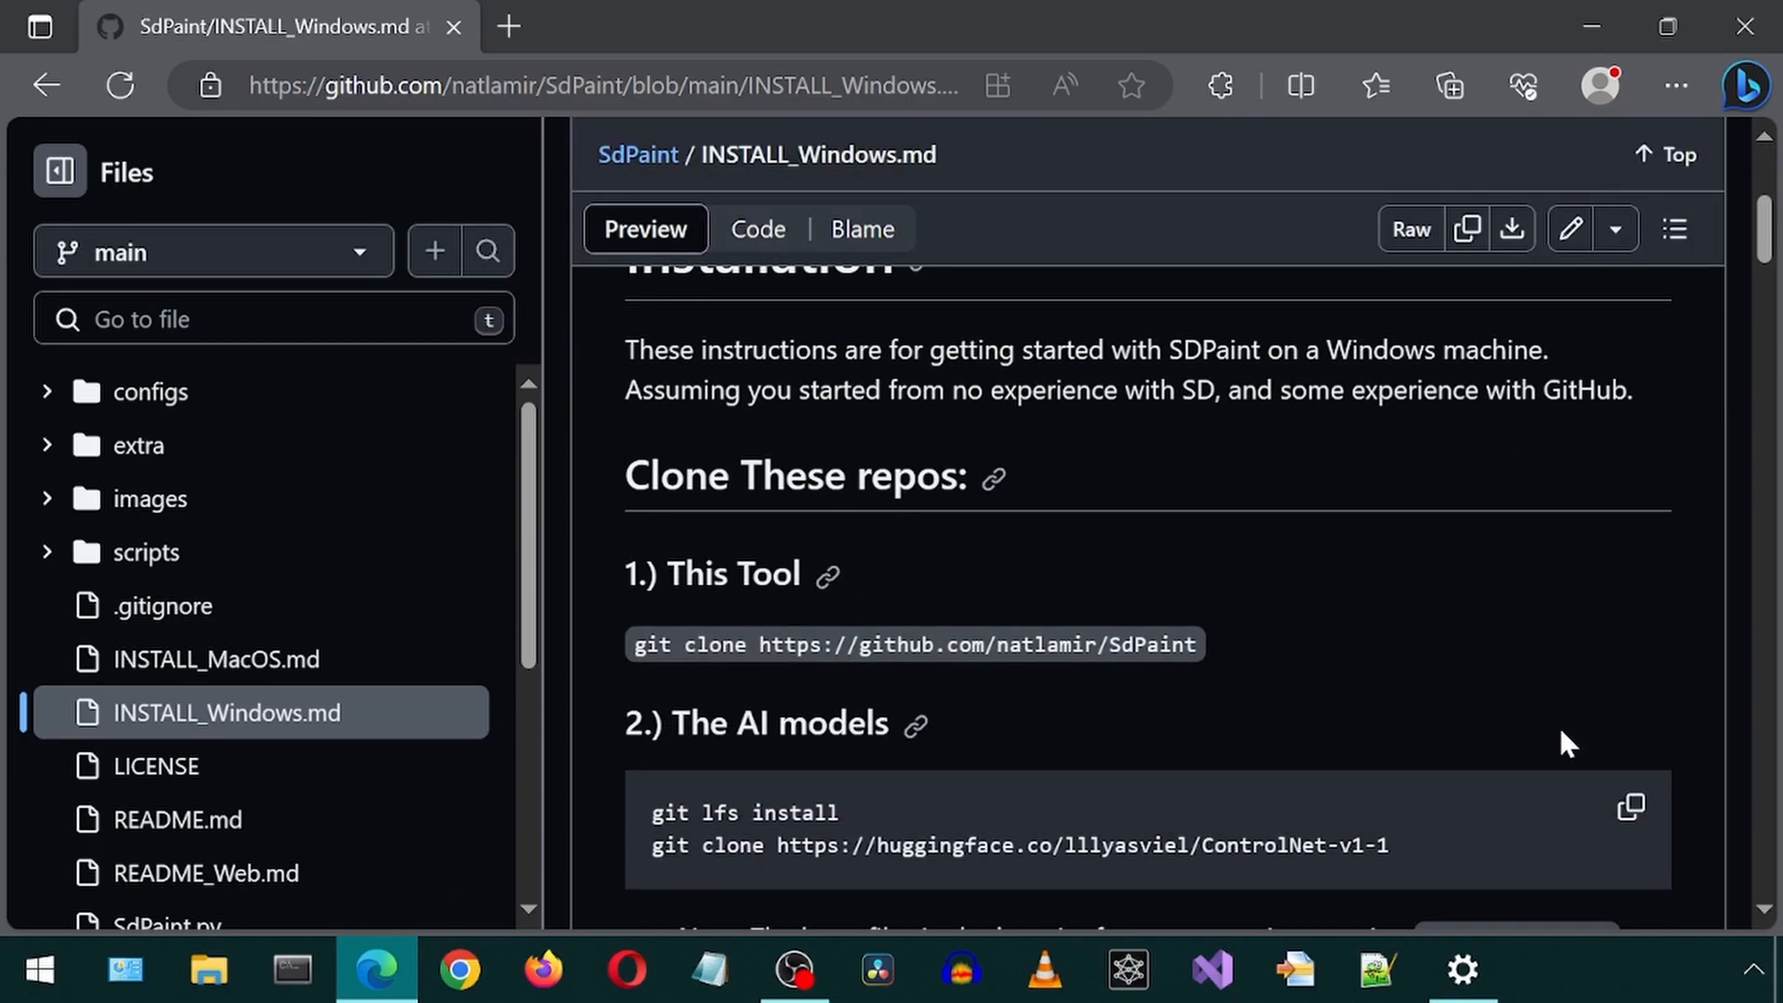
{"action": "double_click", "coordinate": [910, 644]}
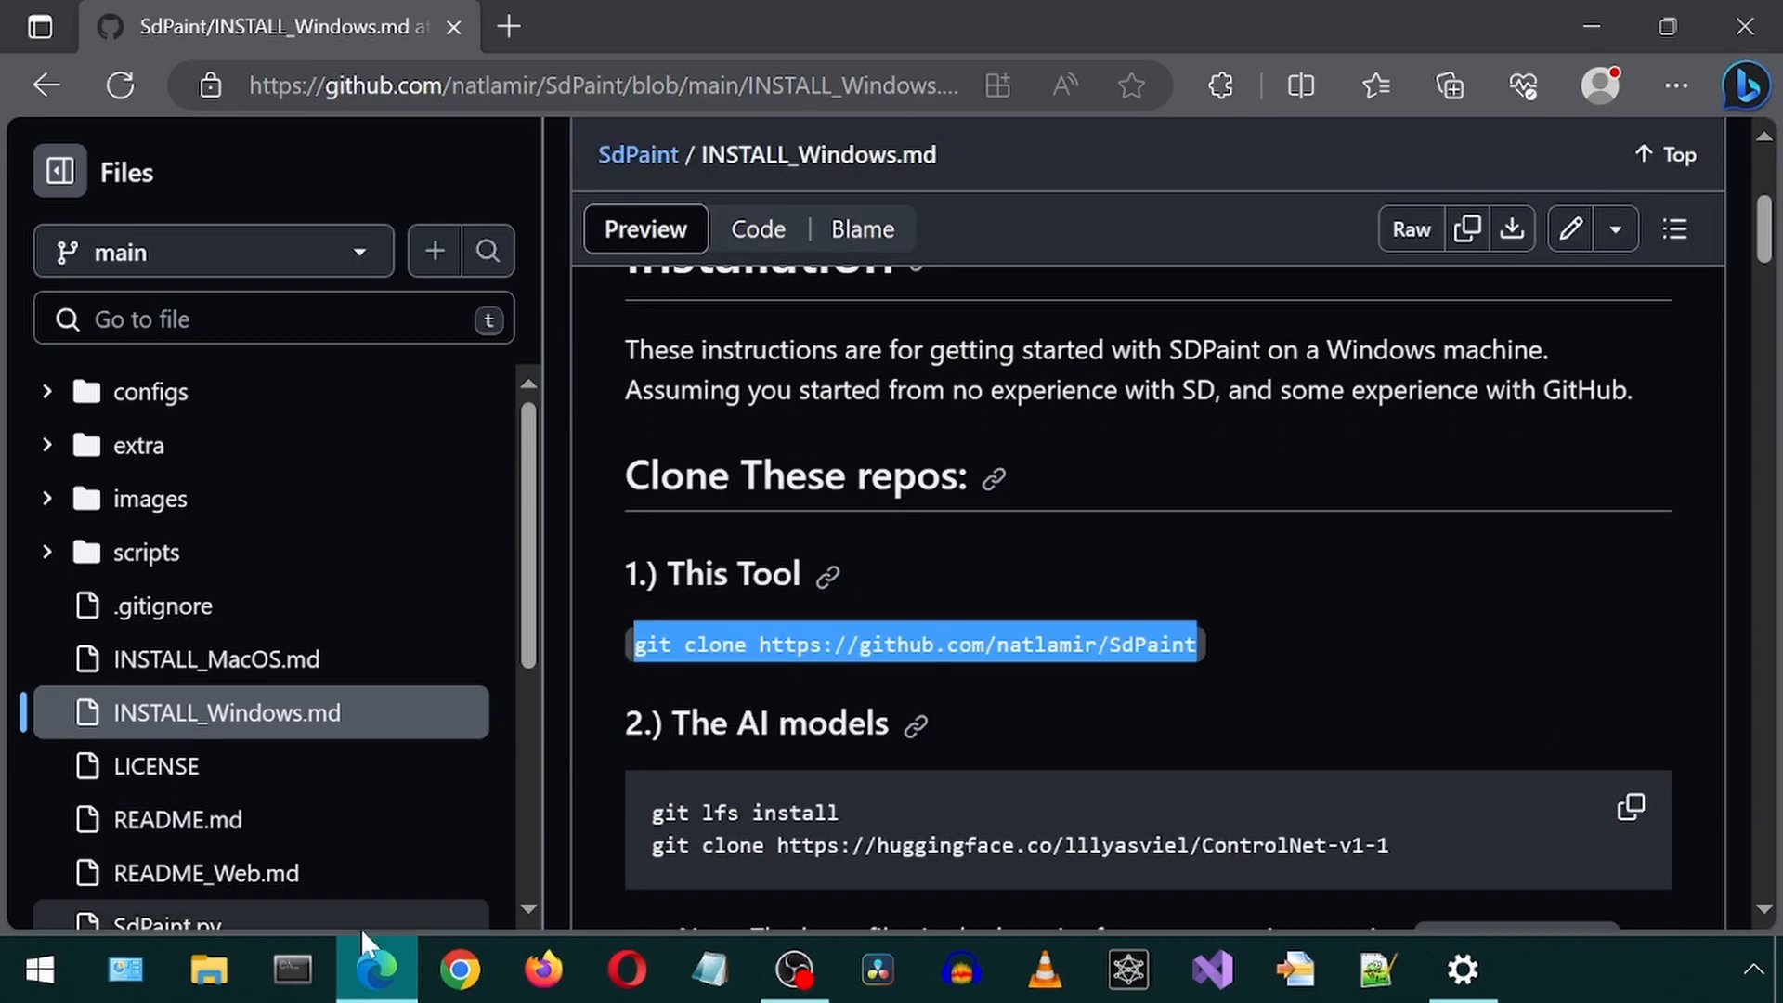
{"action": "left_click", "coordinate": [290, 969]}
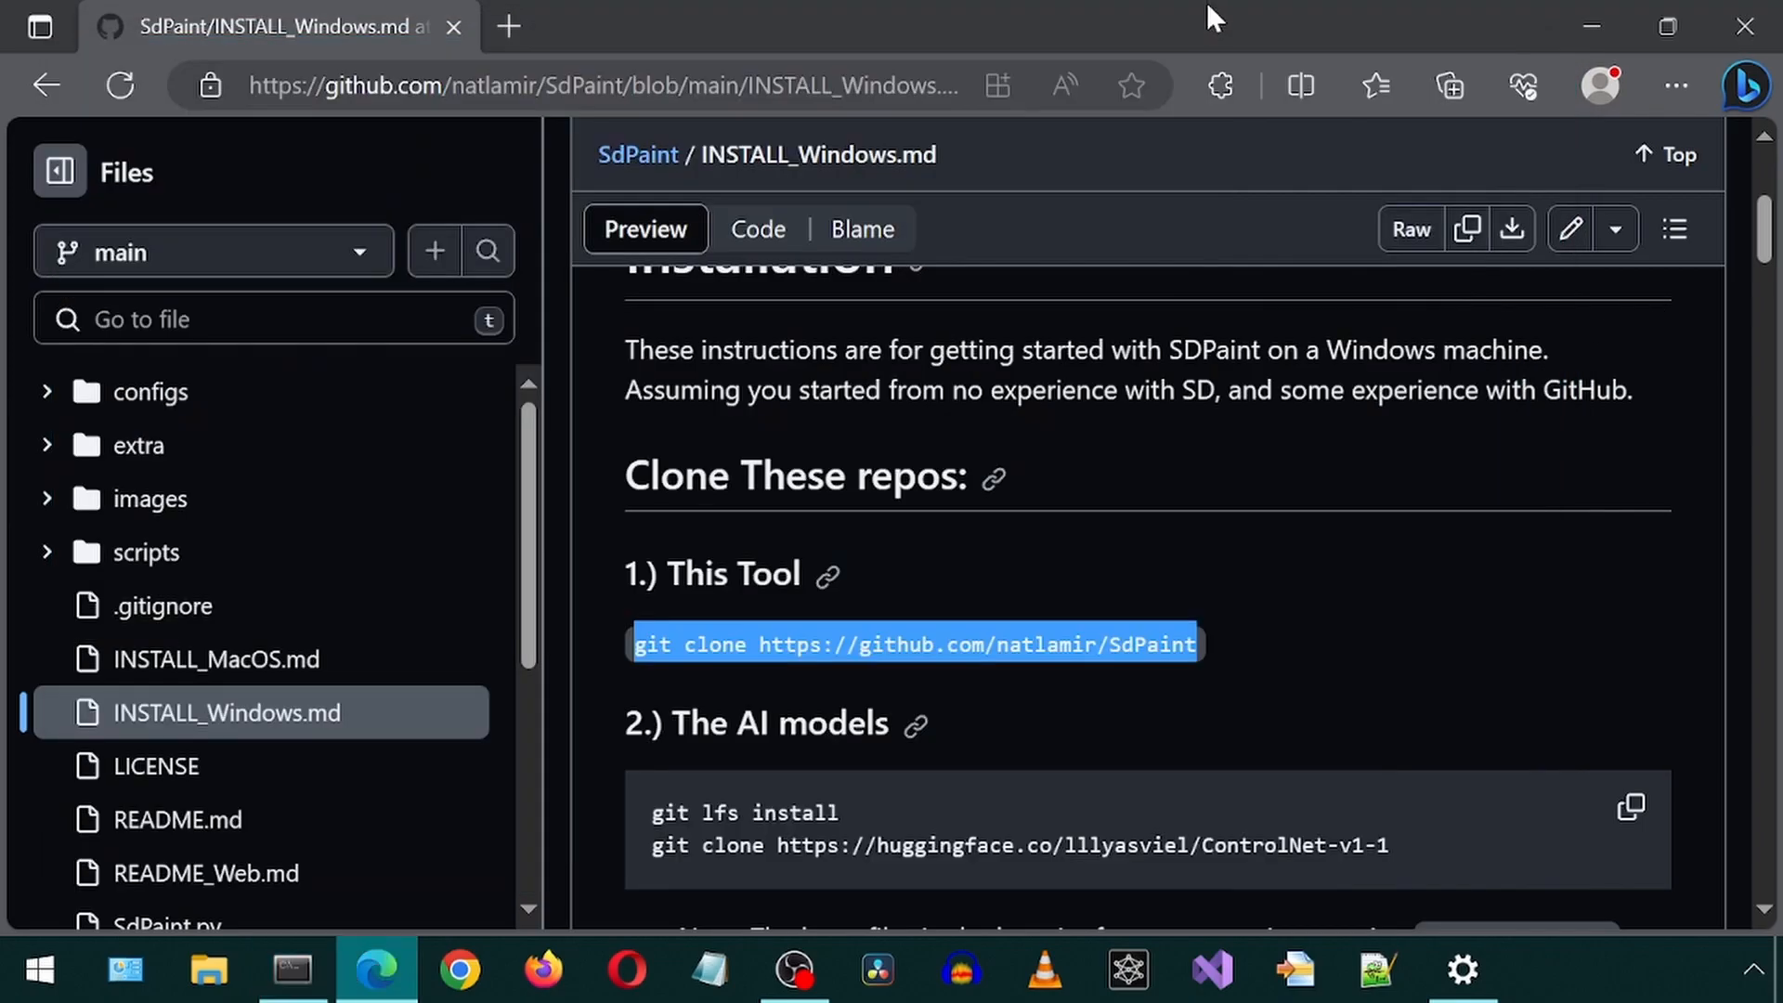
Select and copy the git lfs model install commands, then scroll toward Setup
{"action": "scroll", "scroll_direction": "down", "scroll_amount": 3}
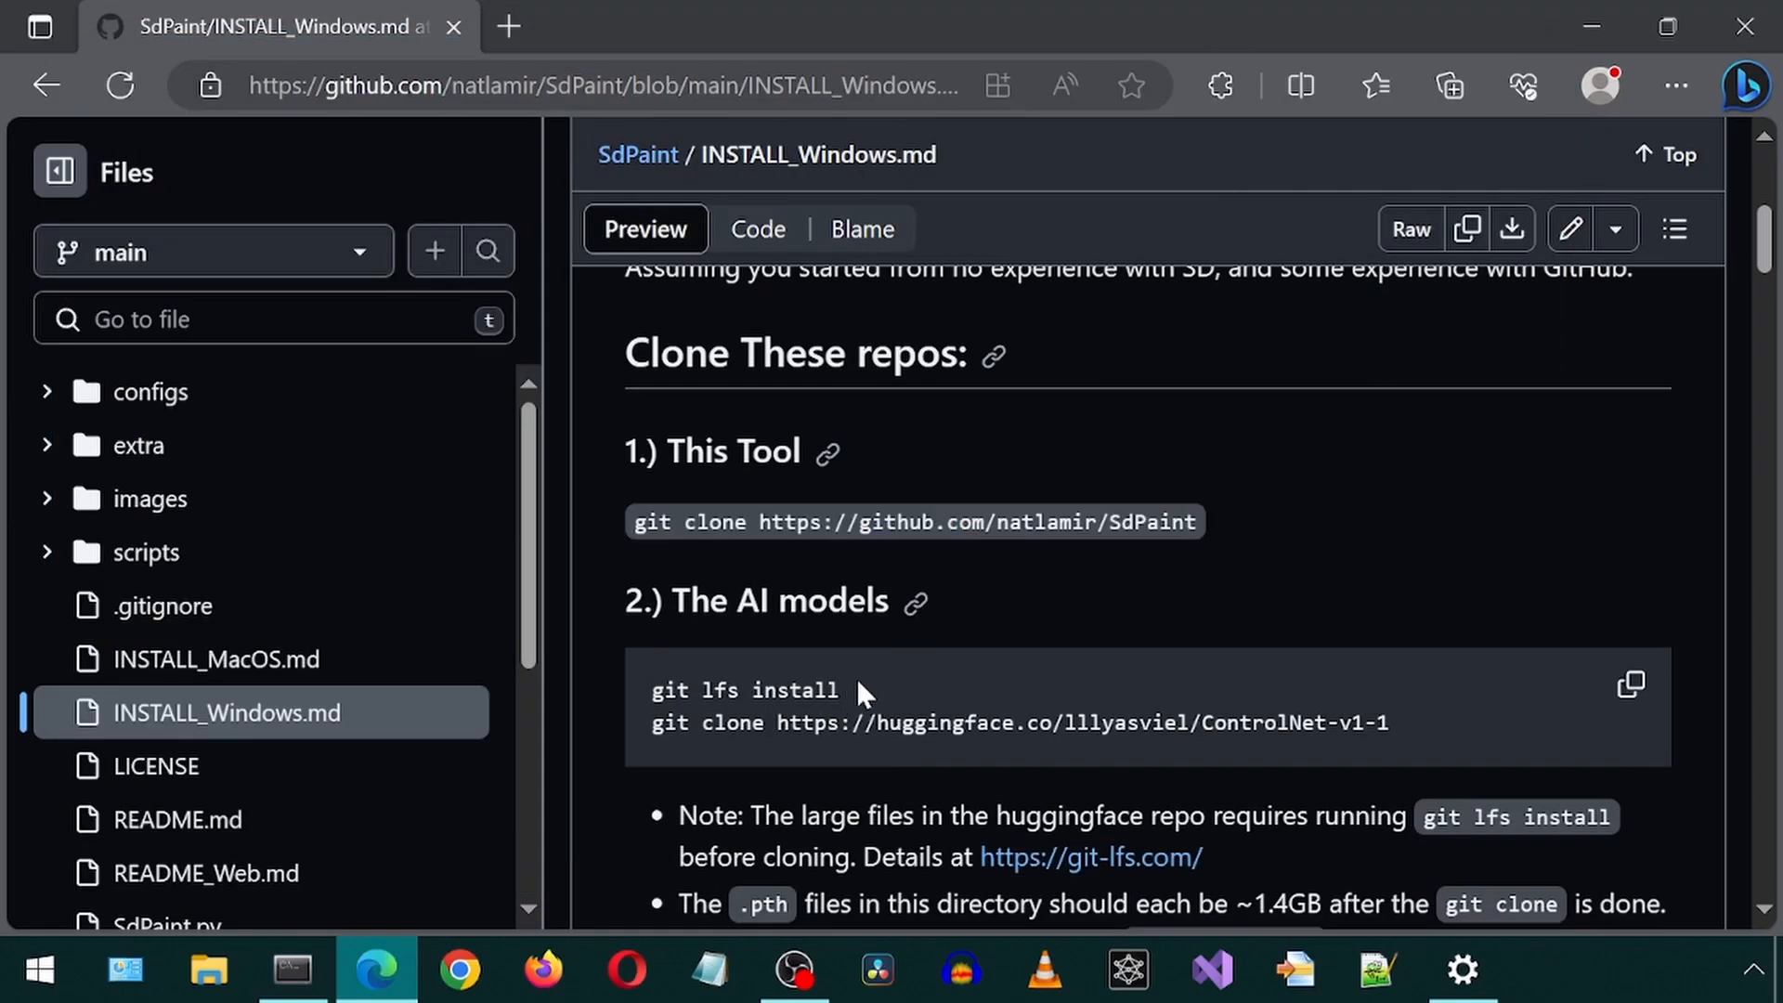
{"action": "left_click", "coordinate": [293, 970]}
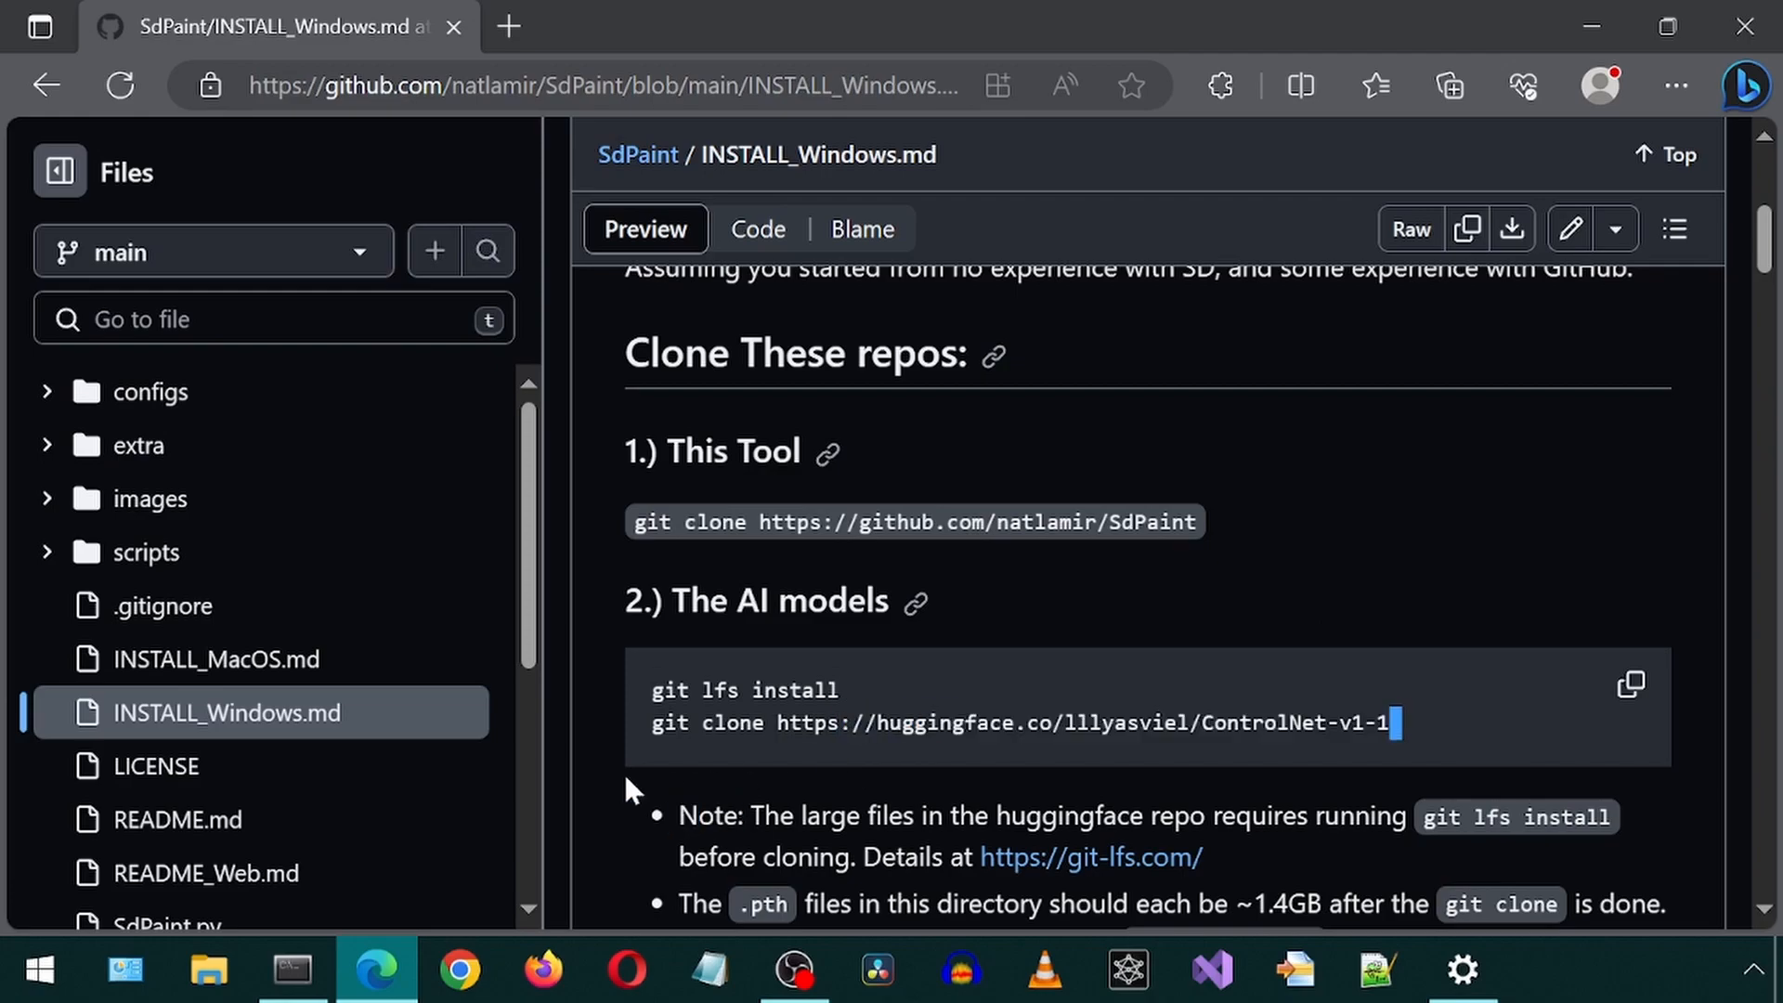
{"action": "left_click", "coordinate": [290, 970]}
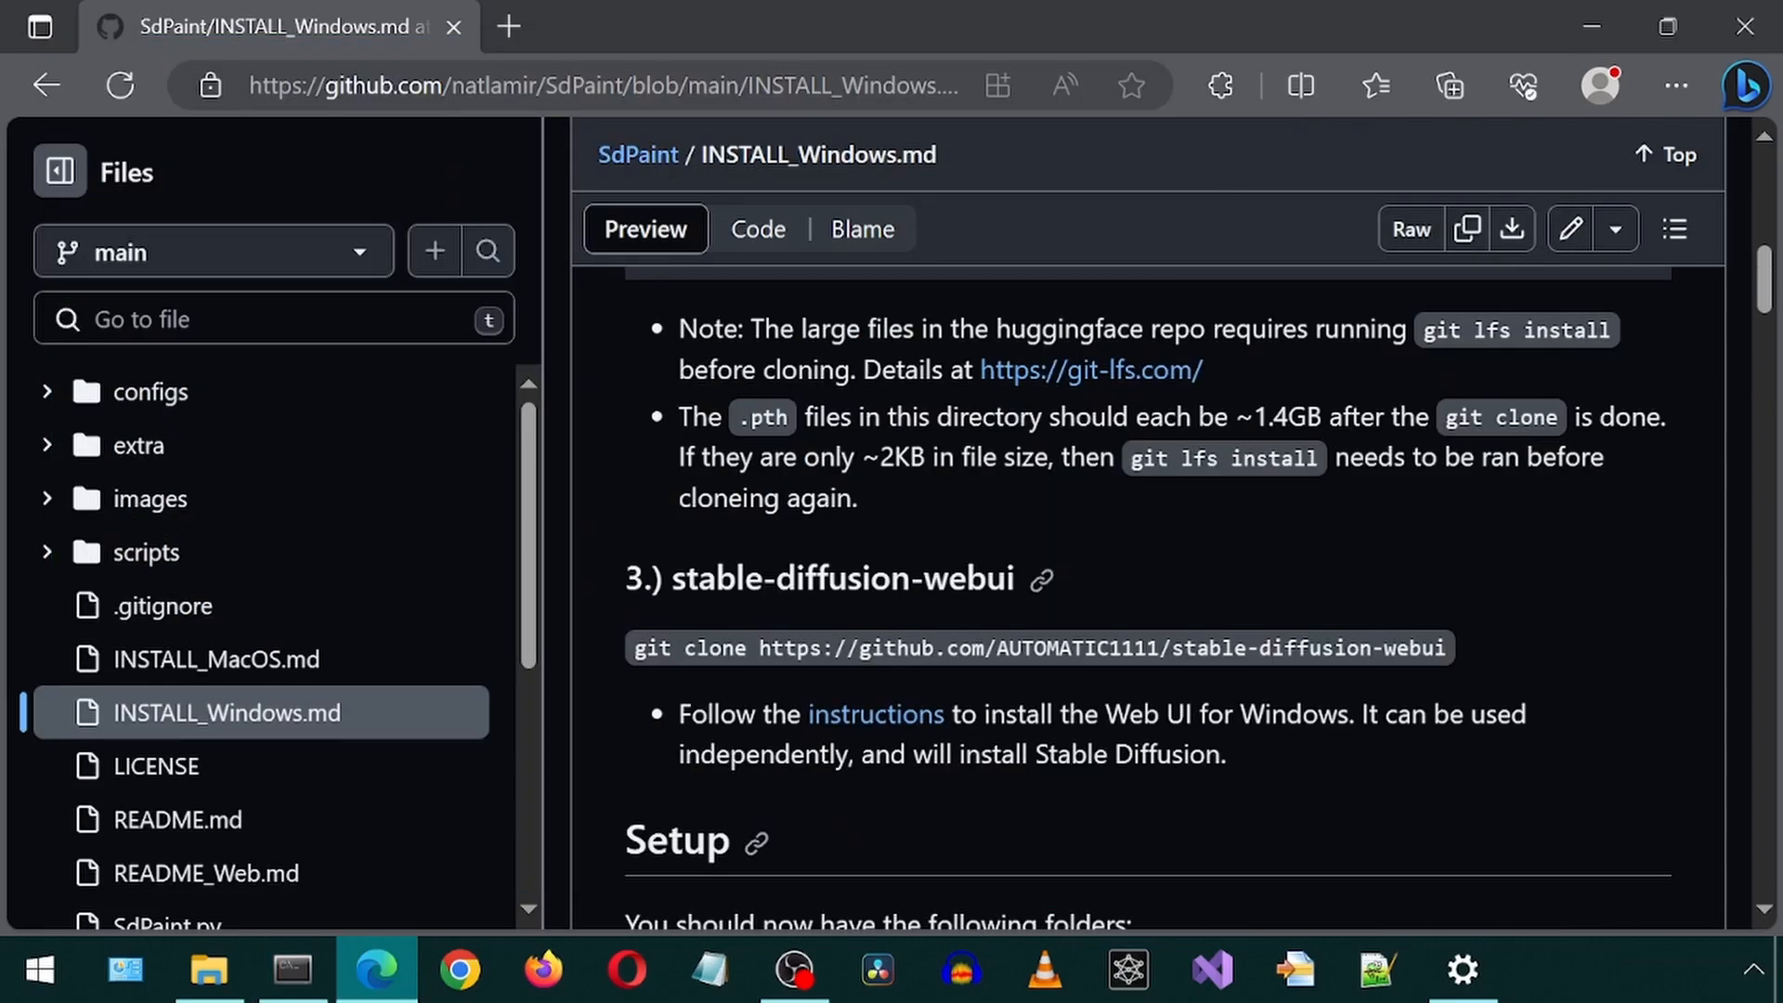
{"action": "mouse_move", "coordinate": [1554, 594]}
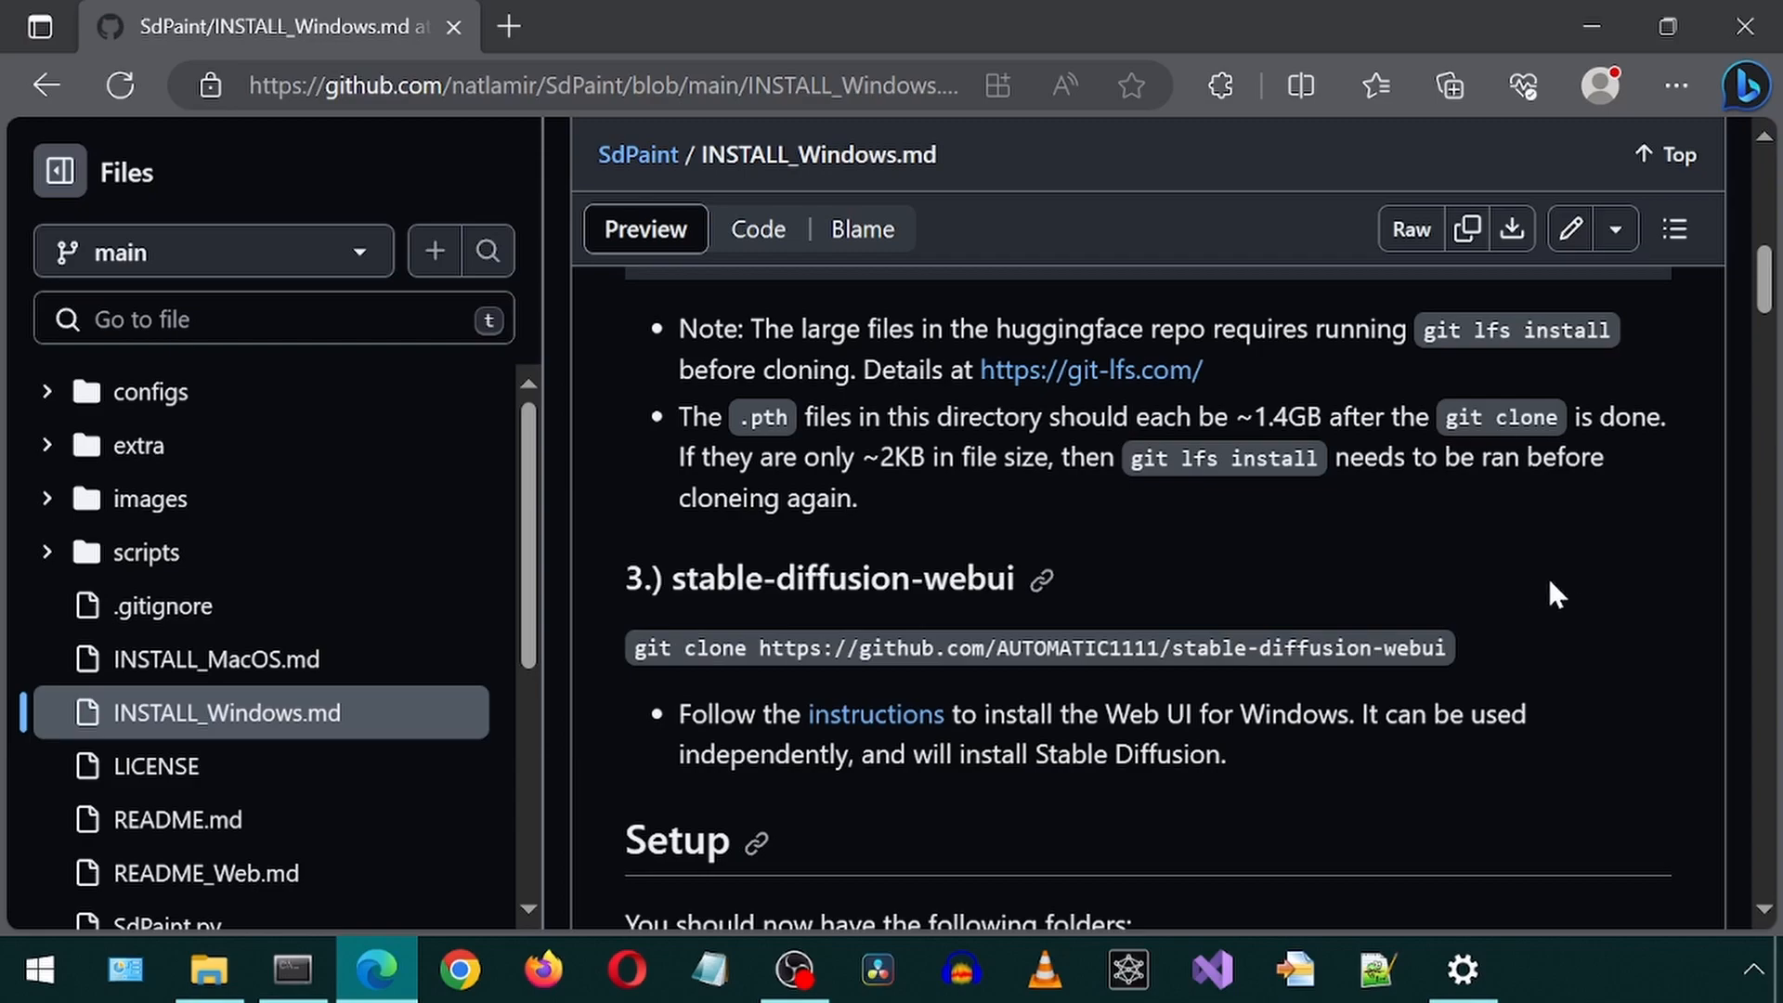
{"action": "scroll", "scroll_direction": "down", "scroll_amount": 3}
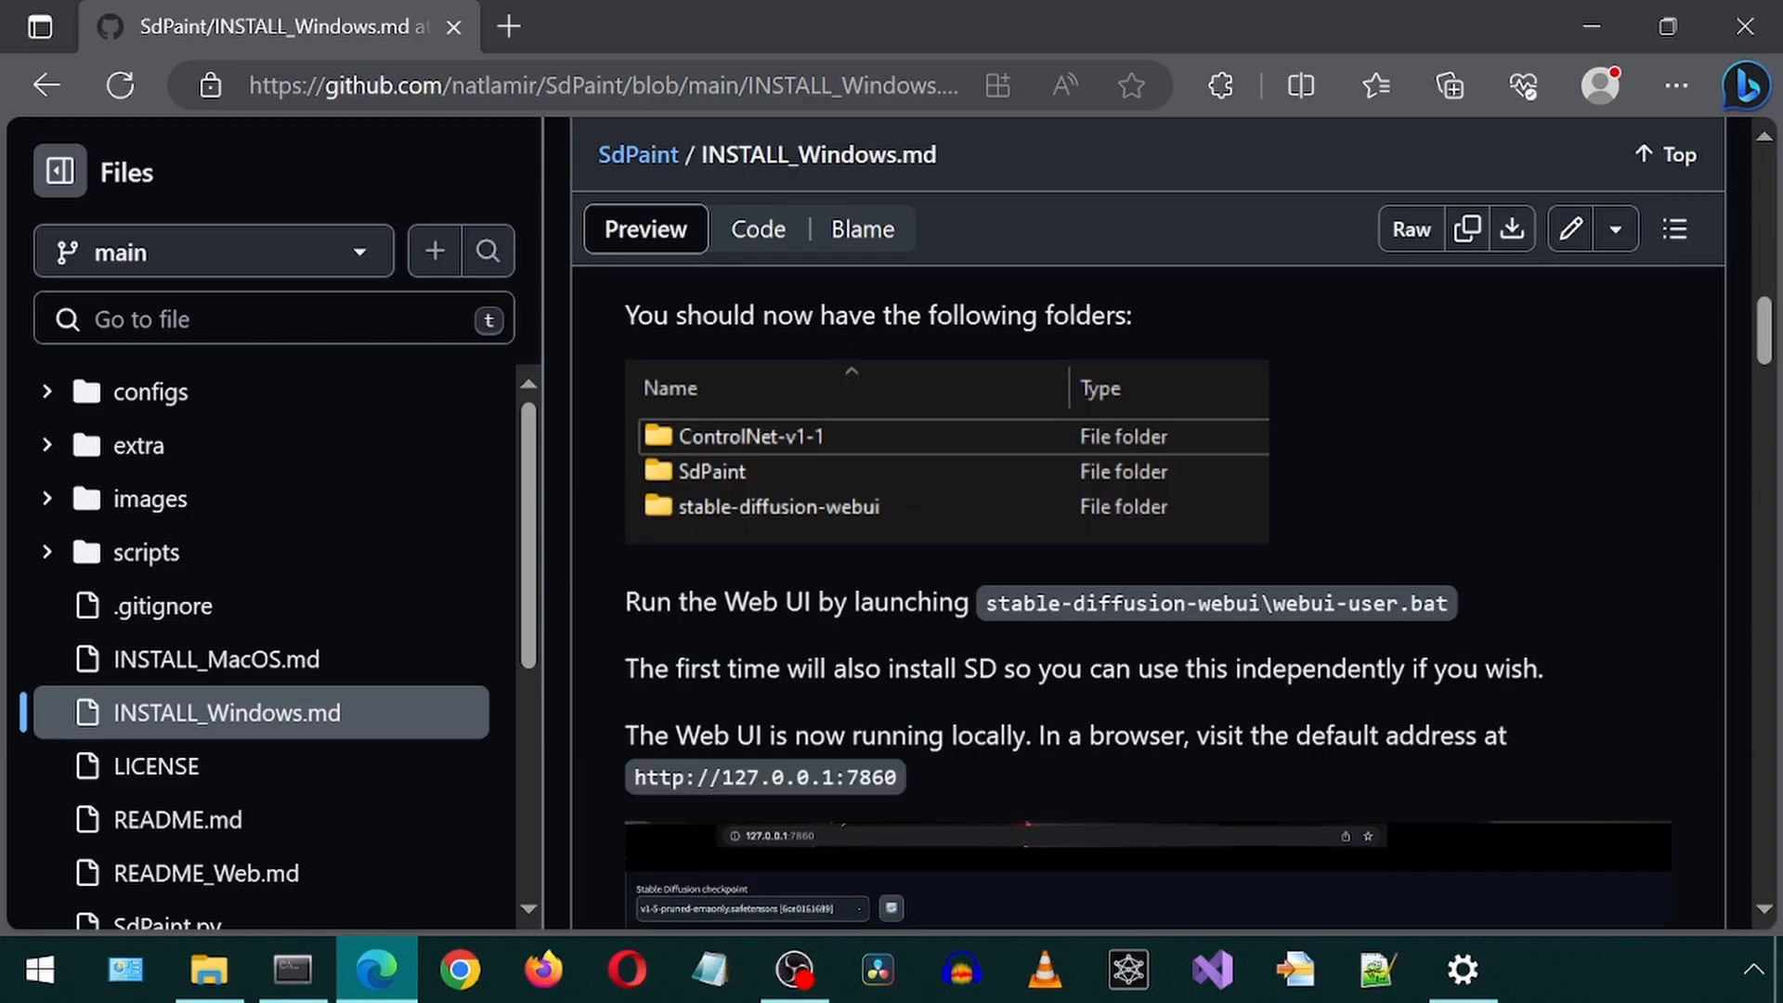
Activate the a11 conda environment and run webui-user.bat to start the web UI
{"action": "left_click", "coordinate": [292, 970]}
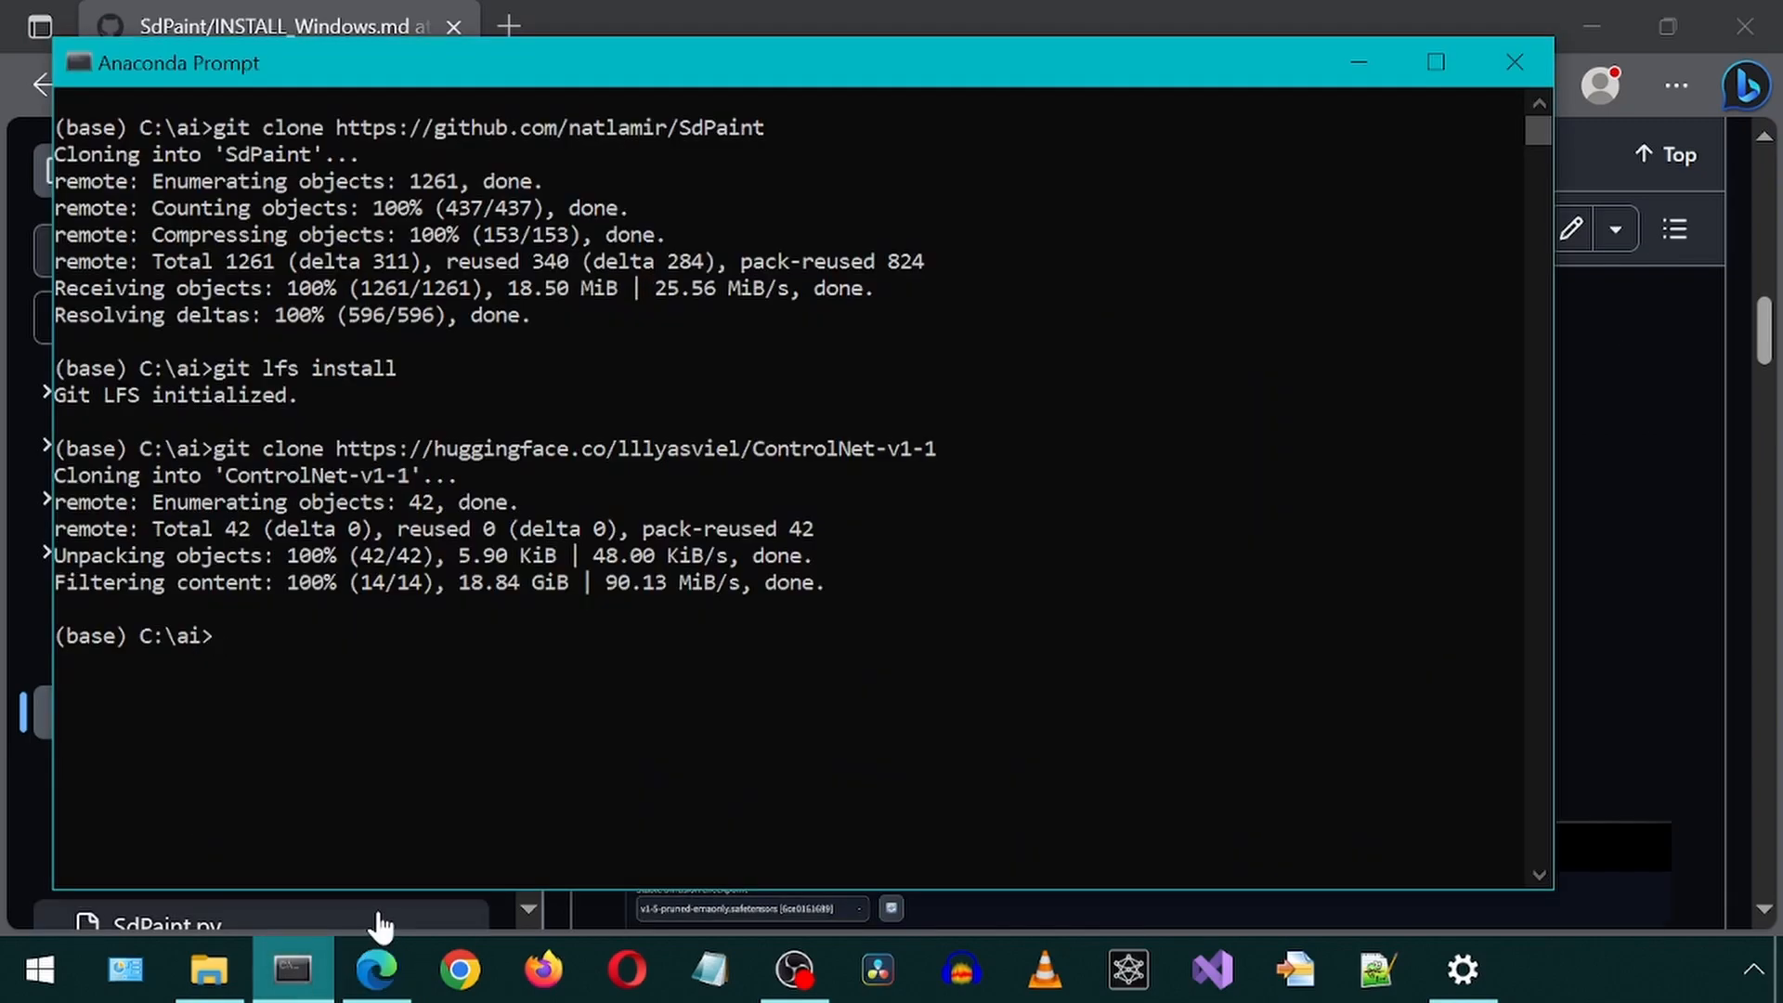
{"action": "type", "text": "conda ac"}
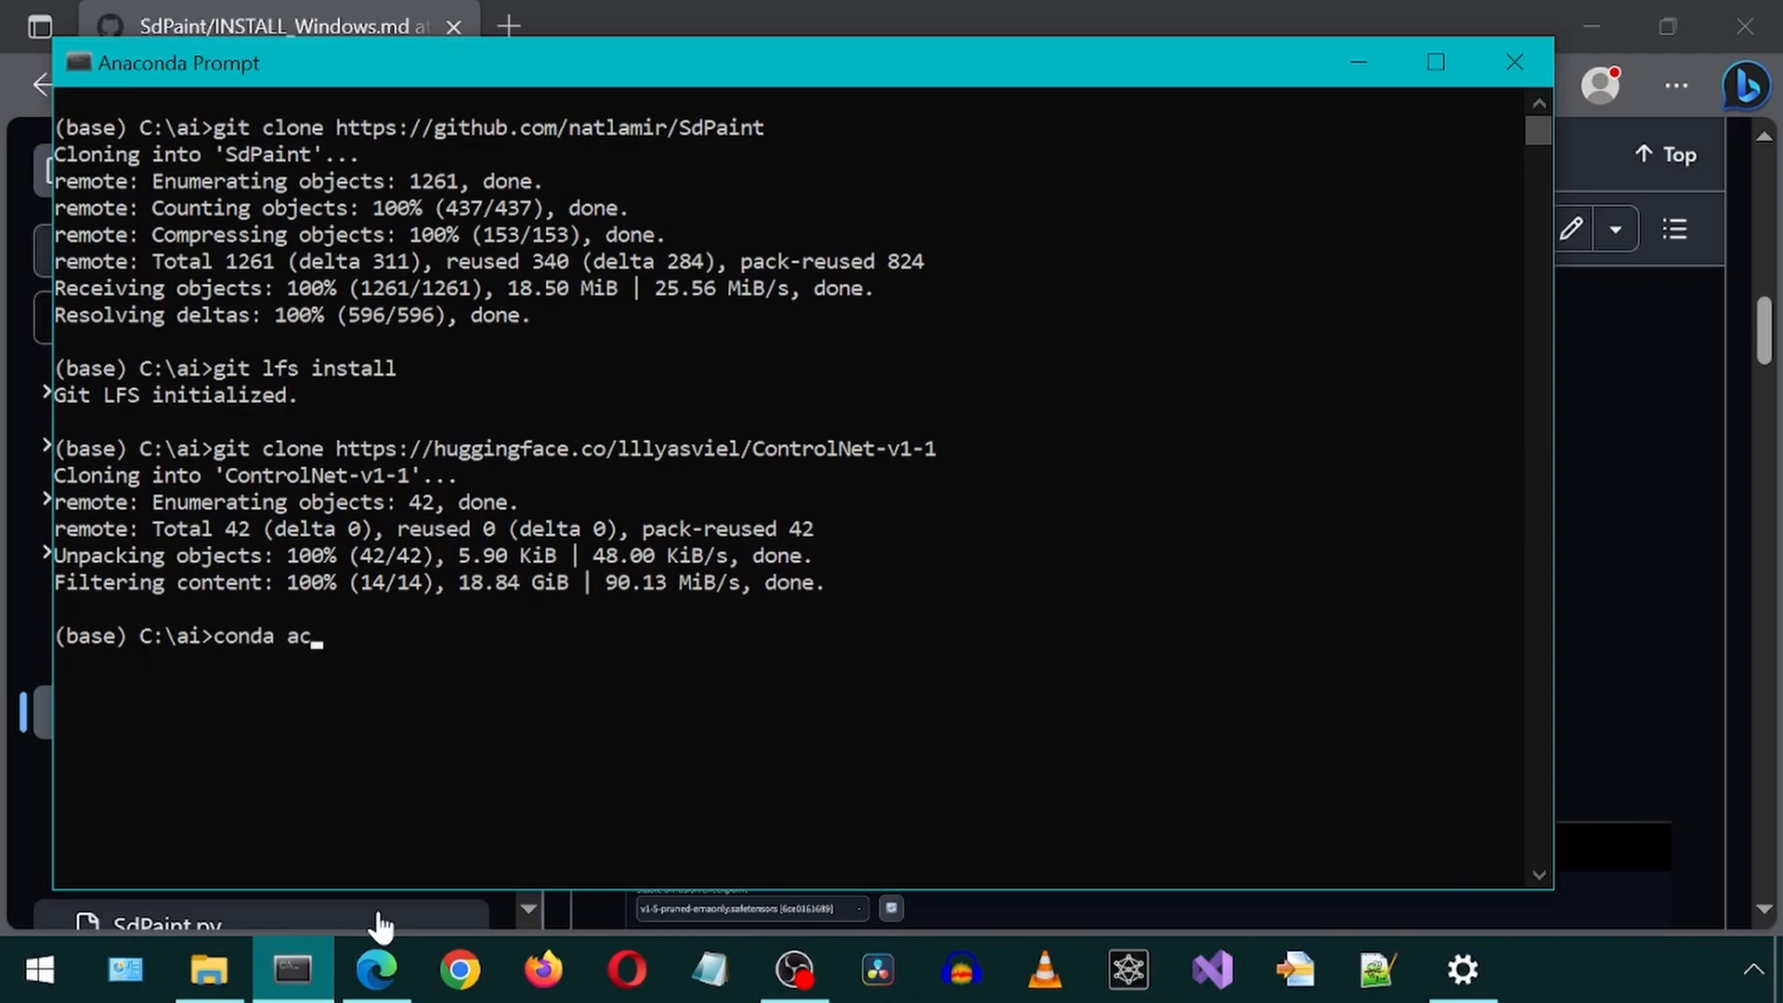
{"action": "type", "text": "tivate a11"}
{"action": "type", "text": "webui-user.bat"}
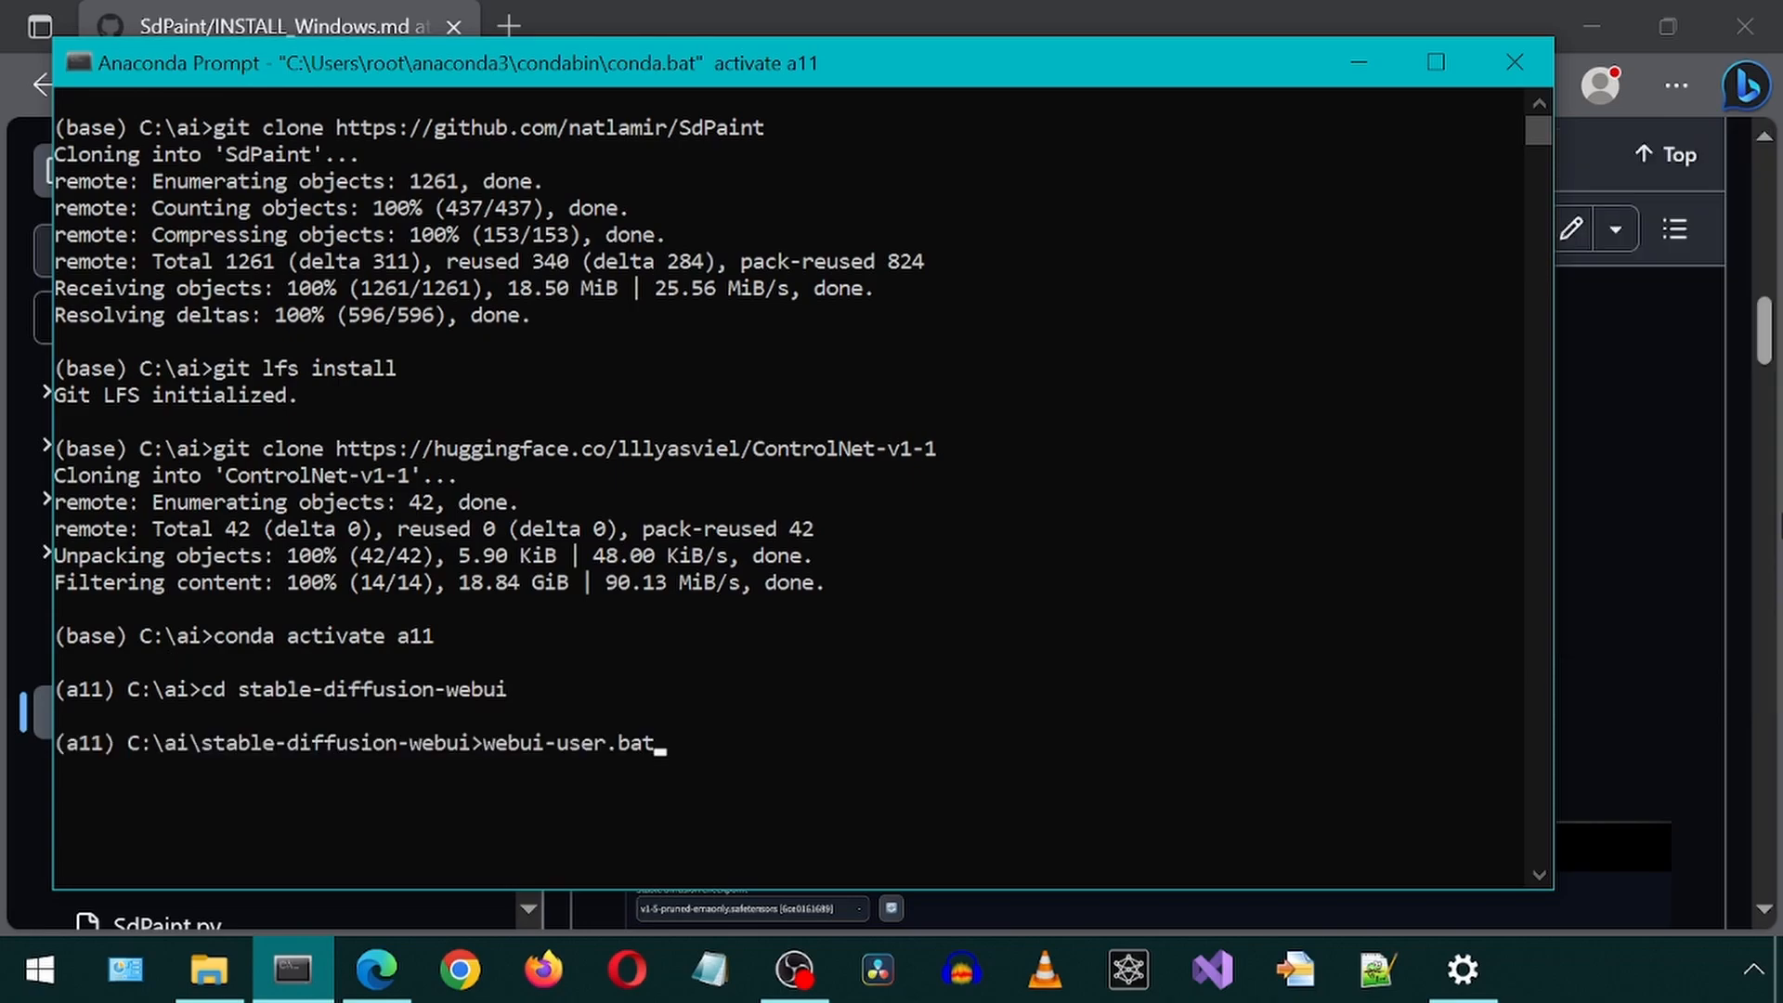
{"action": "key", "text": "Return"}
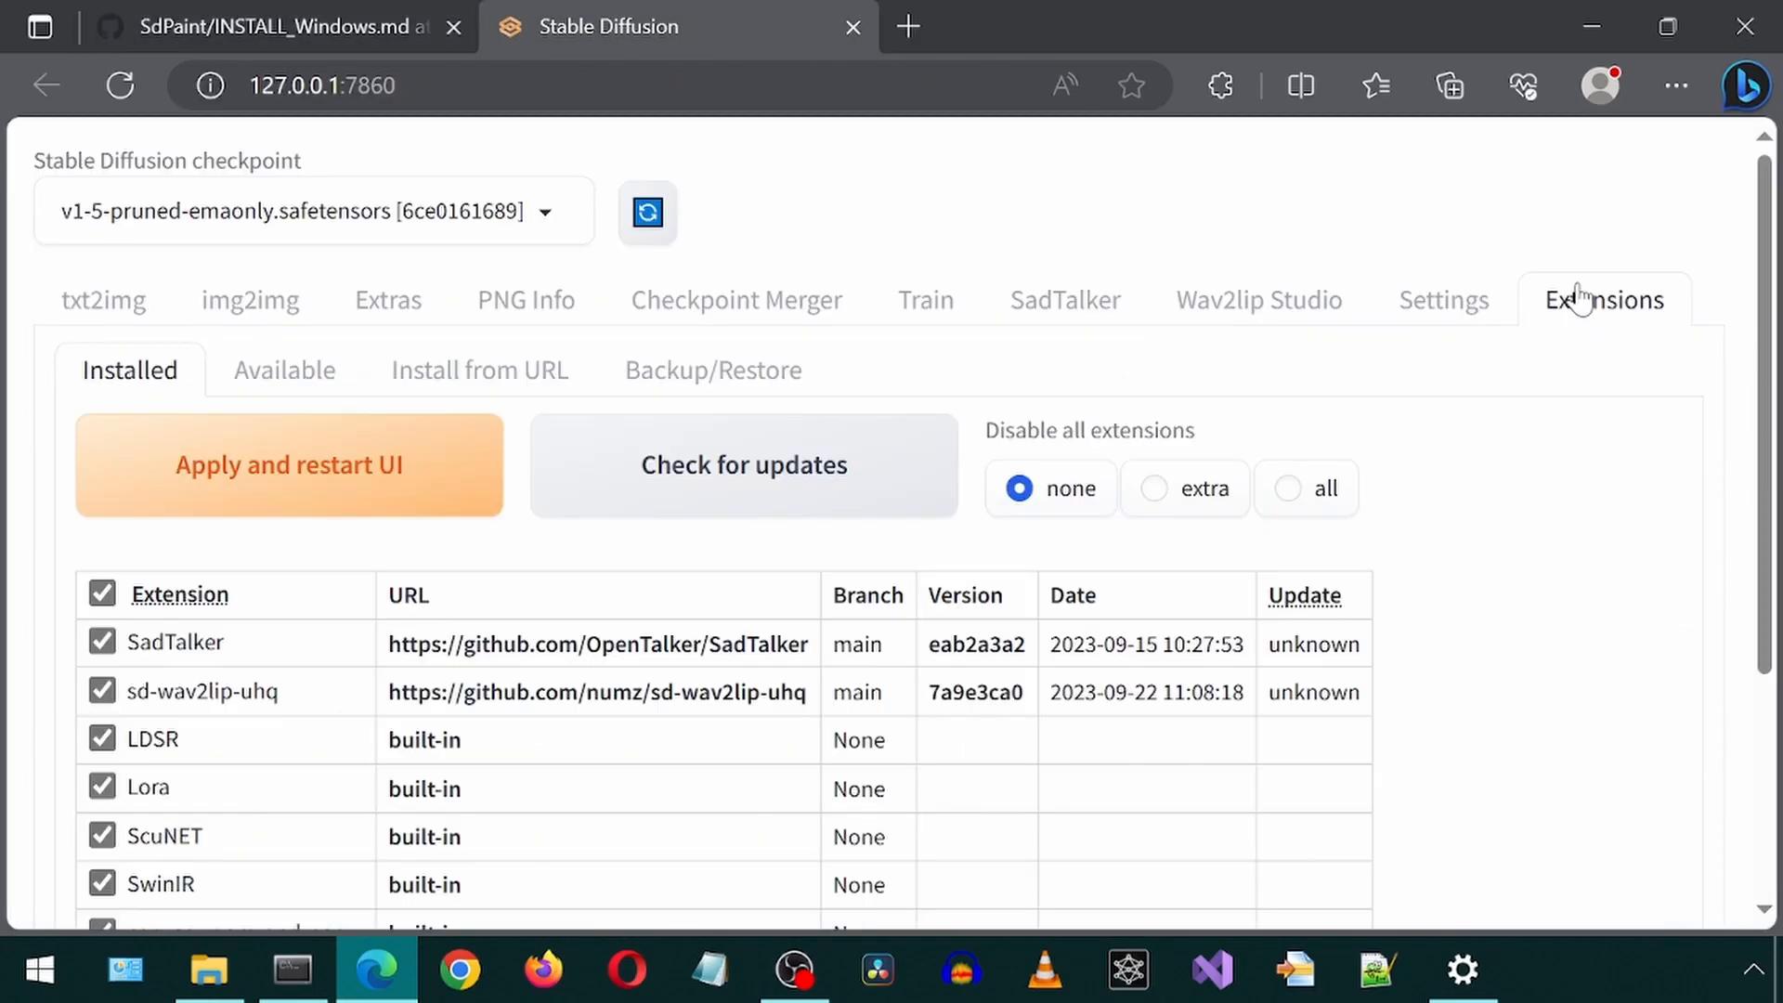
Install sd-webui-controlnet from its GitHub URL, check for updates, and restart the UI
{"action": "left_click", "coordinate": [480, 370]}
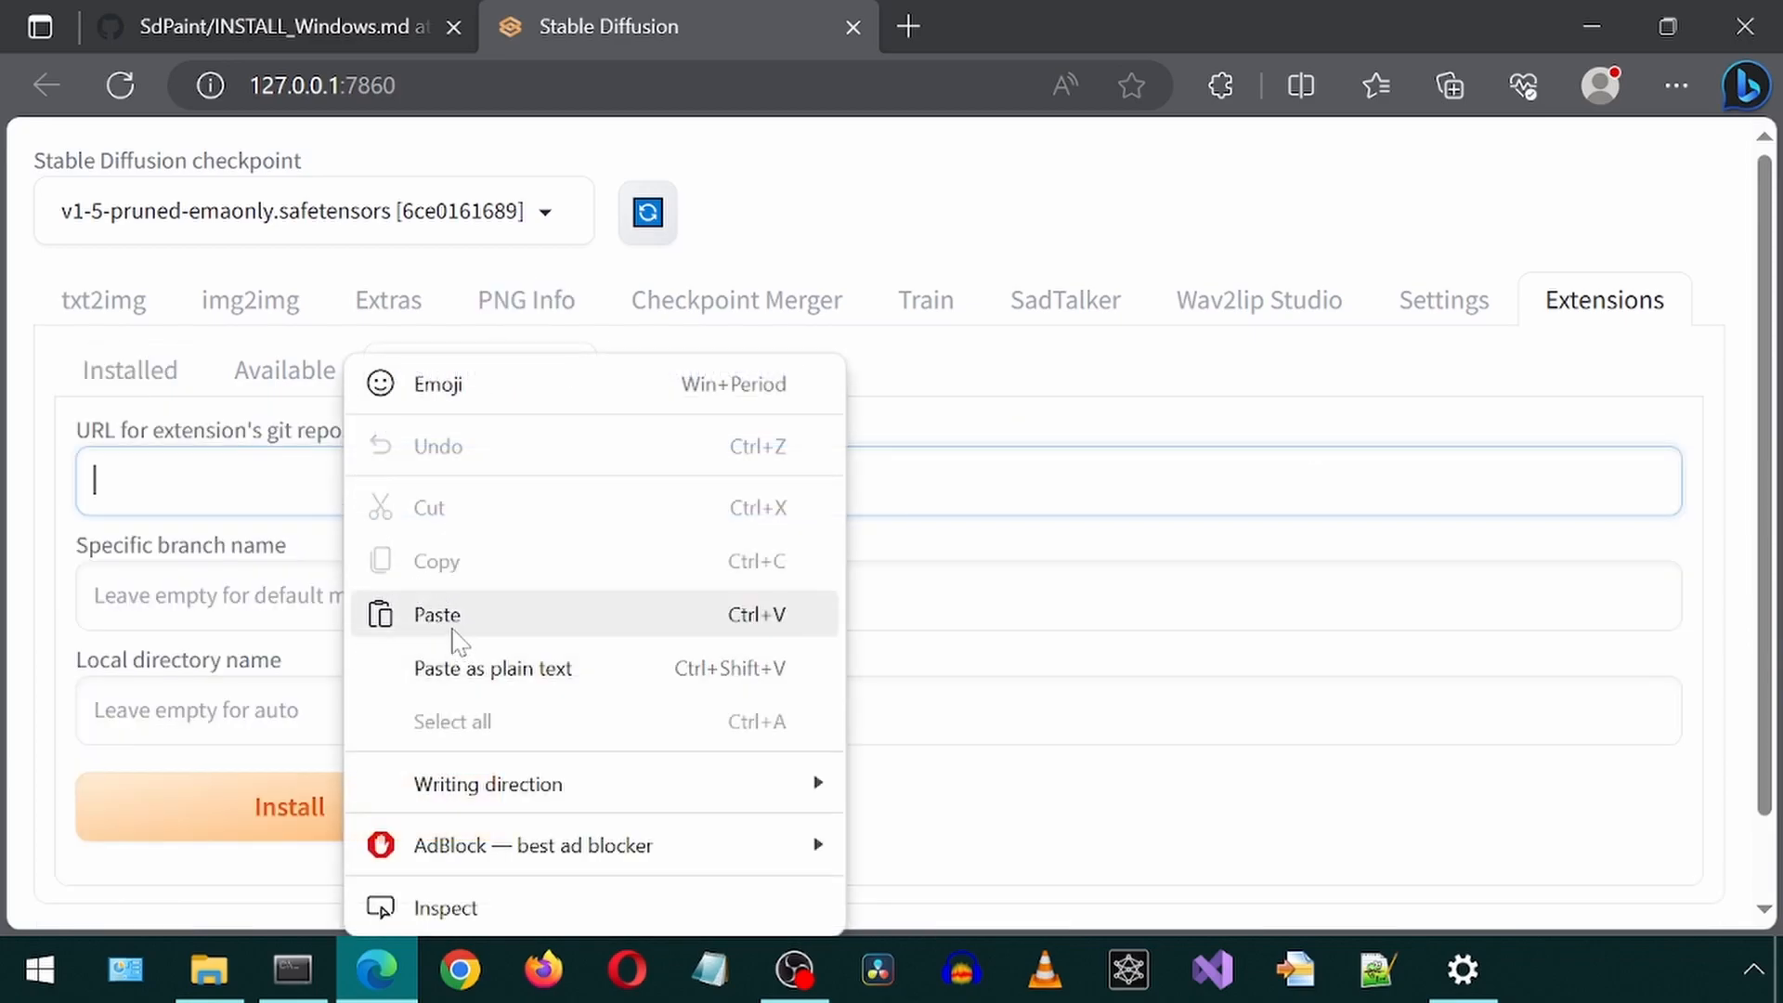
{"action": "left_click", "coordinate": [437, 614]}
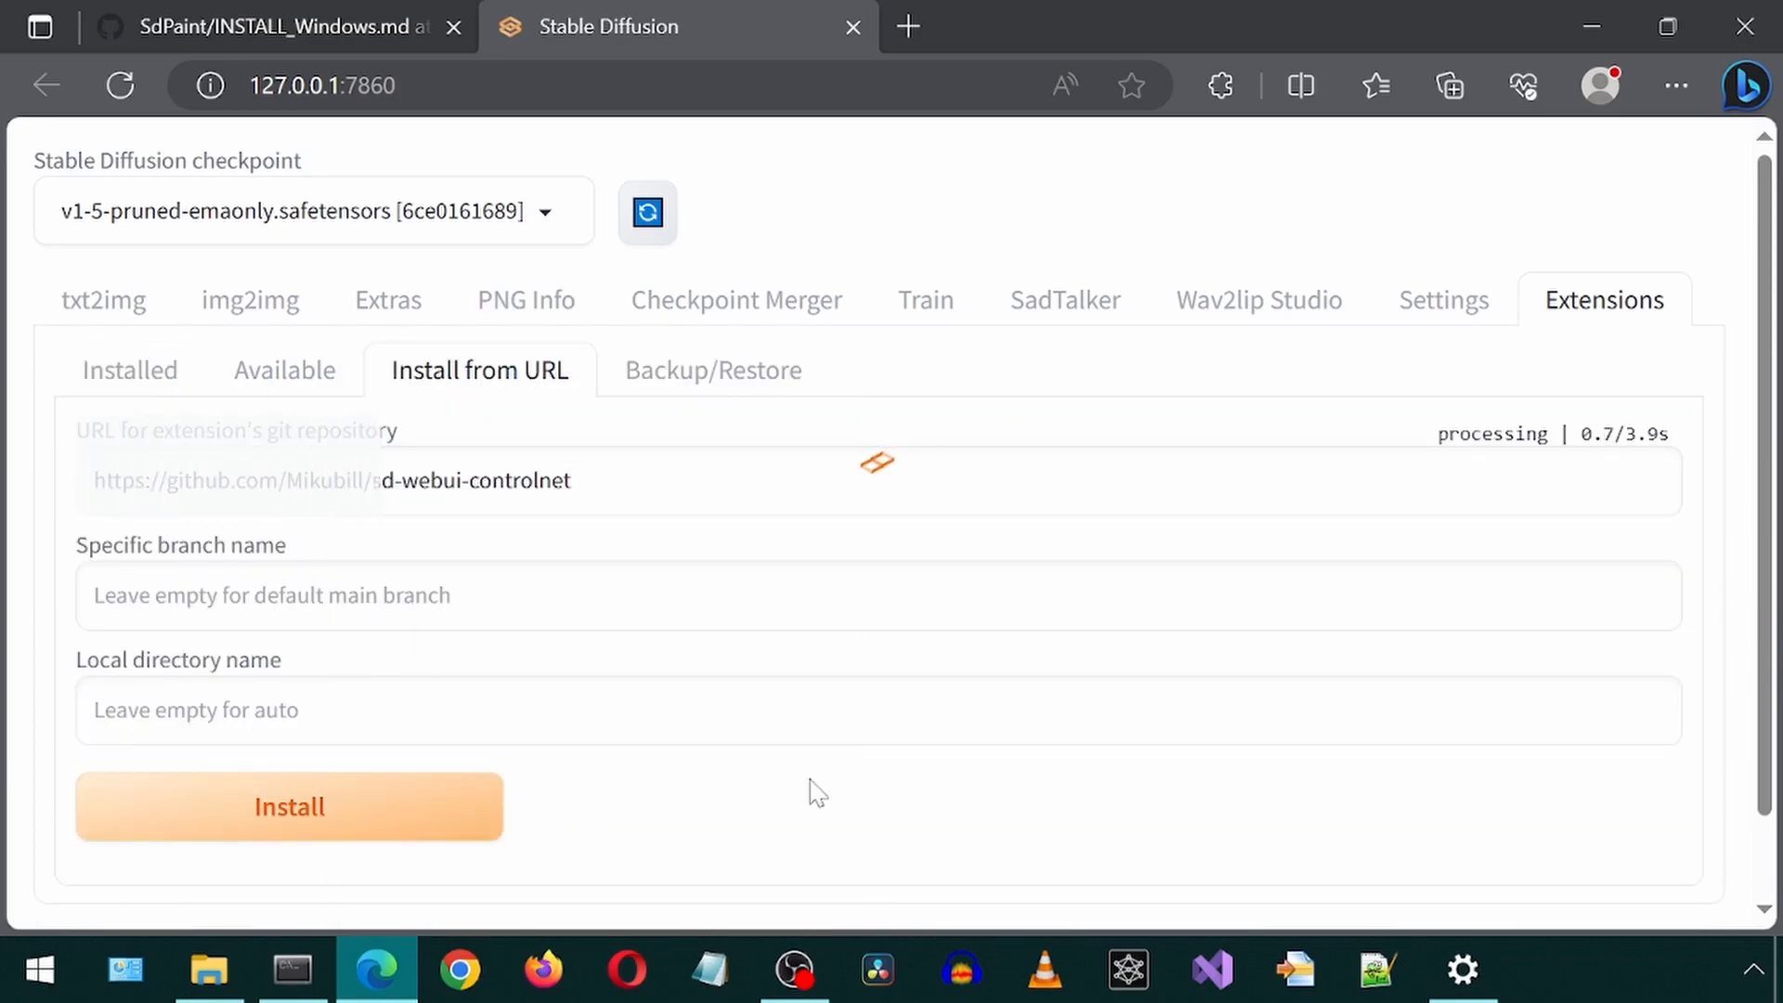
{"action": "left_click", "coordinate": [130, 370]}
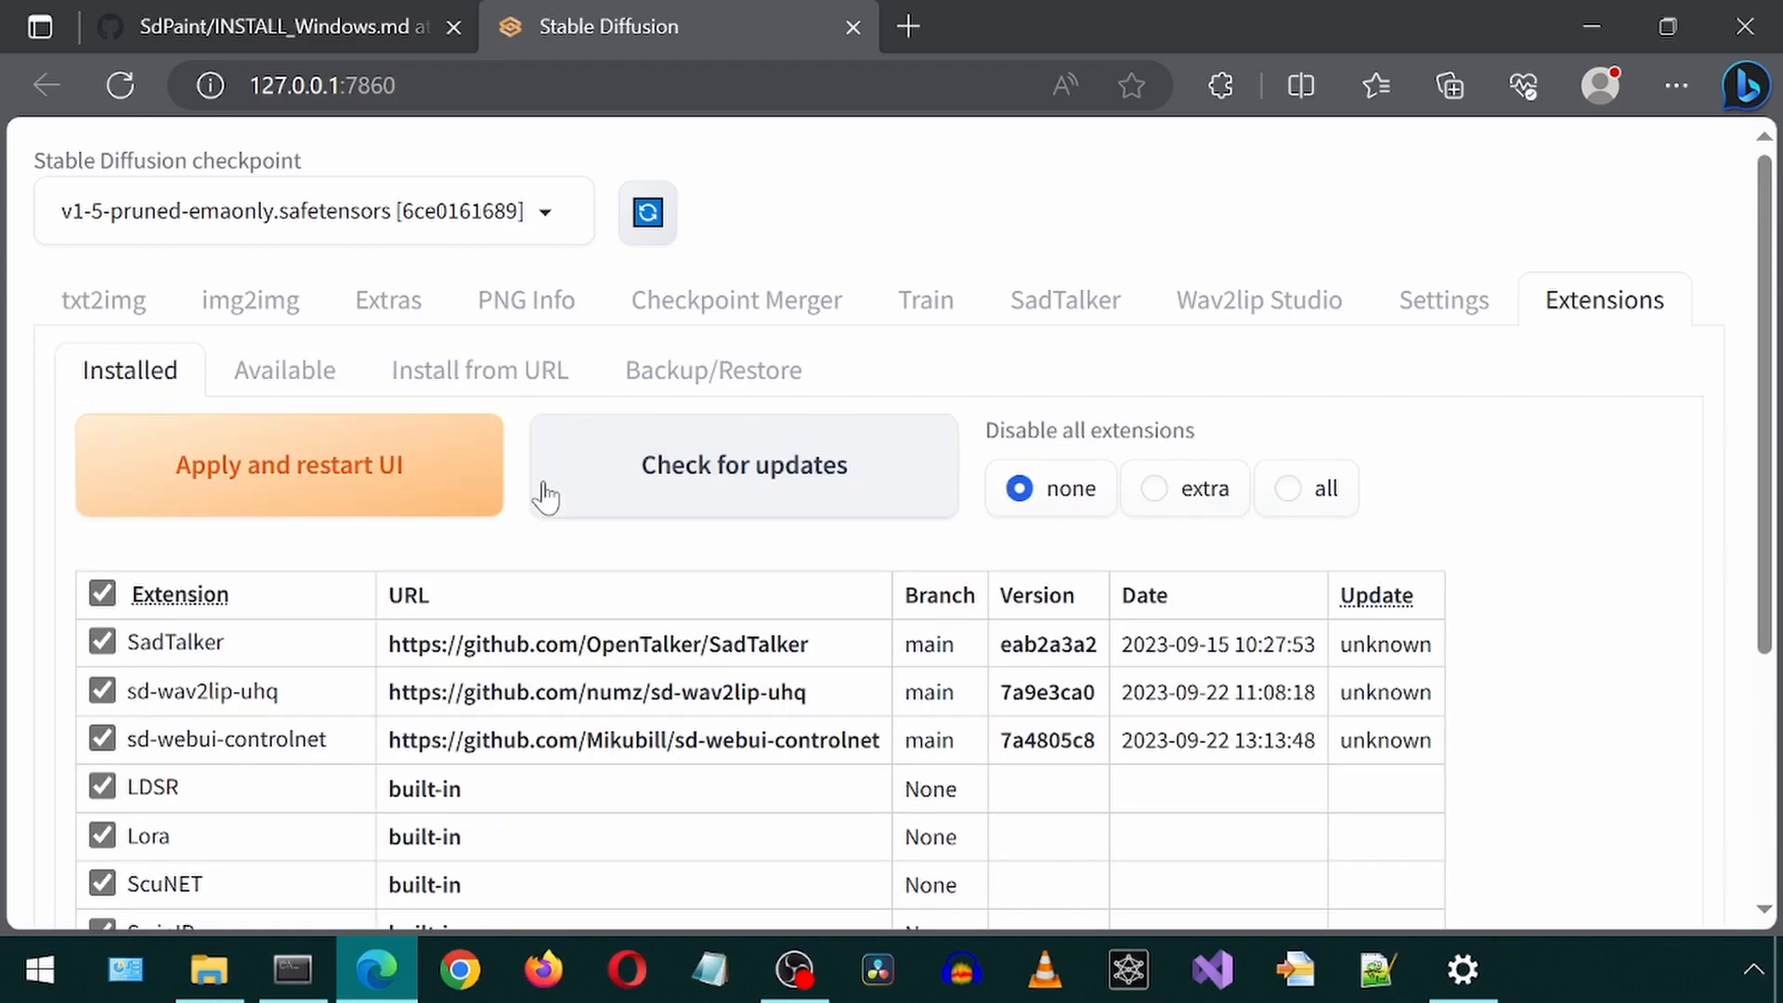
{"action": "left_click", "coordinate": [744, 464]}
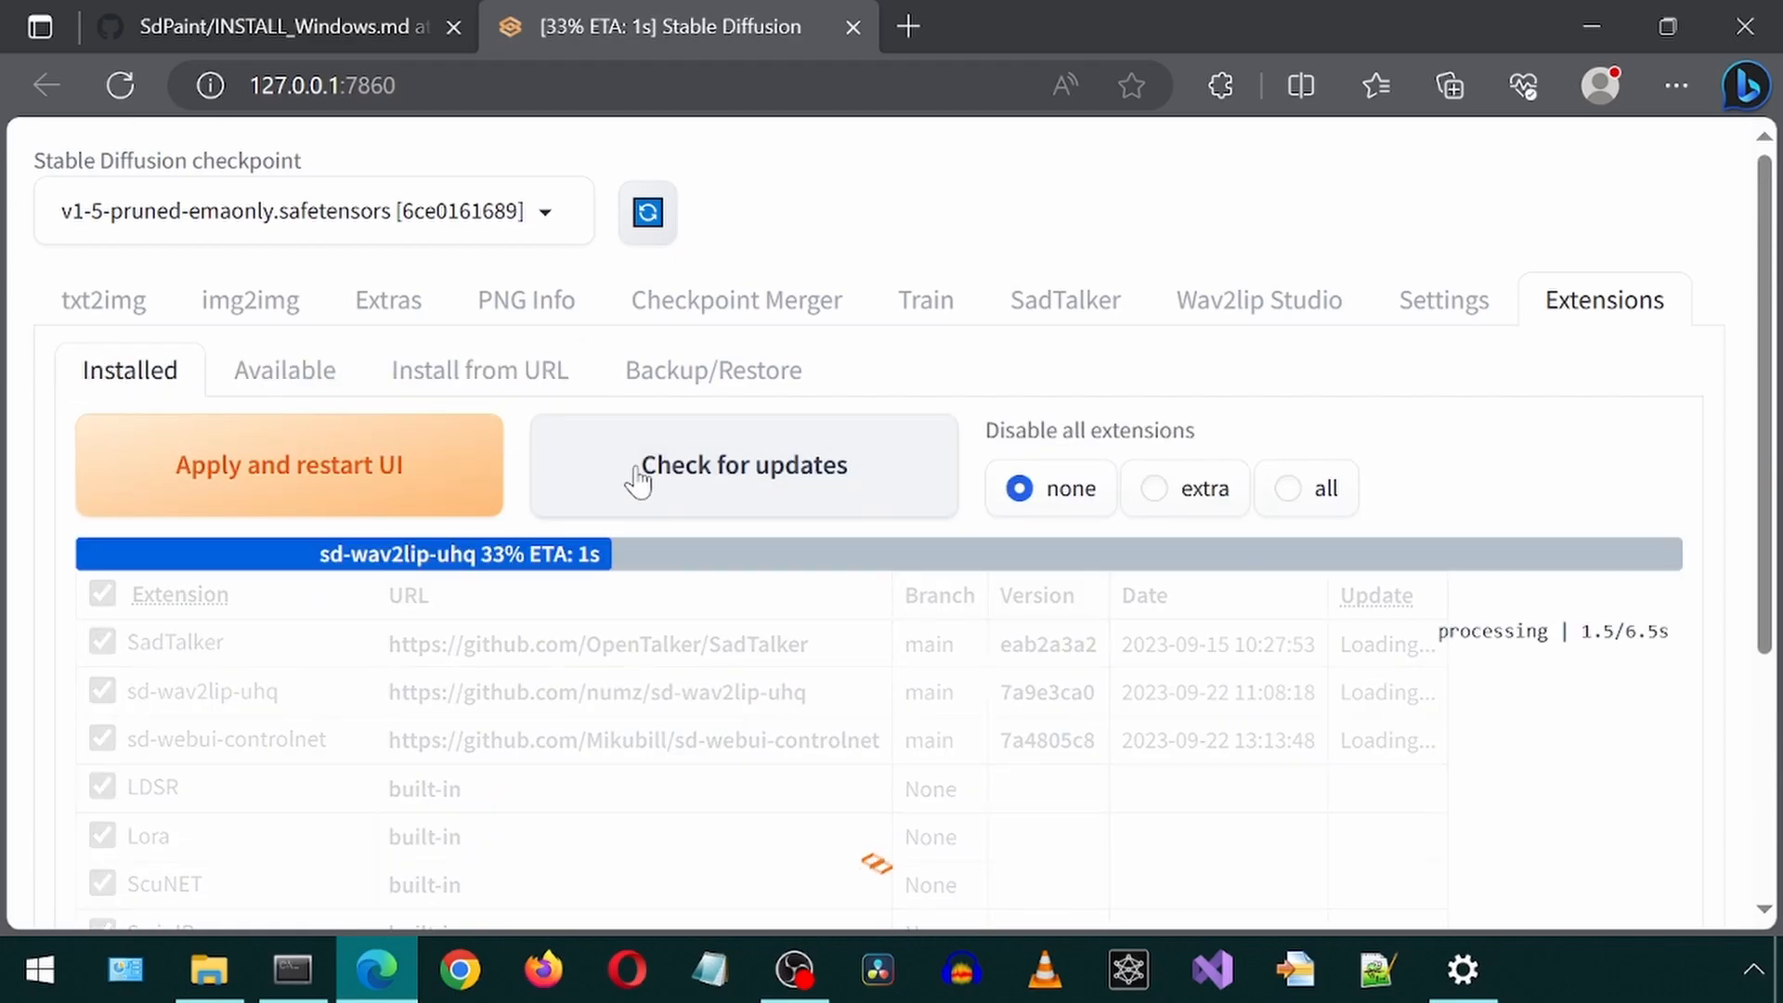
{"action": "left_click", "coordinate": [743, 464]}
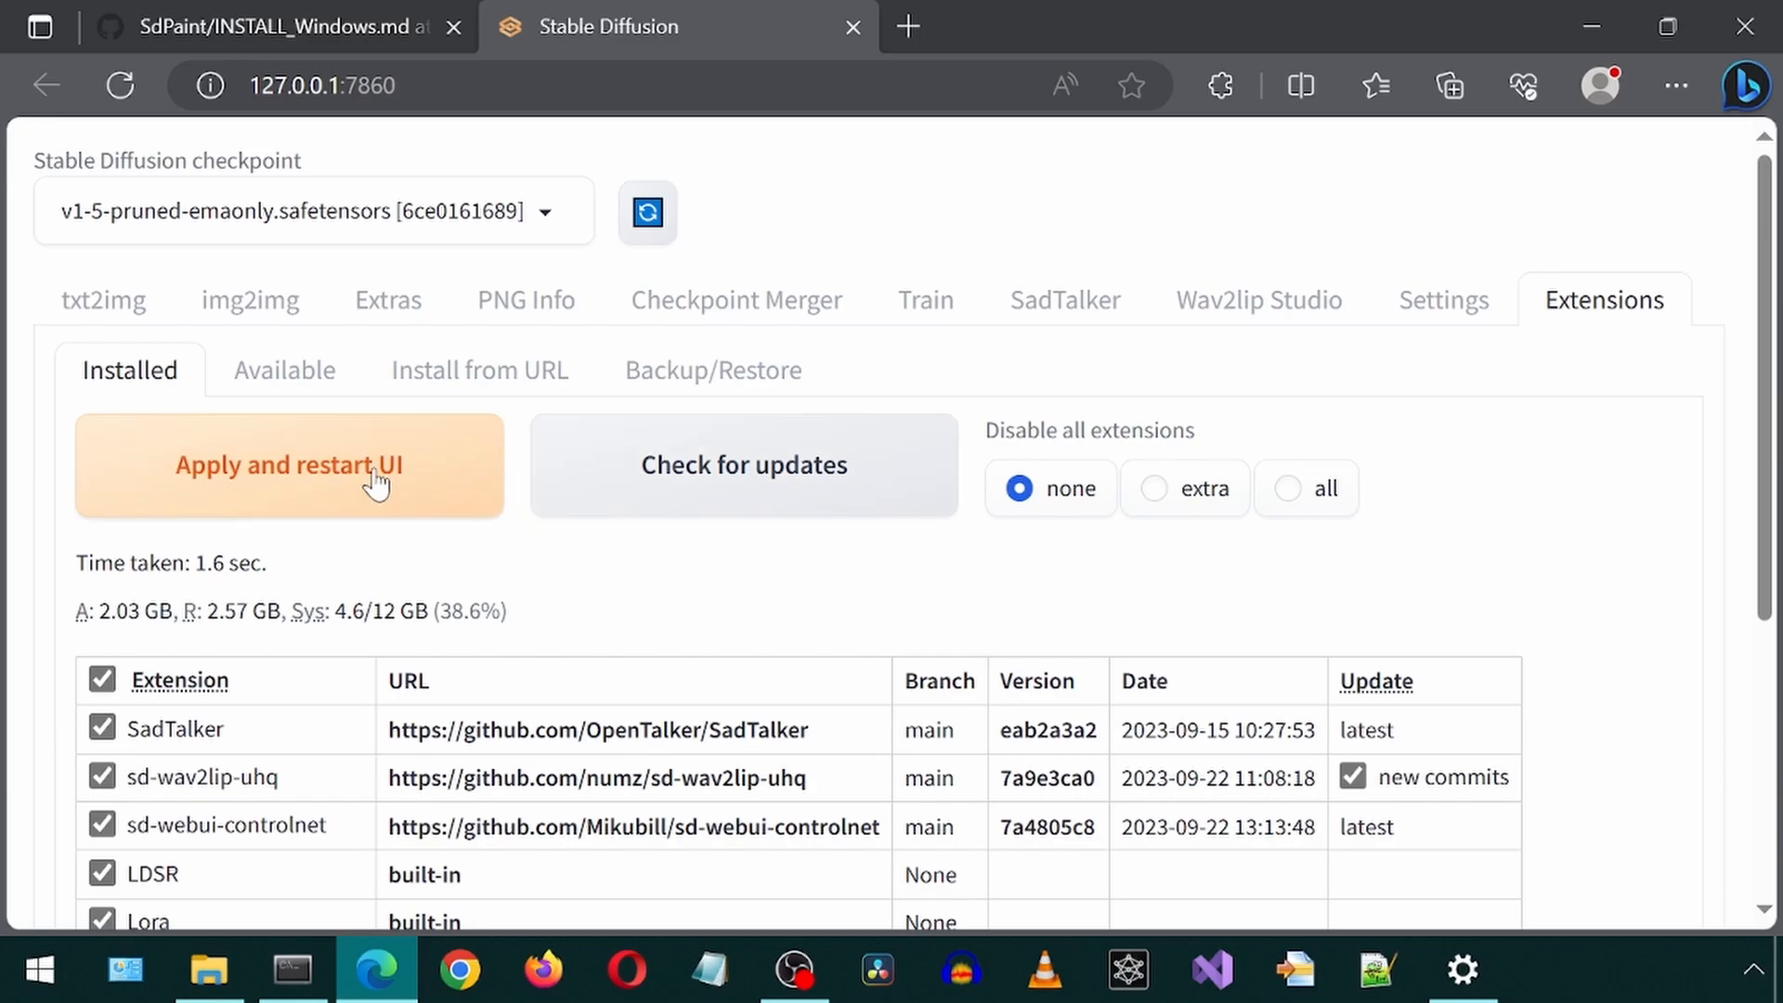
{"action": "left_click", "coordinate": [288, 465]}
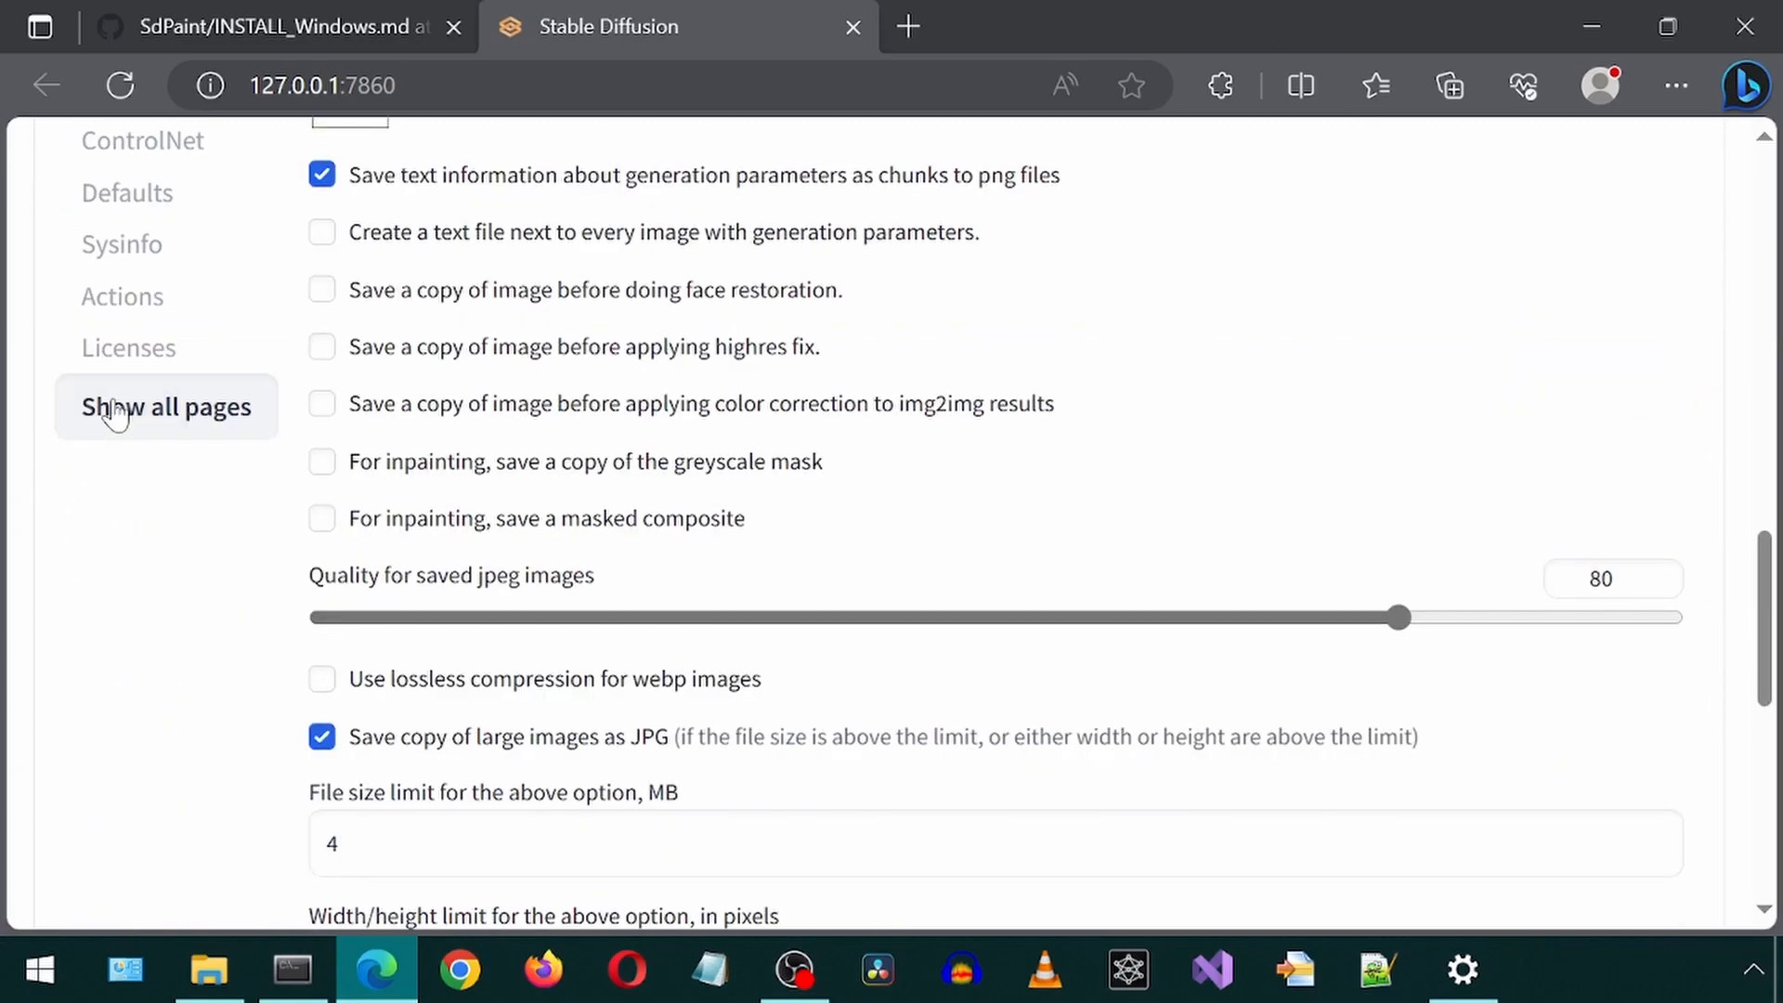
Enable 'Allow other script to control this extension' in ControlNet settings and apply
{"action": "key", "text": "ctrl+f"}
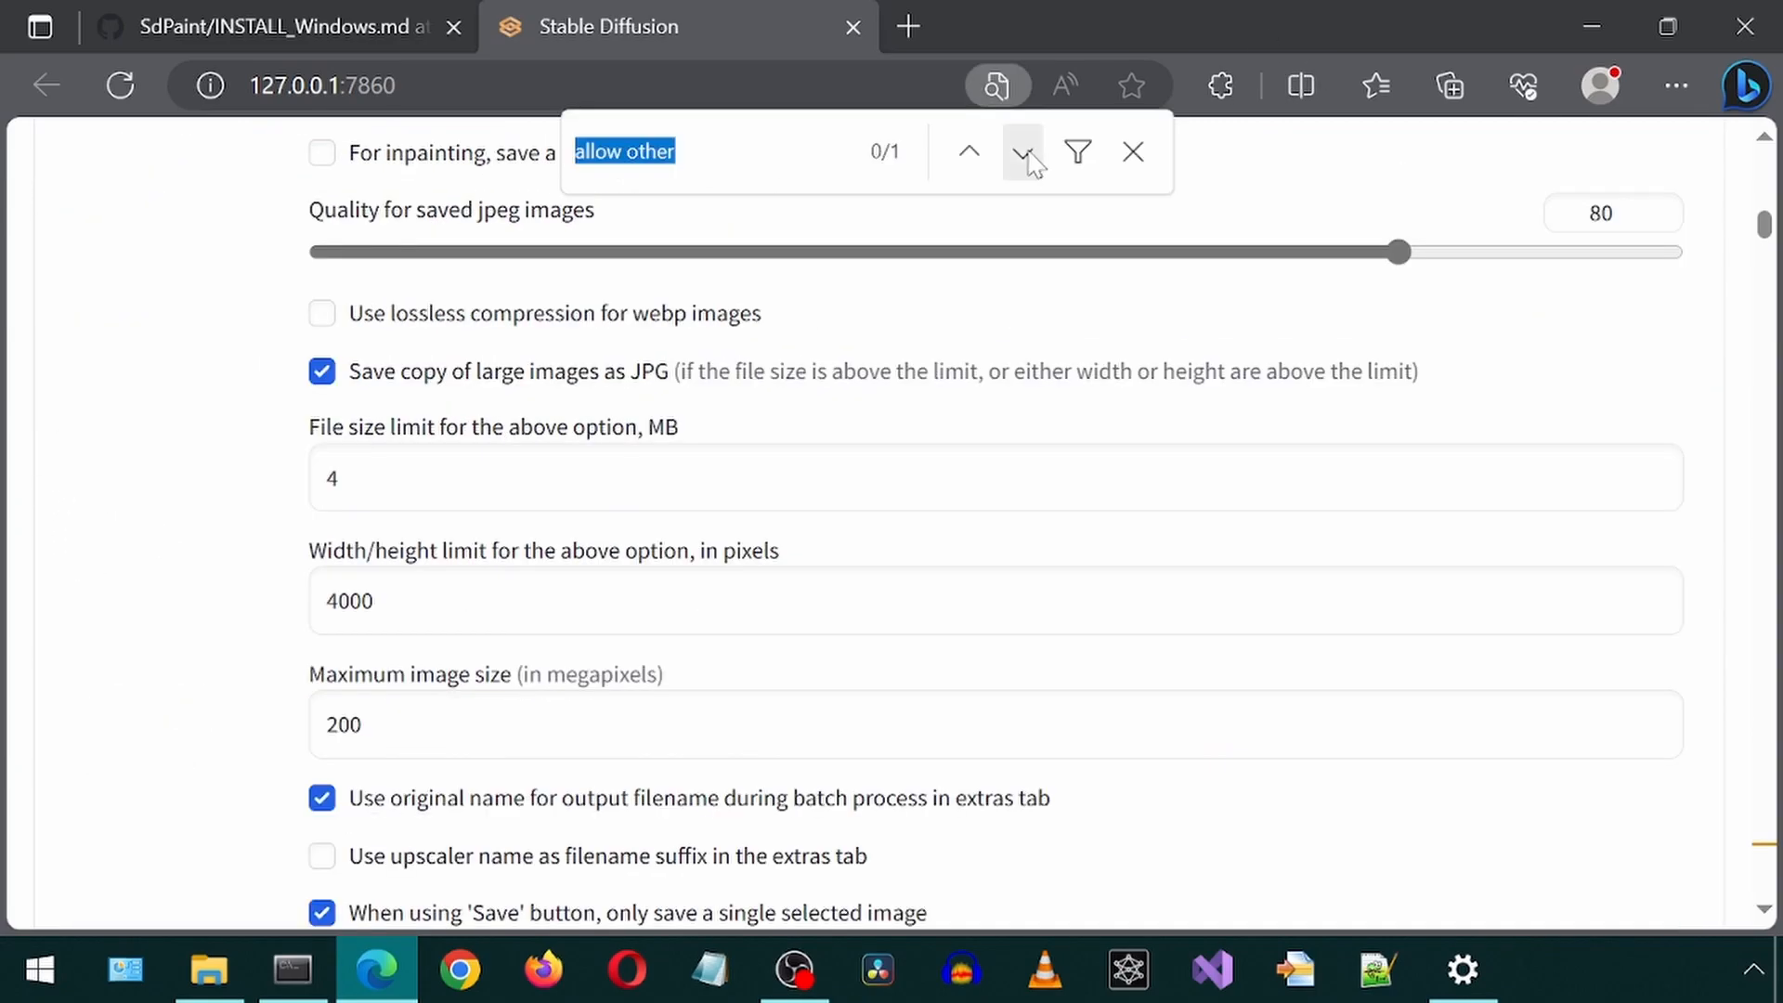
{"action": "left_click", "coordinate": [1023, 152]}
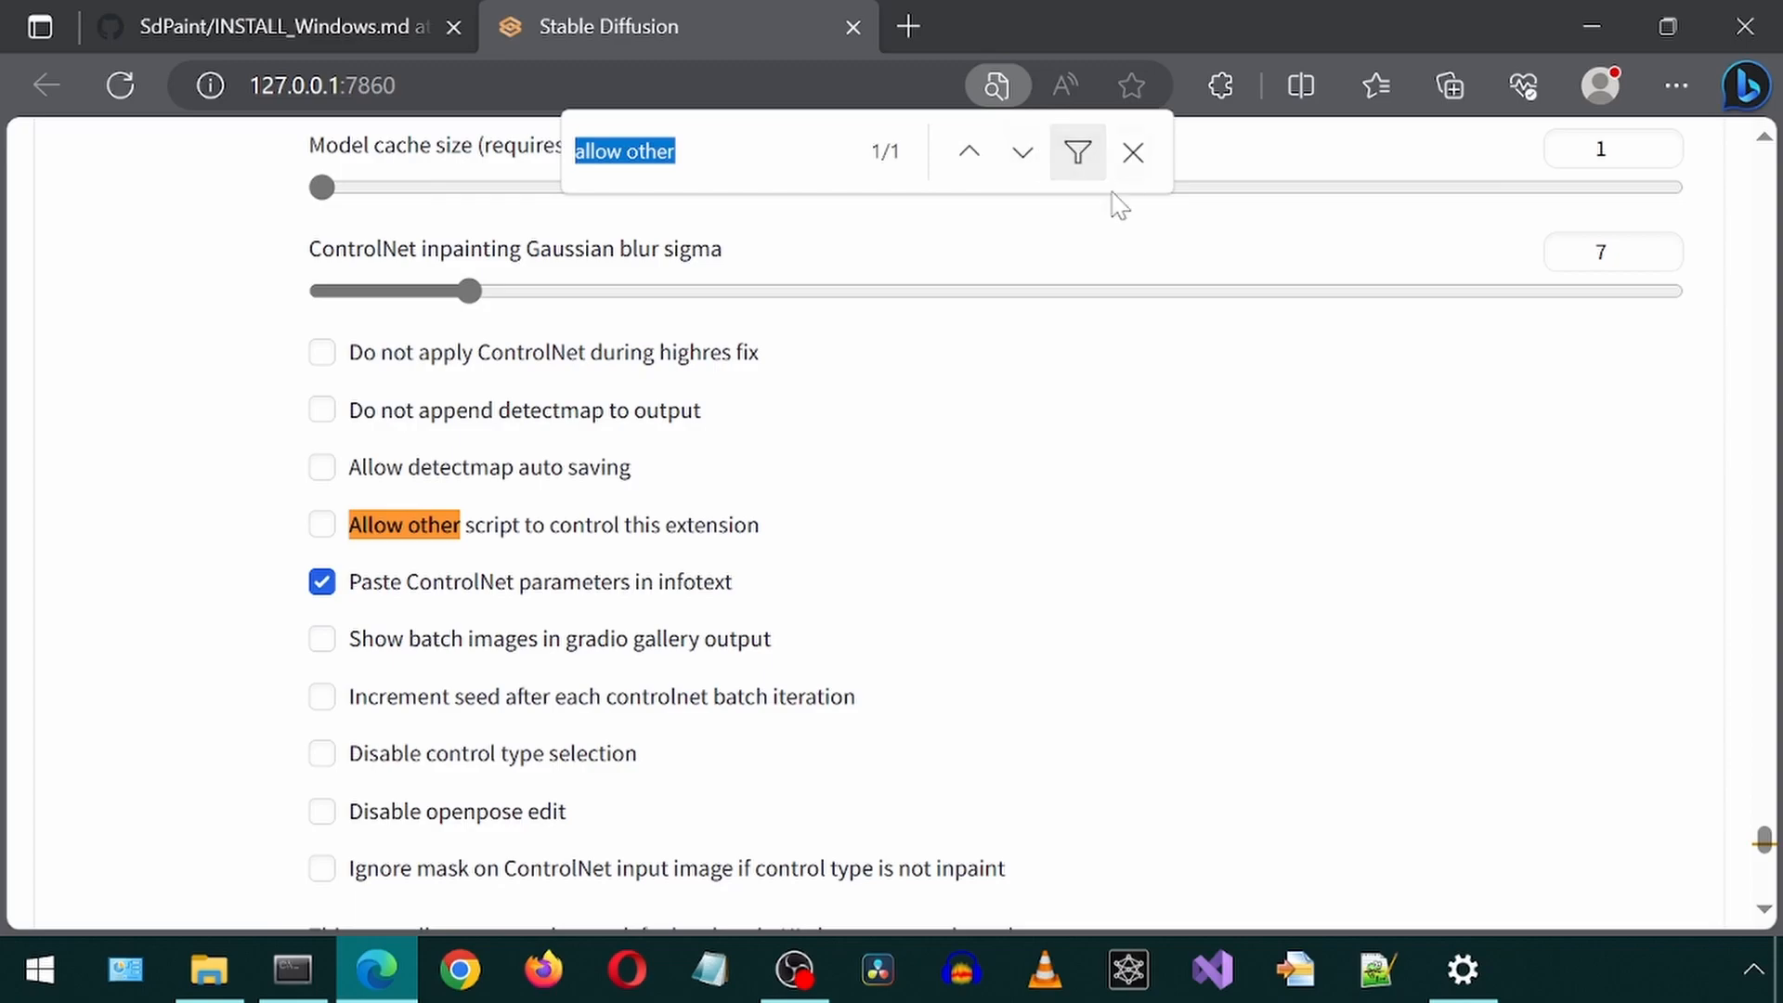
{"action": "left_click", "coordinate": [322, 524]}
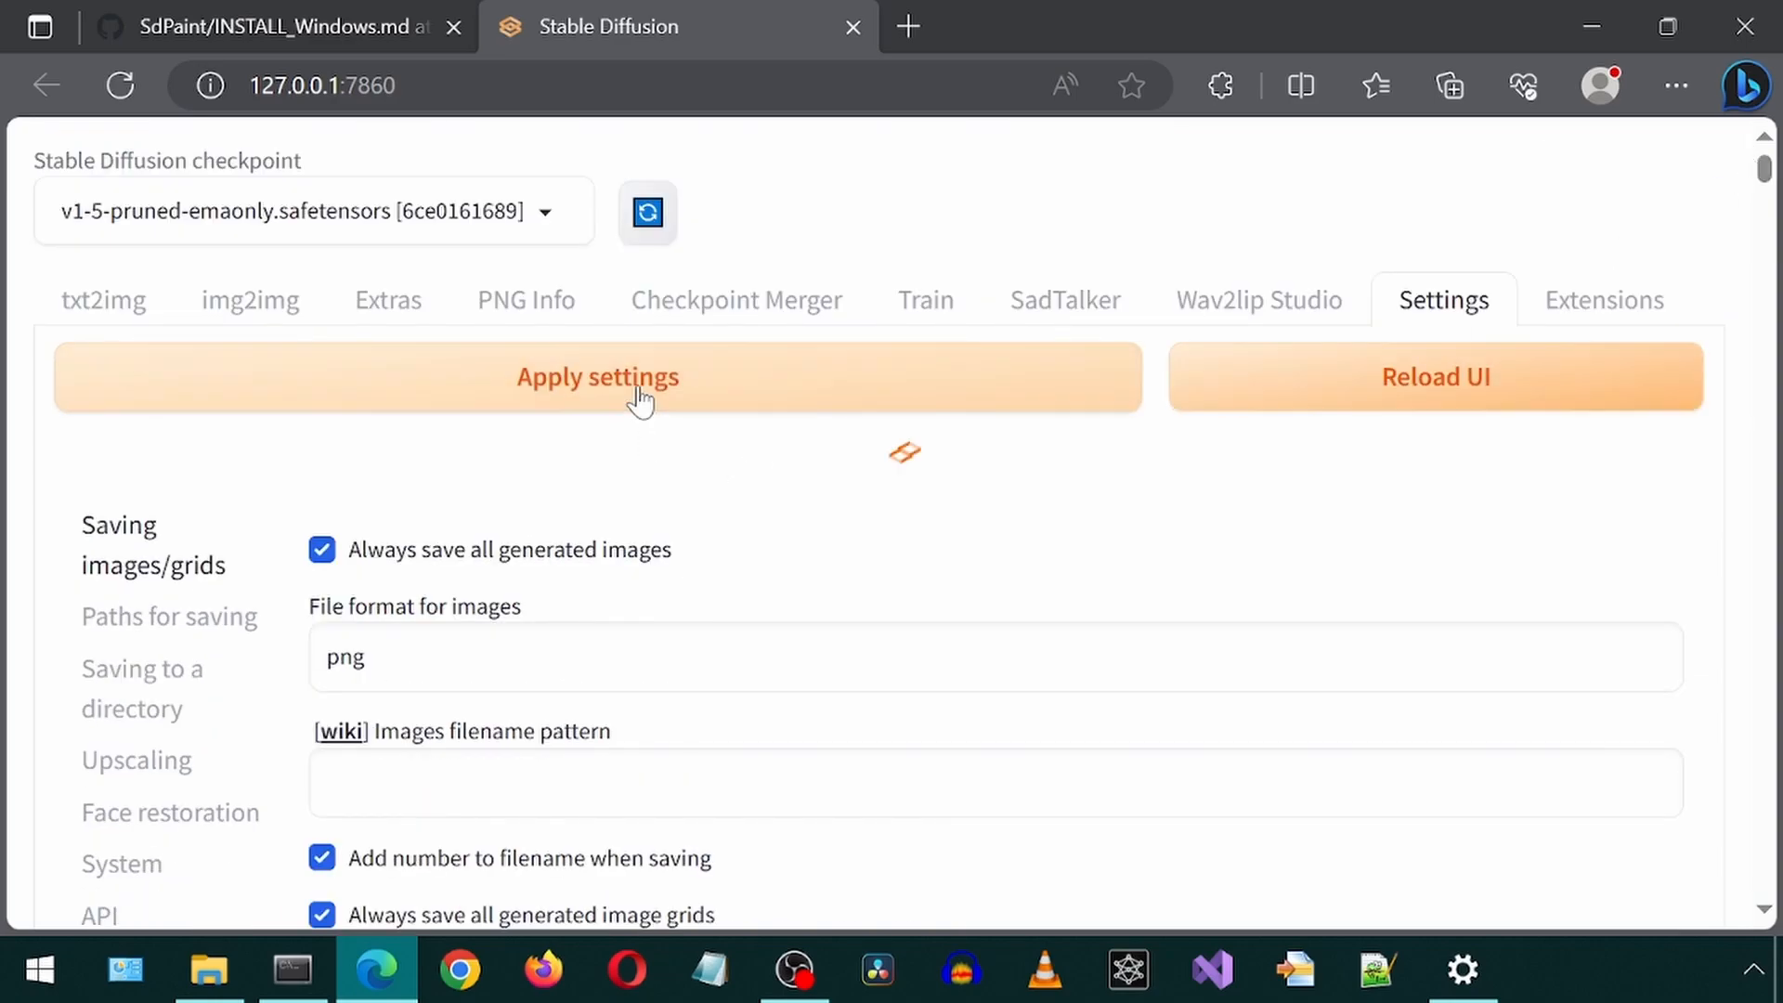
{"action": "left_click", "coordinate": [596, 377]}
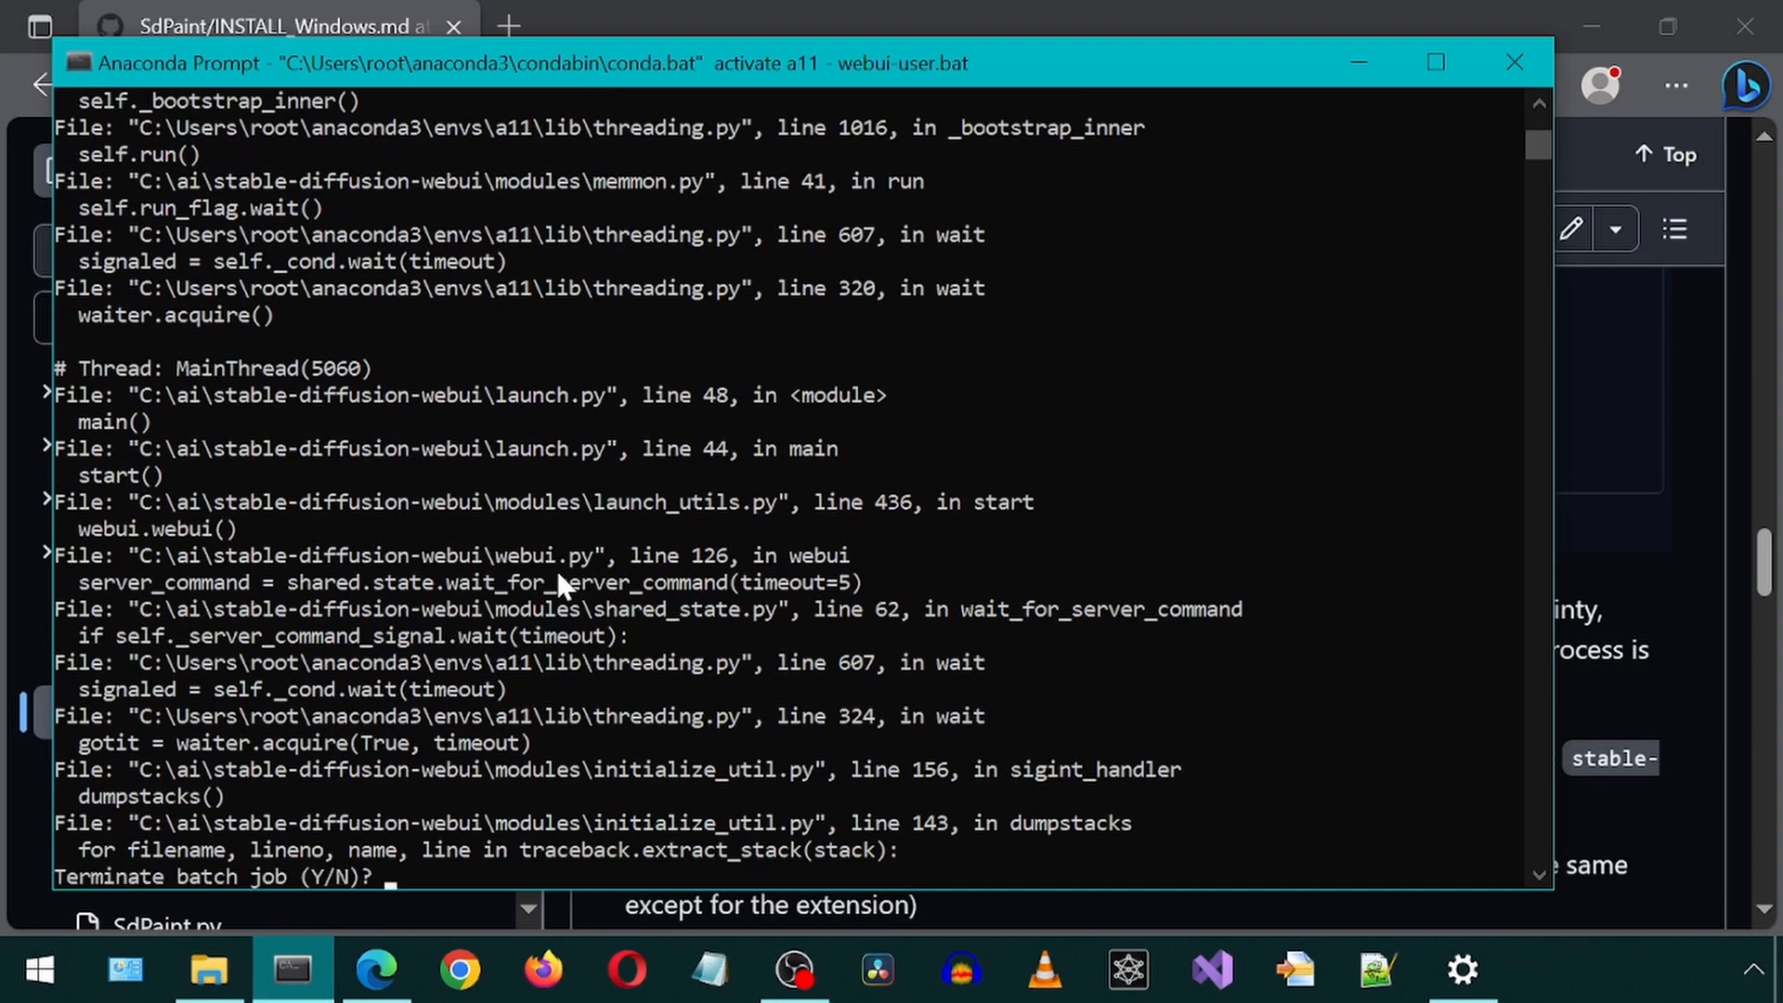
Stop the web UI server by confirming Y to terminate the batch job
{"action": "type", "text": "y"}
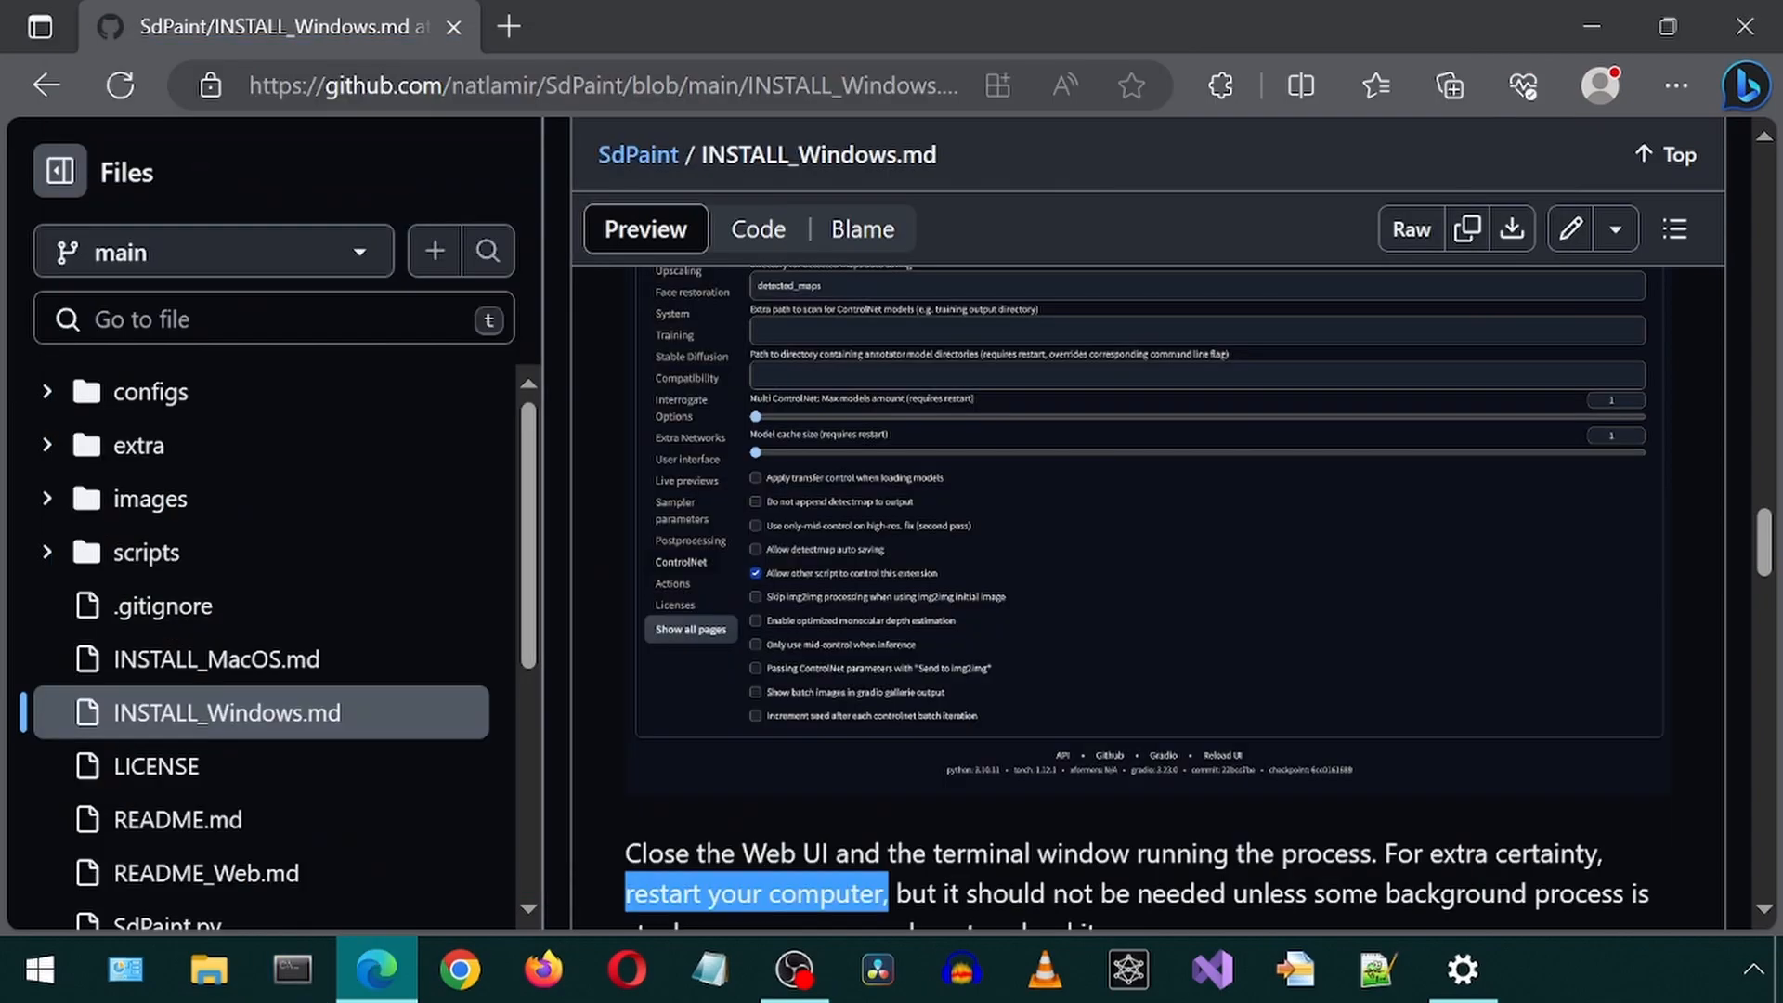
{"action": "scroll", "scroll_direction": "down", "scroll_amount": 3}
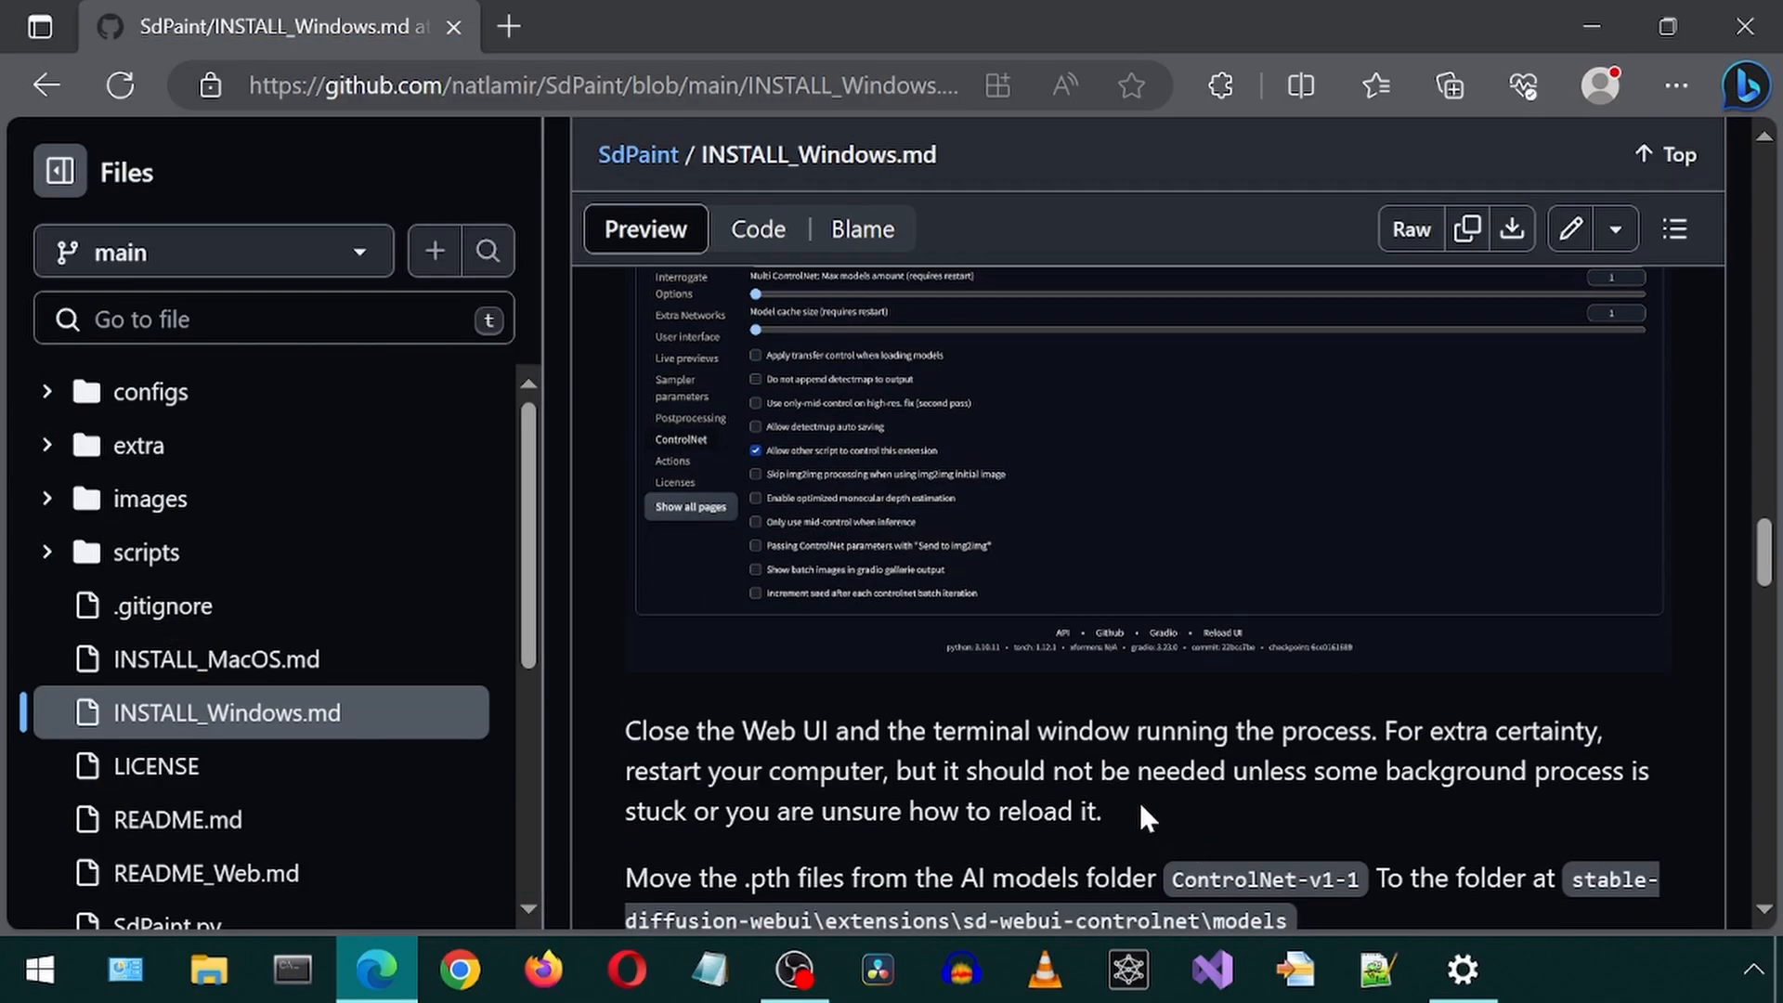
{"action": "scroll", "scroll_direction": "down", "scroll_amount": 3}
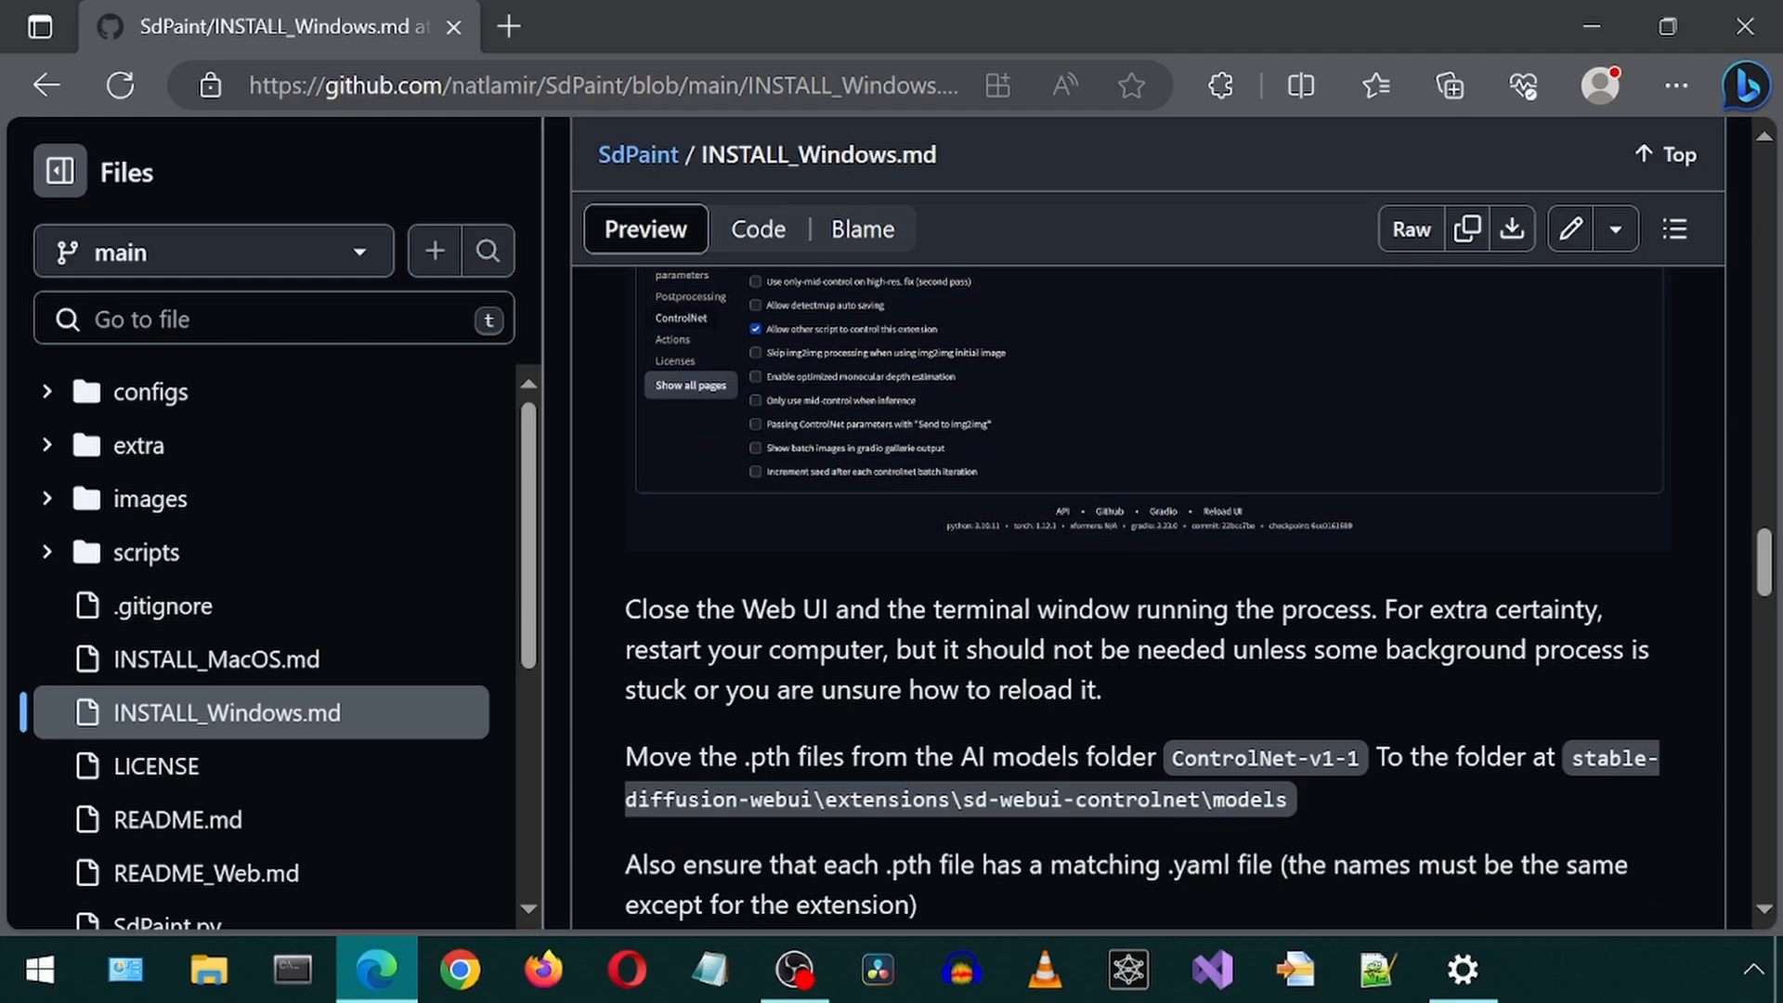
{"action": "left_click", "coordinate": [208, 969]}
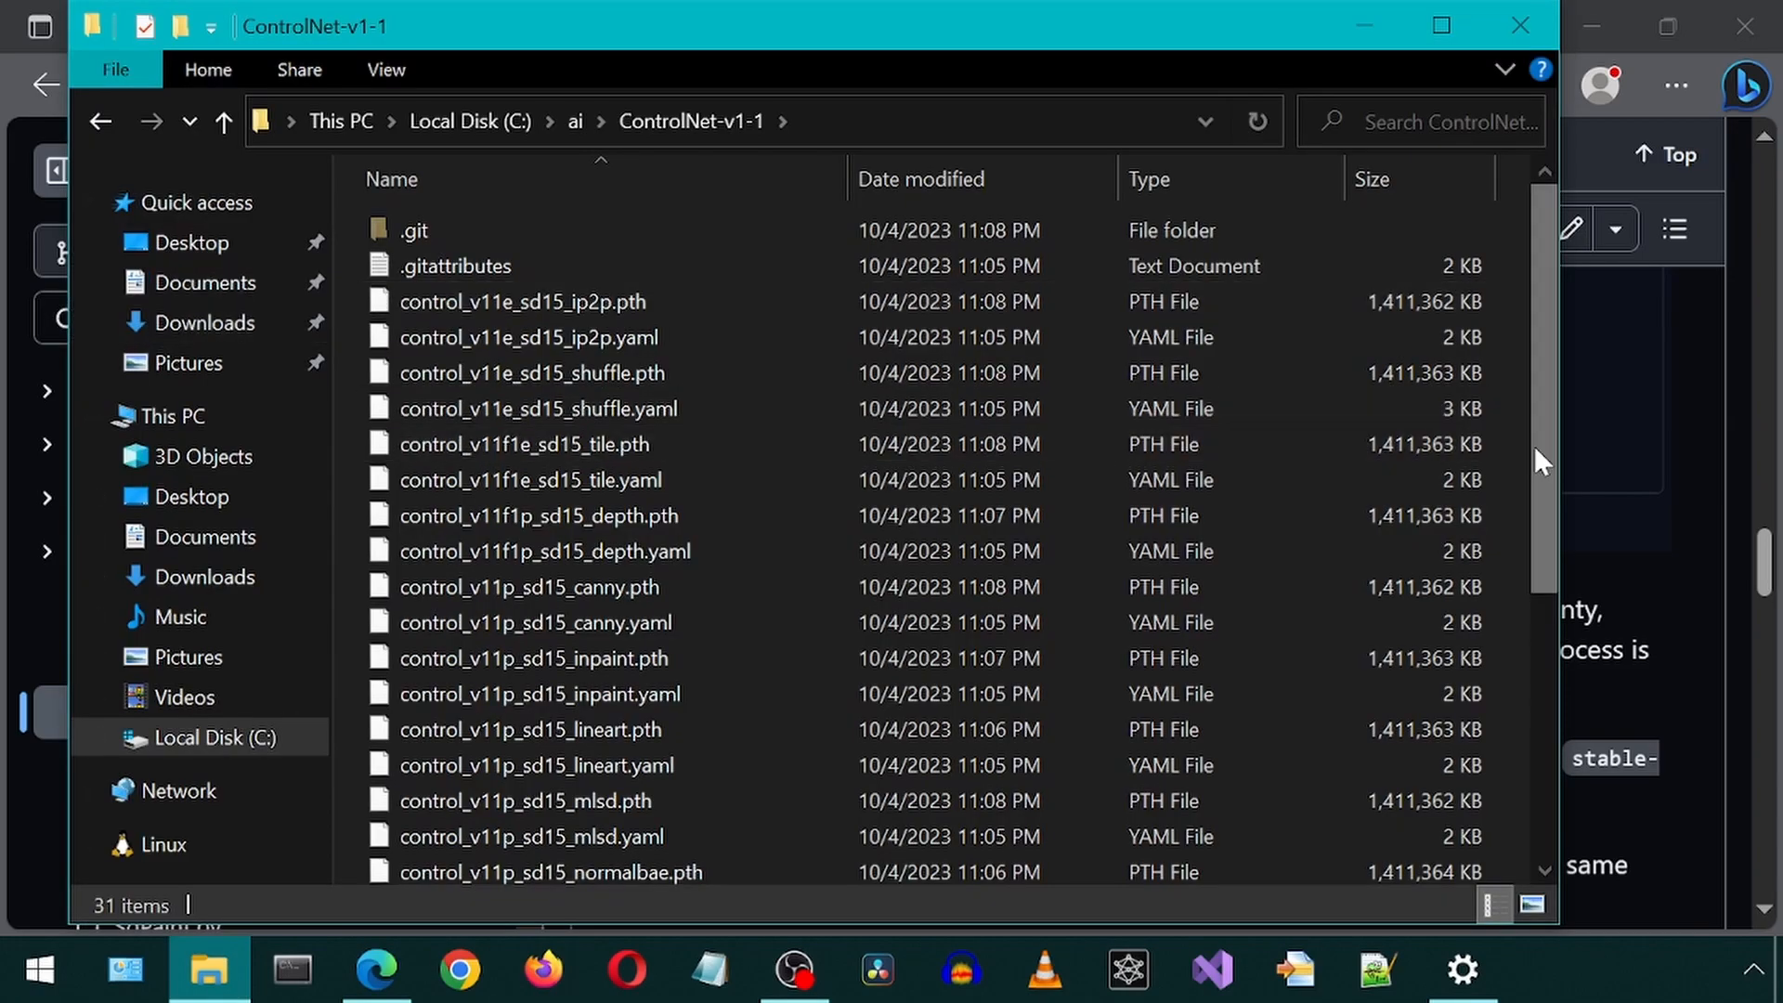
{"action": "mouse_move", "coordinate": [1558, 350]}
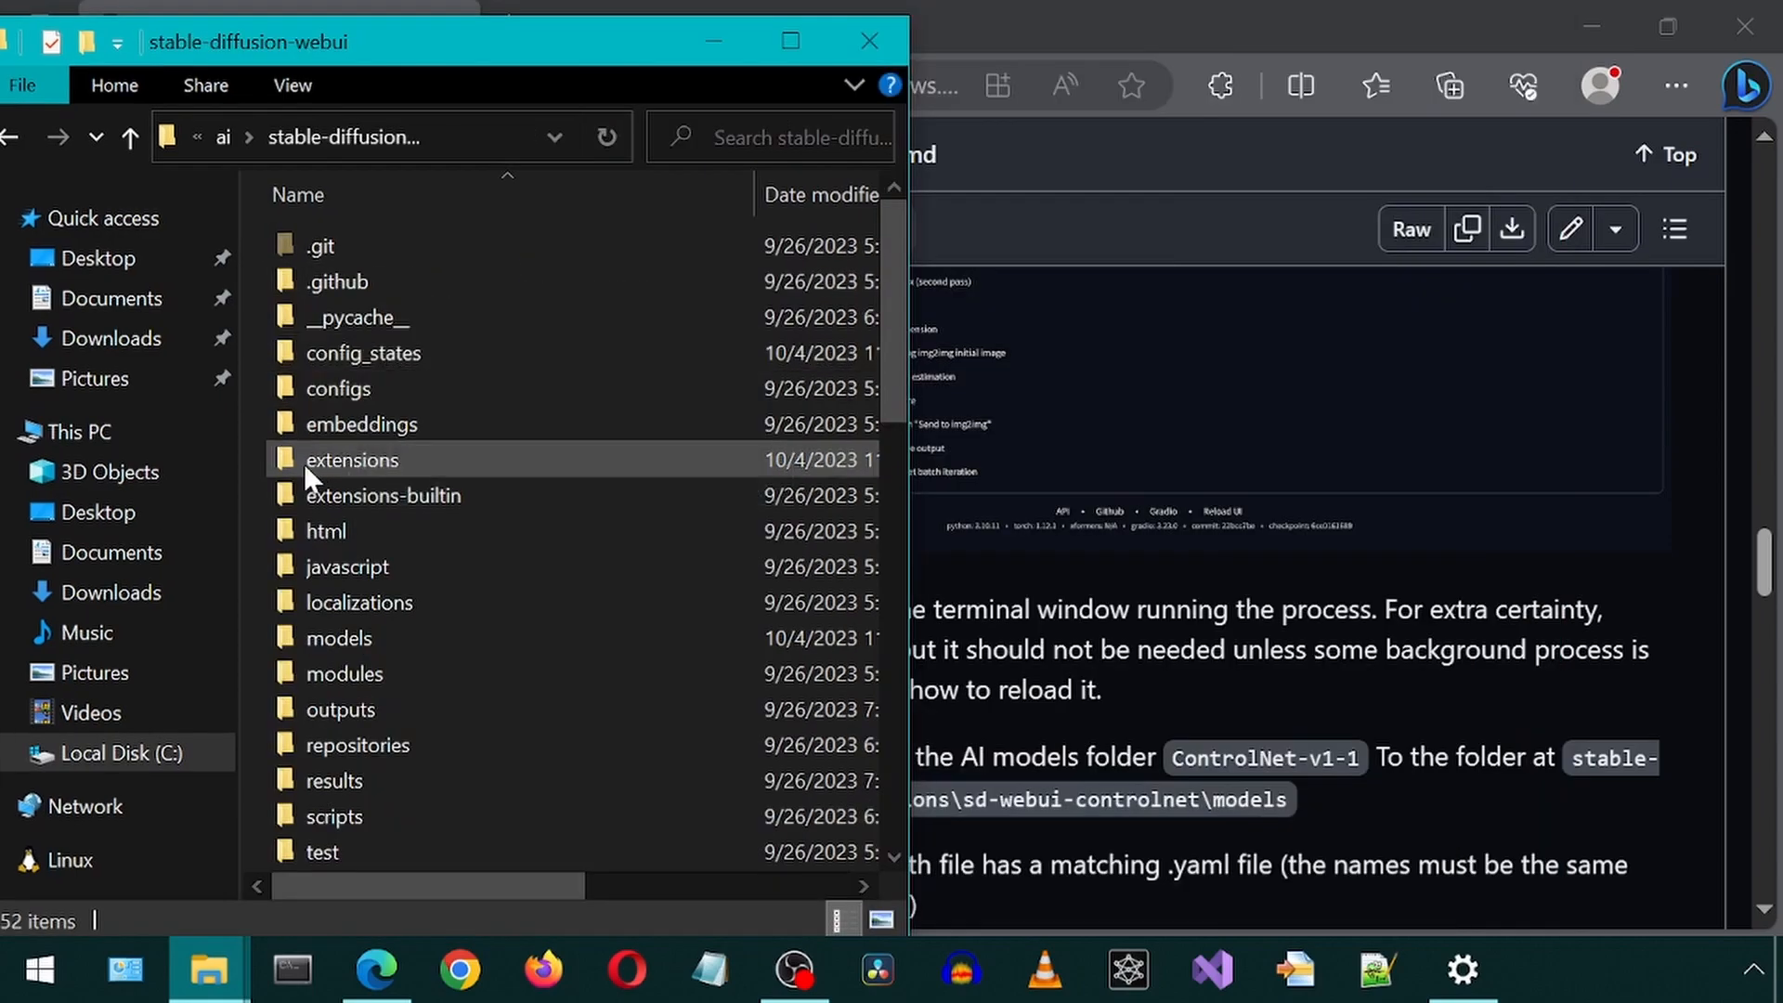
Open extensions > sd-webui-controlnet and scroll through its folder to the models
{"action": "double_click", "coordinate": [350, 460]}
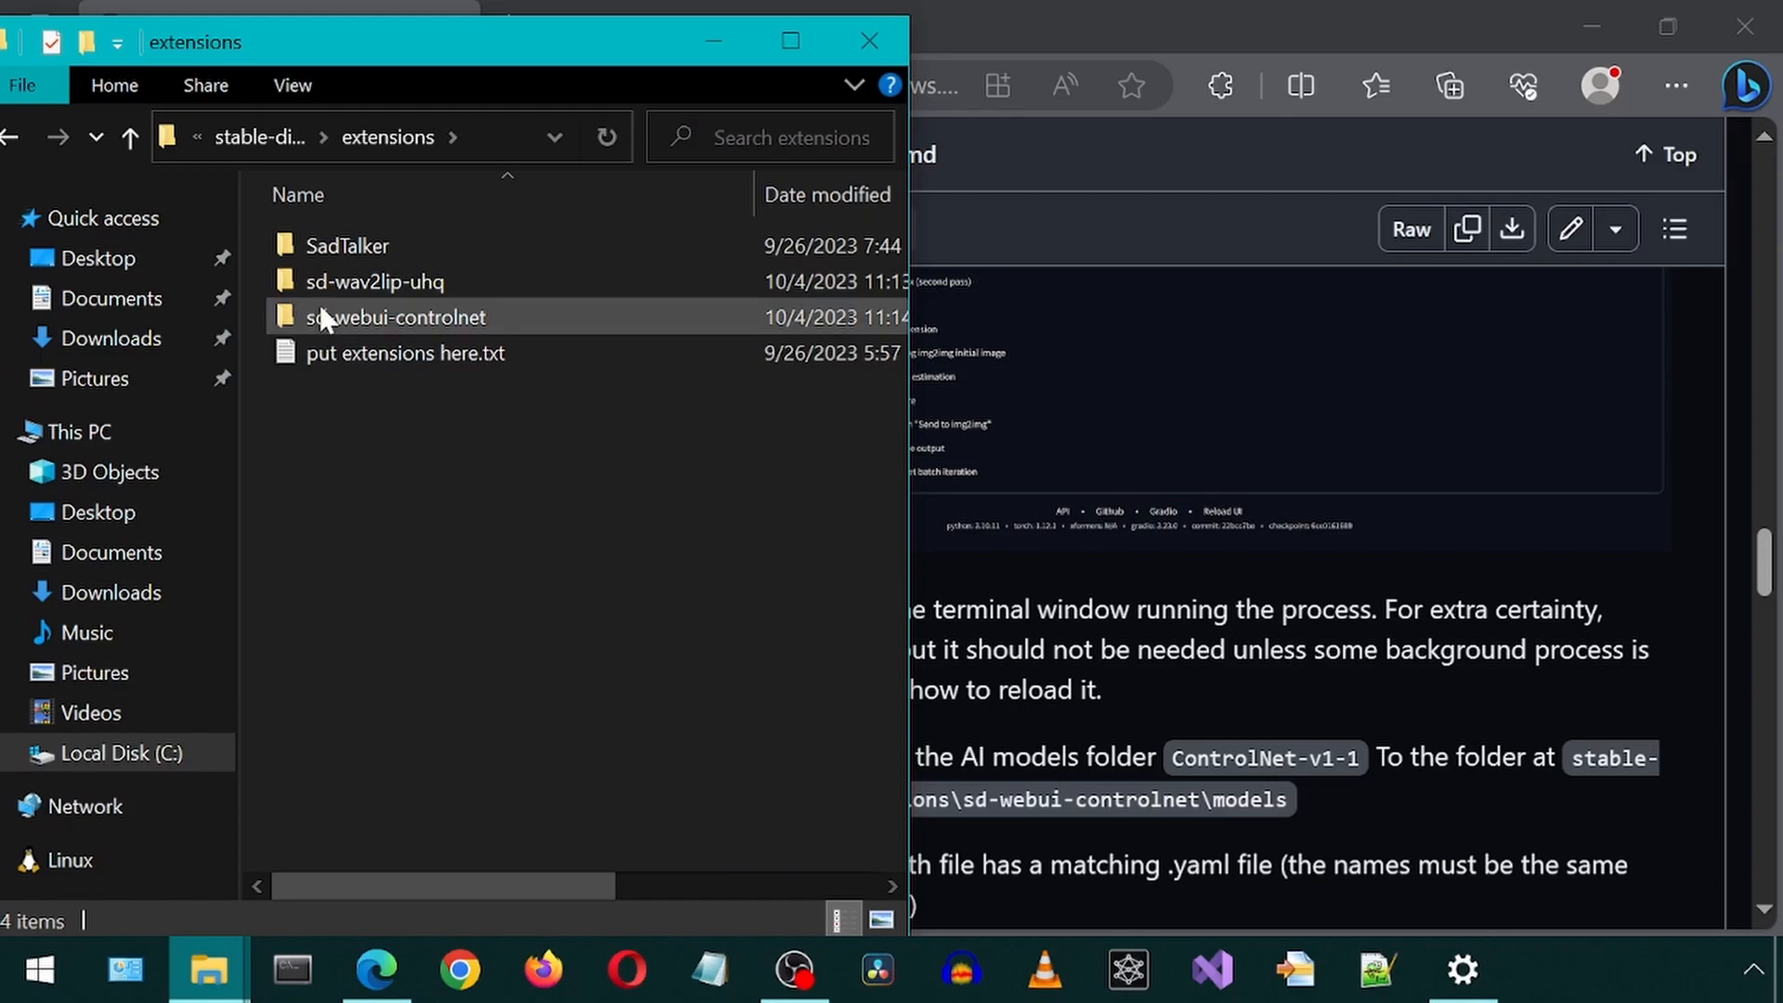
{"action": "double_click", "coordinate": [395, 315]}
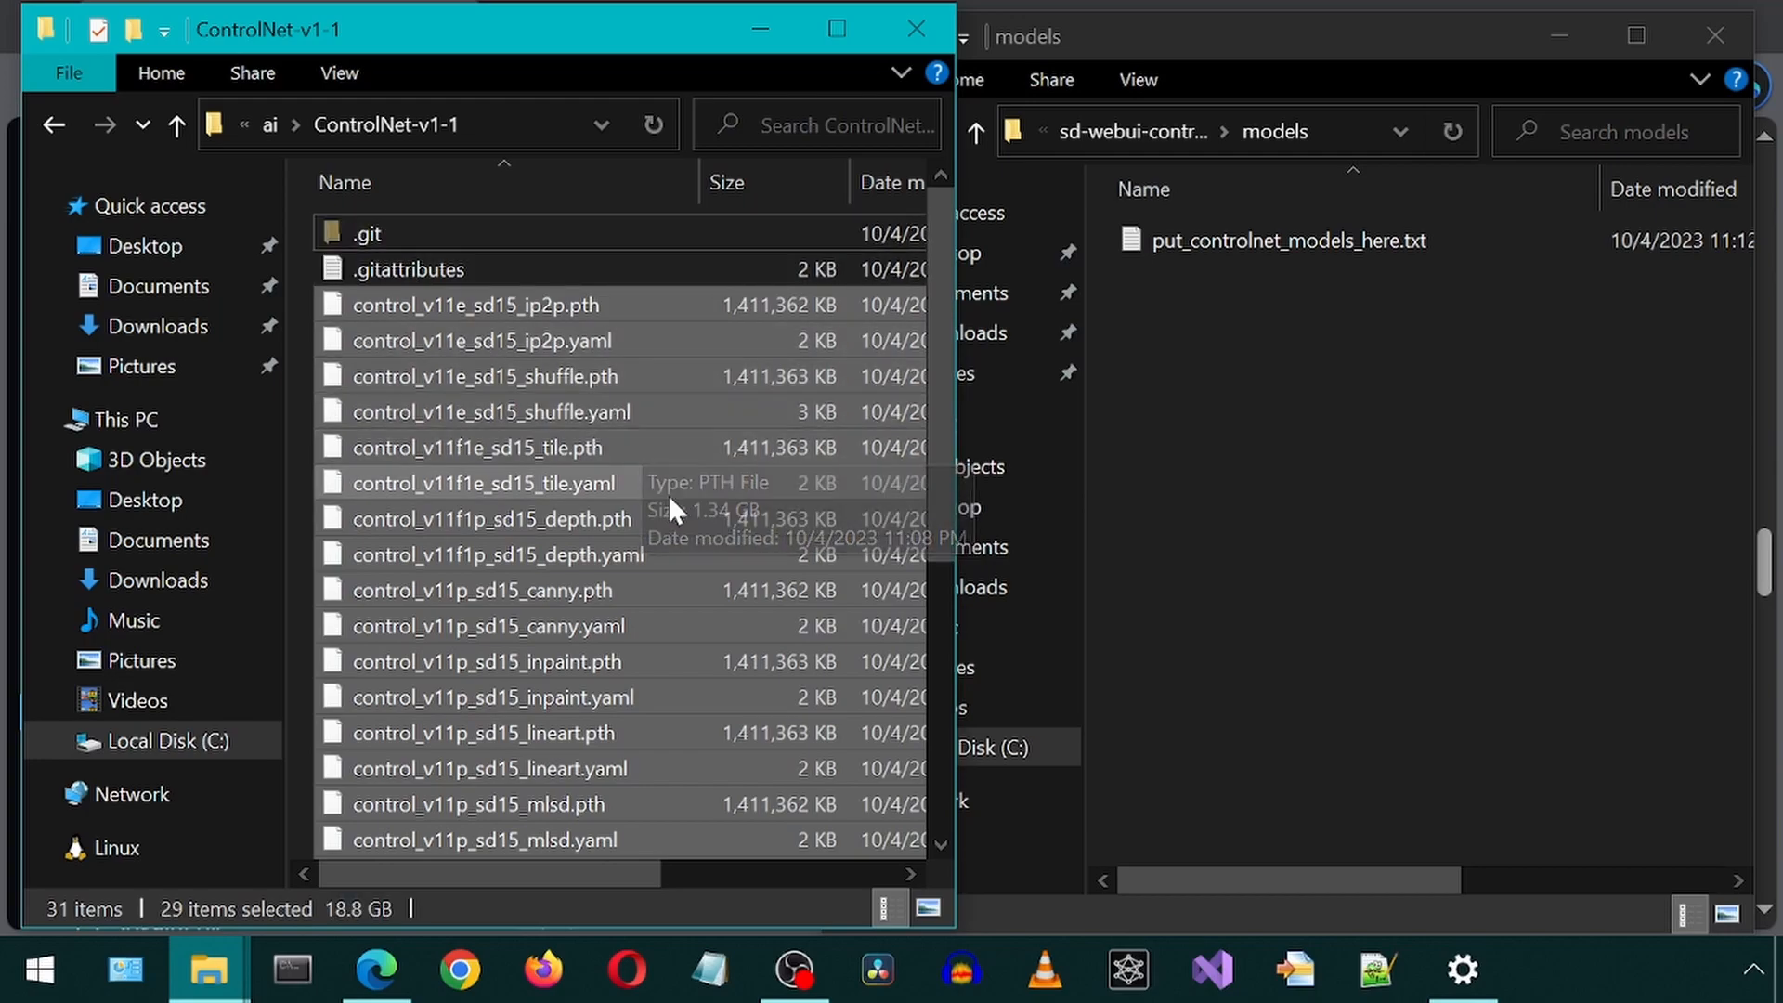
{"action": "scroll", "scroll_direction": "down", "scroll_amount": 3}
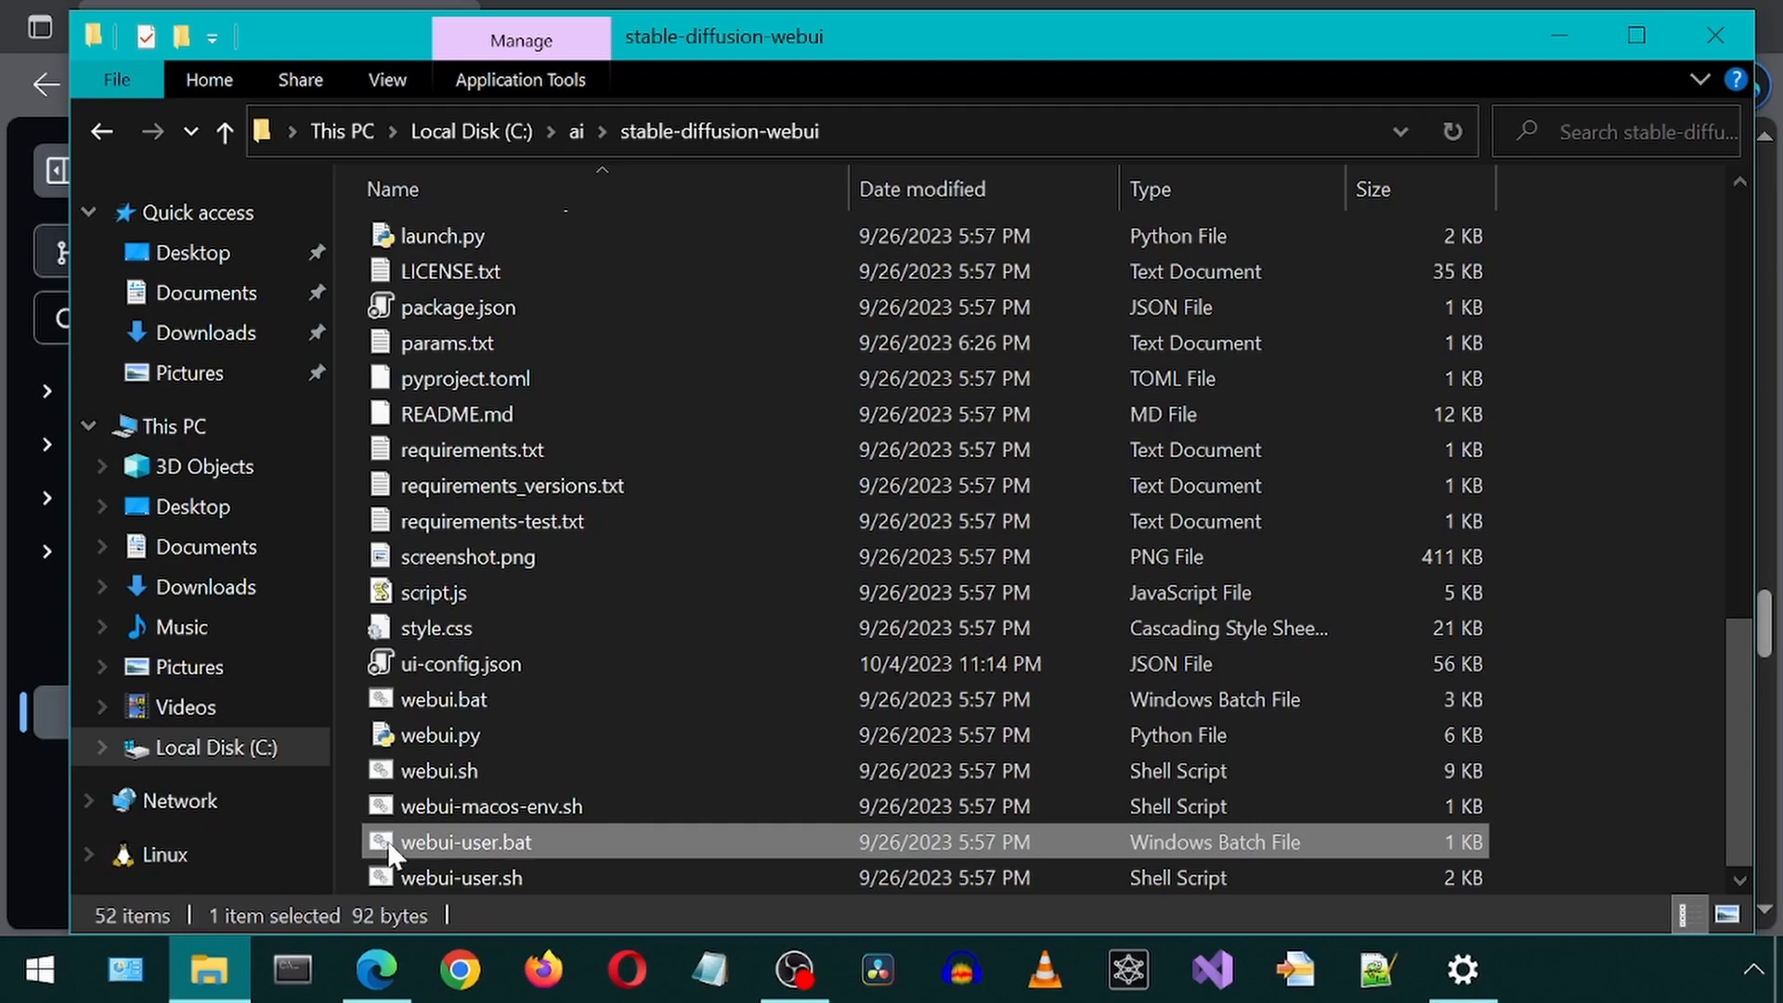
Duplicate webui-user.bat and rename the copy to webui-user-api.bat
{"action": "right_click", "coordinate": [464, 841]}
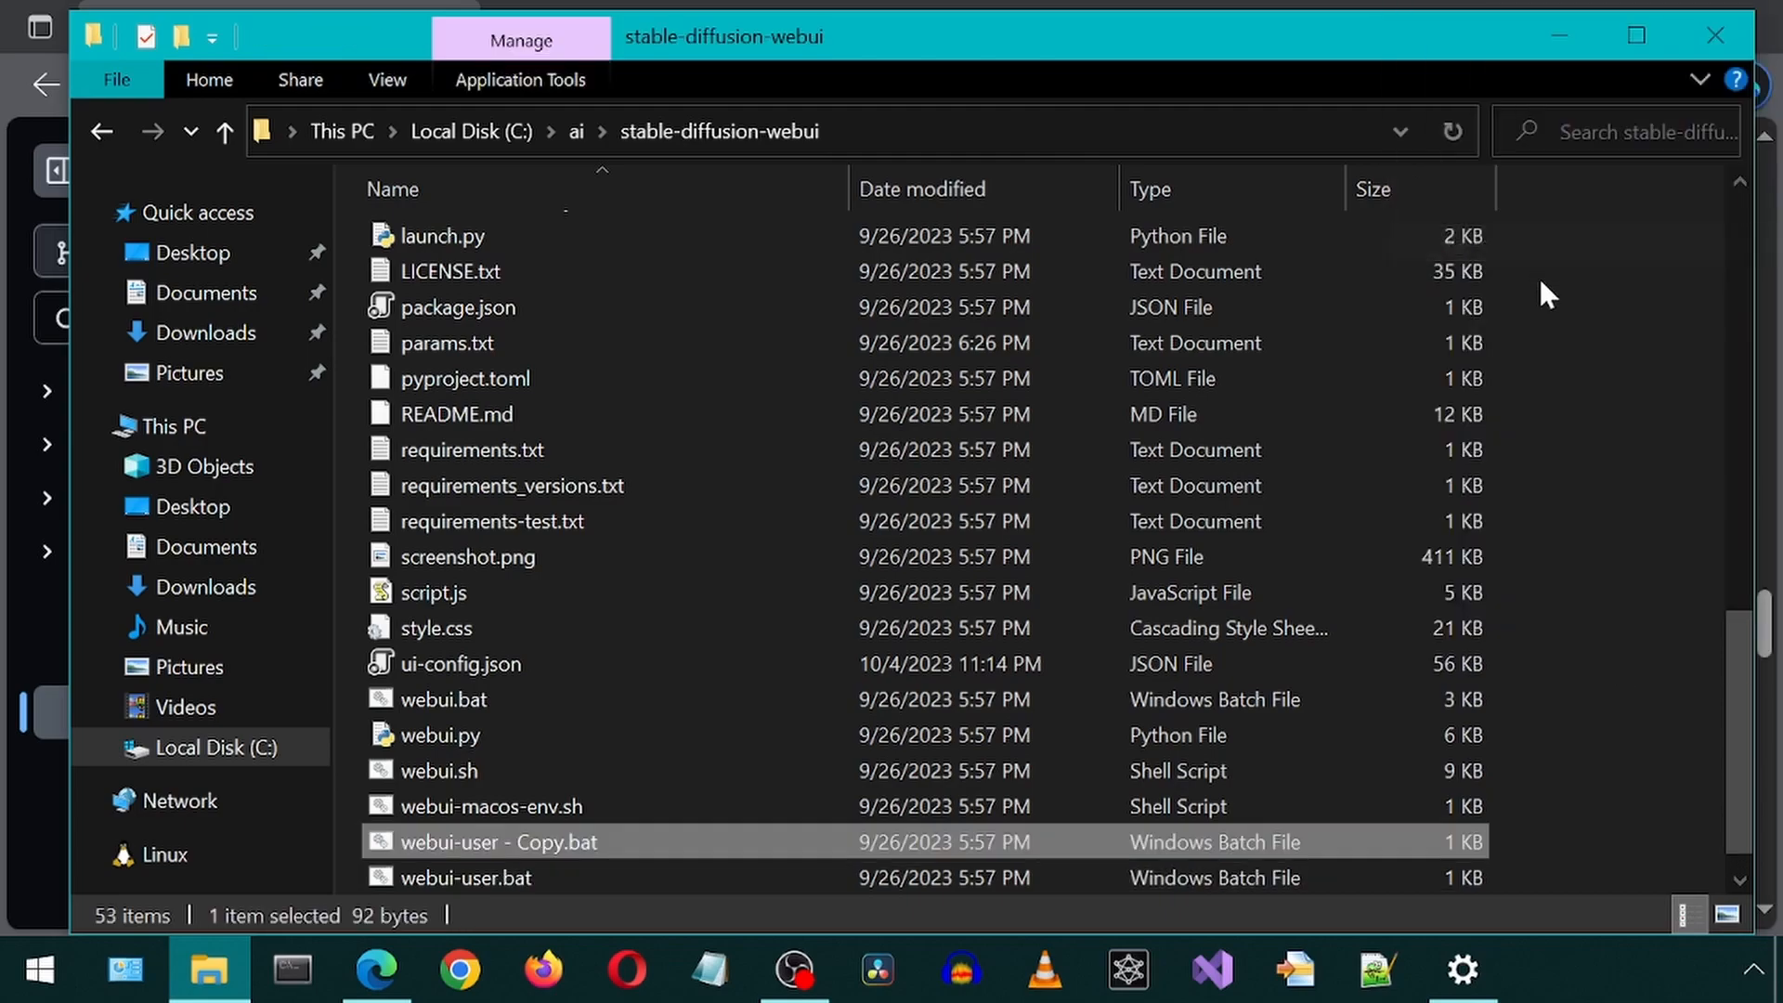
{"action": "left_click", "coordinate": [375, 969]}
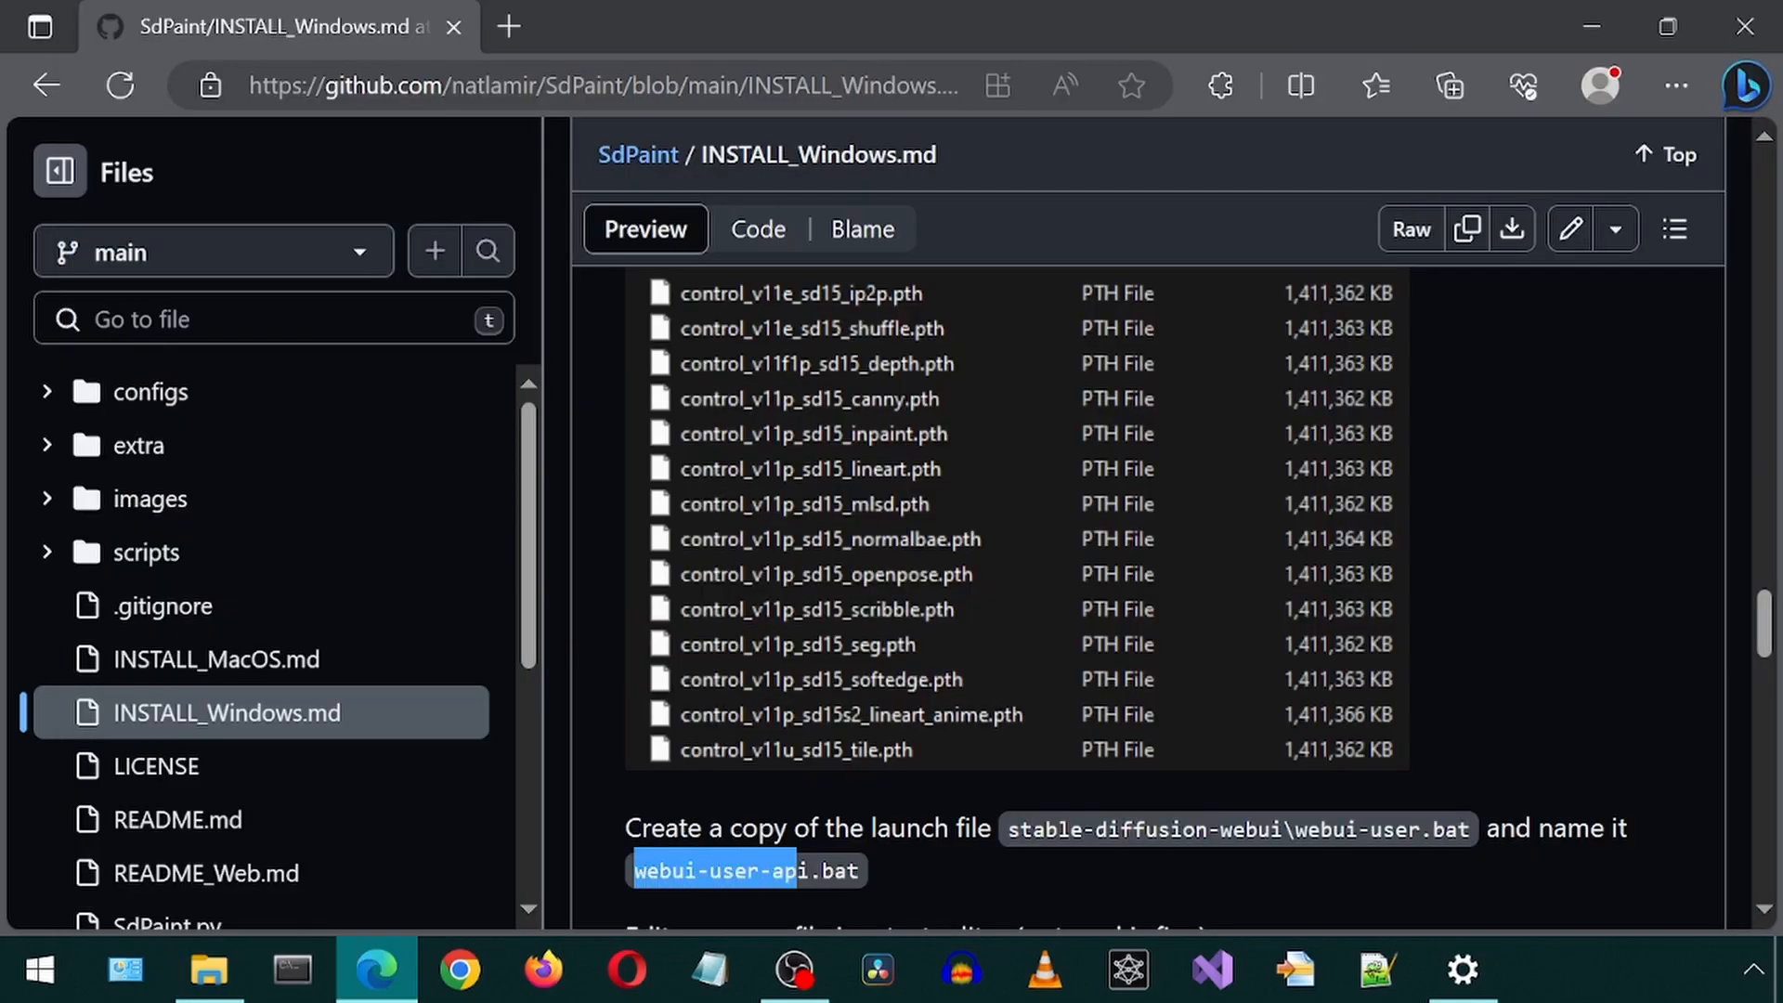
{"action": "right_click", "coordinate": [745, 871]}
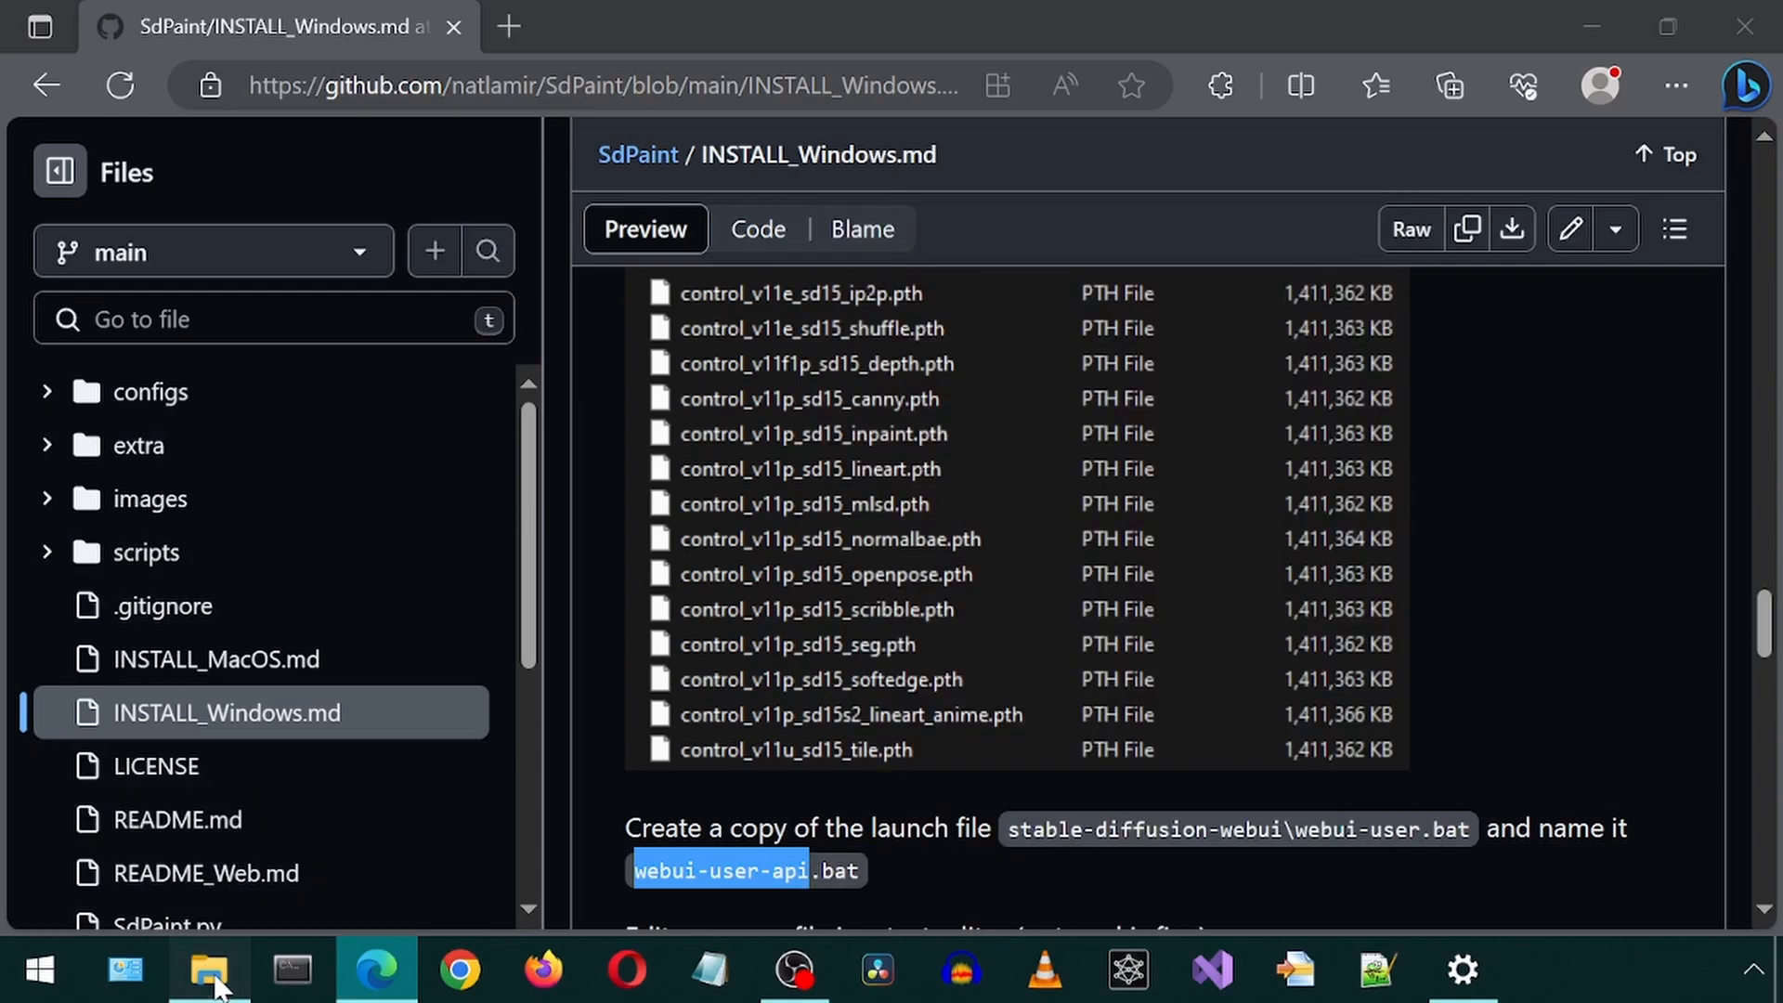
{"action": "left_click", "coordinate": [208, 969]}
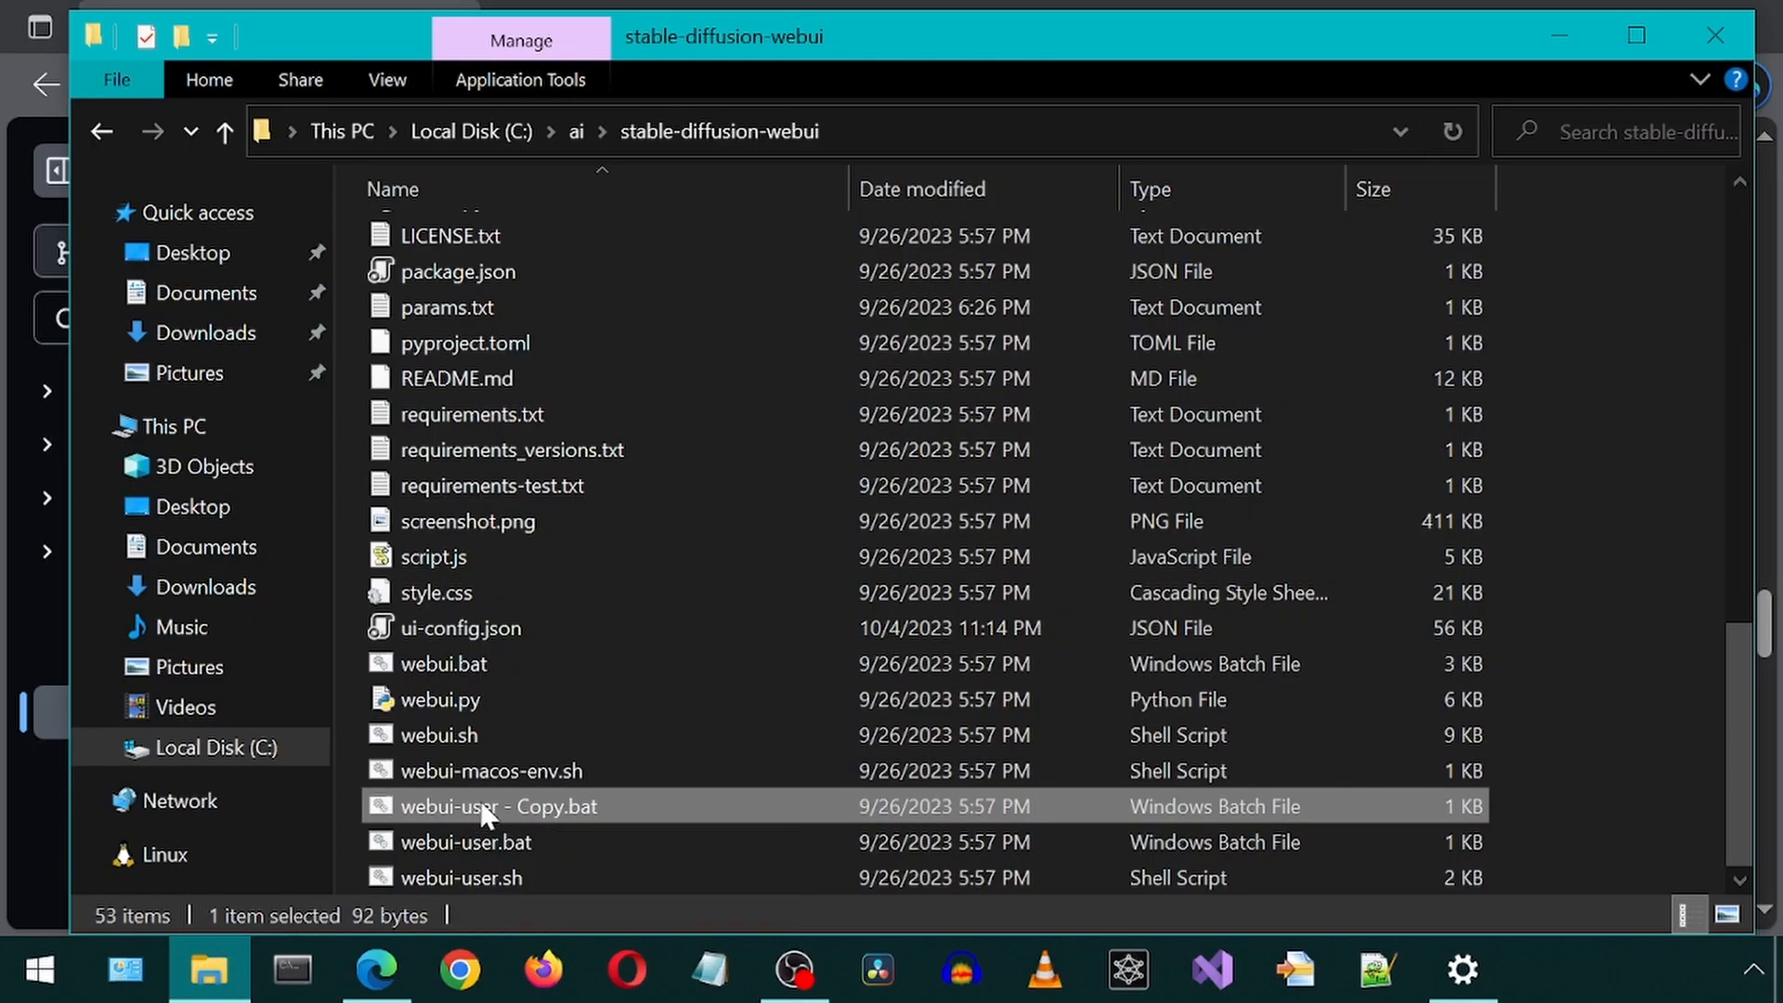
{"action": "right_click", "coordinate": [495, 807]}
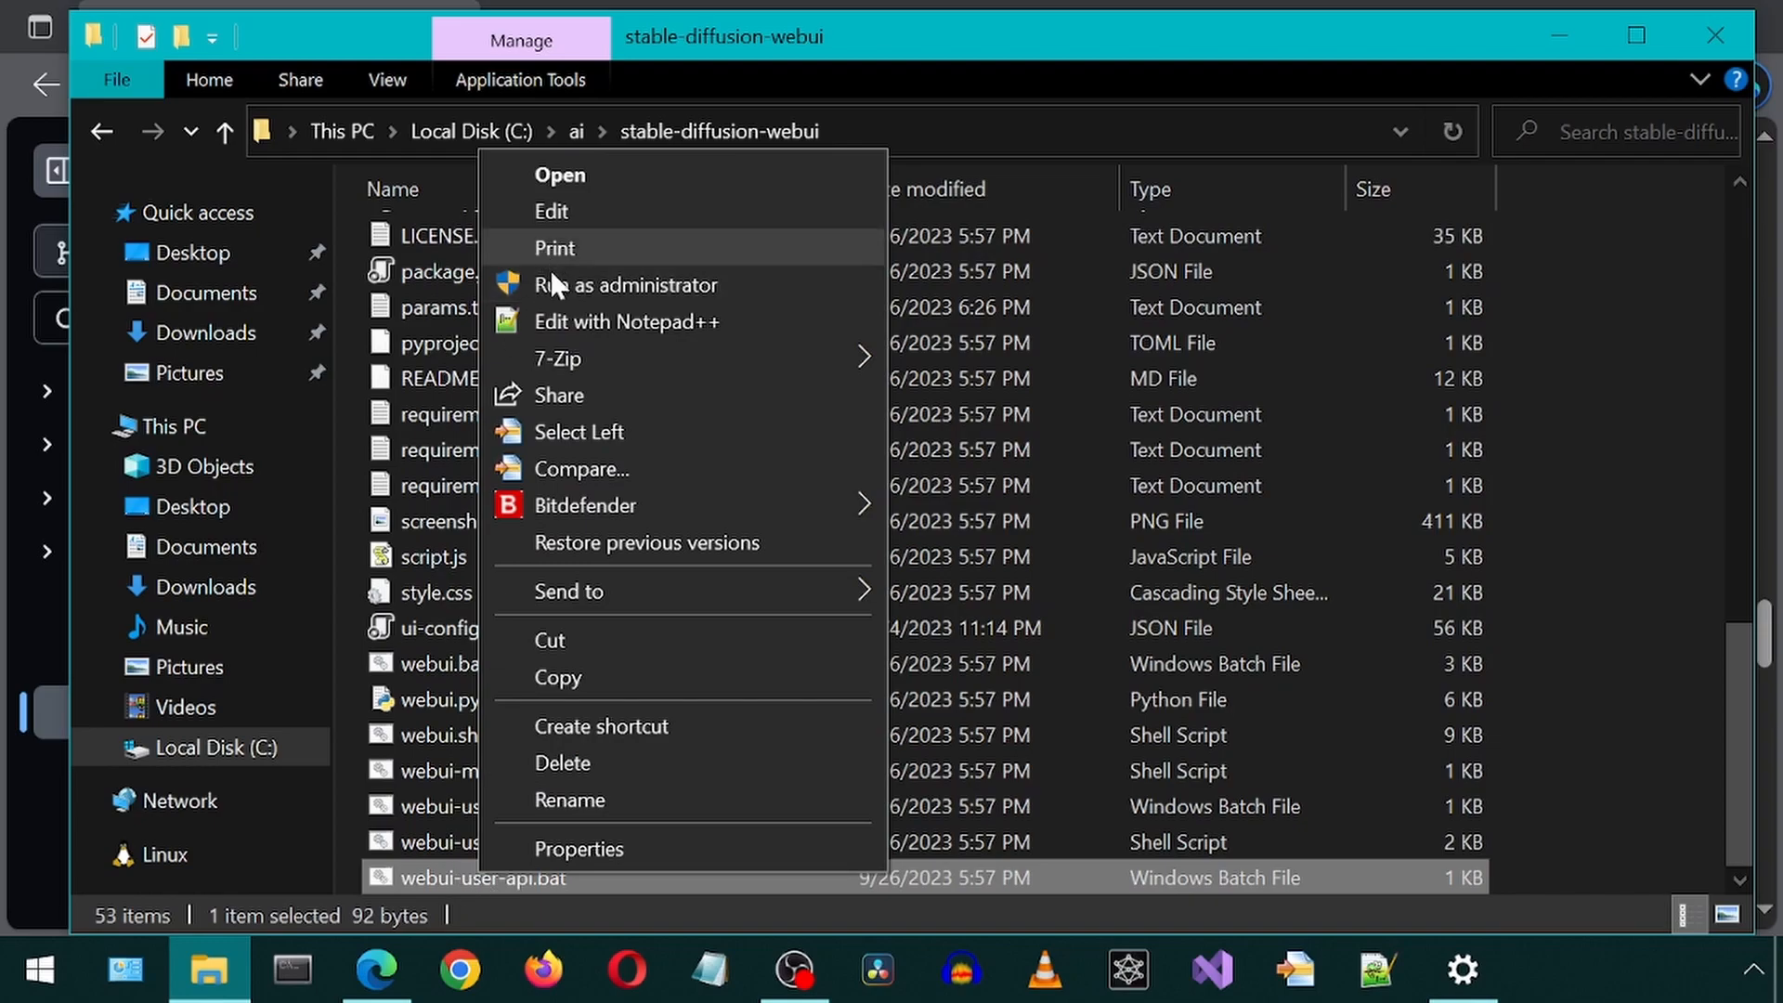
In Notepad++, add --api to the COMMANDLINE_ARGS line of webui-user-api.bat
{"action": "left_click", "coordinate": [624, 322]}
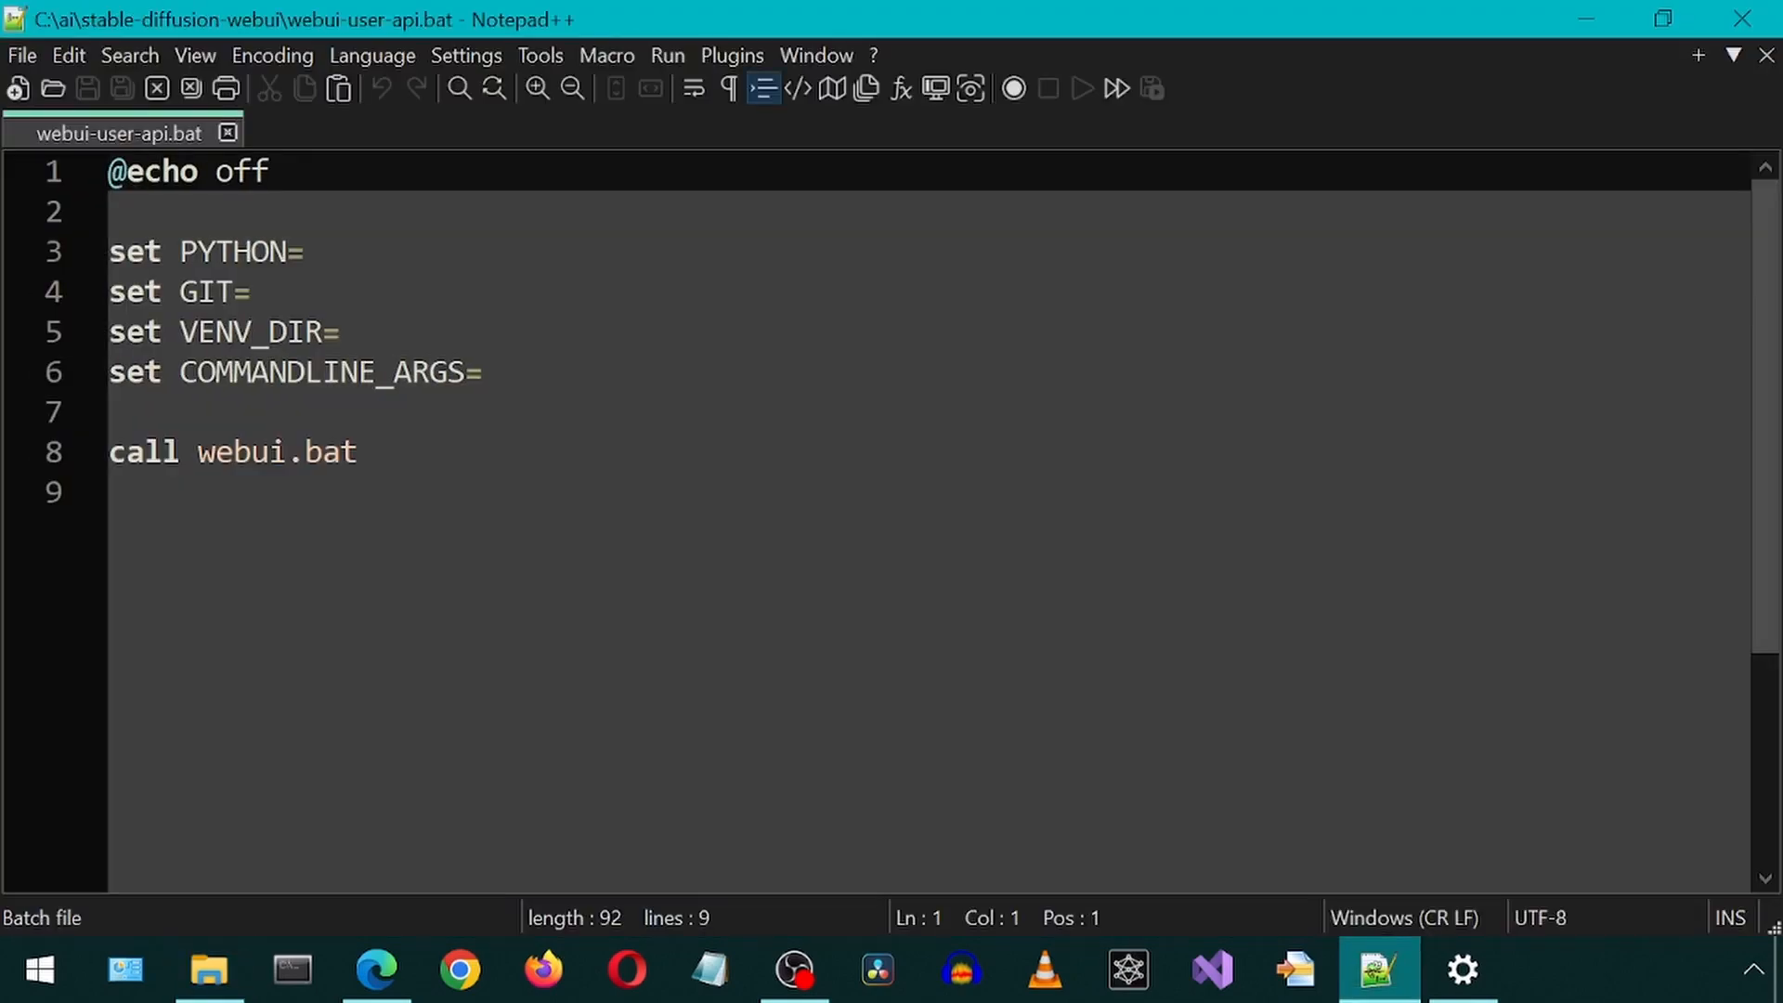
{"action": "right_click", "coordinate": [1530, 518]}
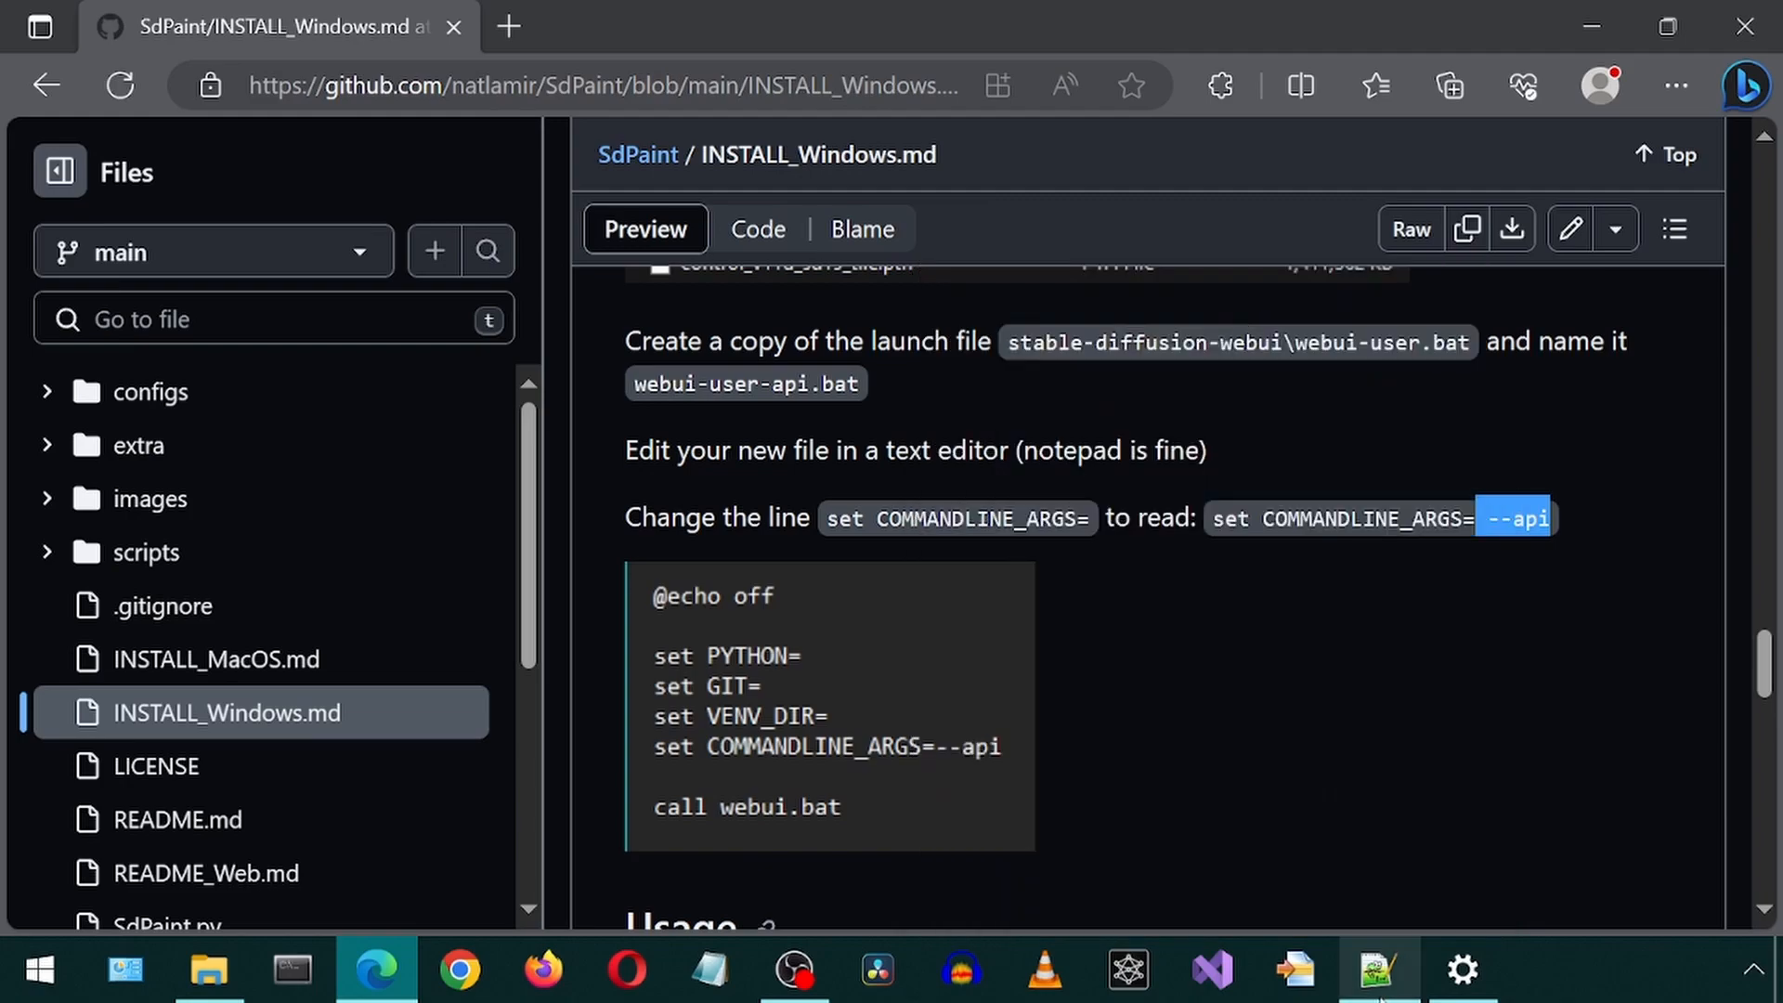
{"action": "left_click", "coordinate": [1377, 970]}
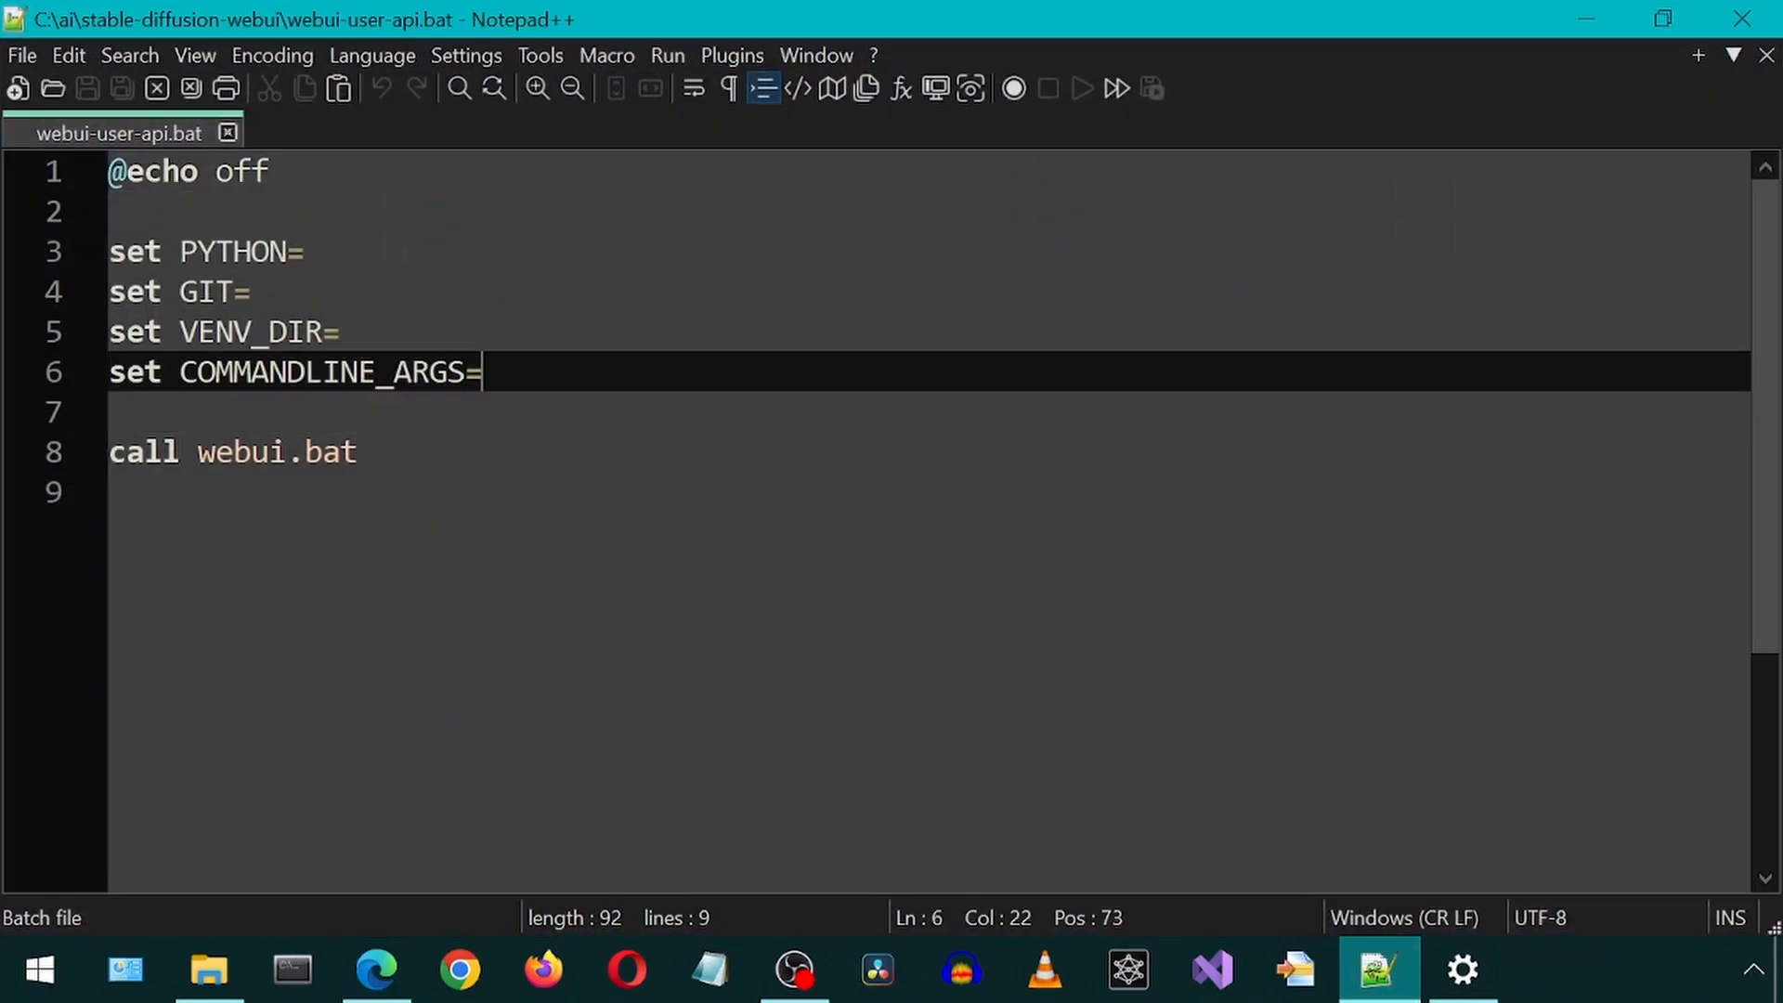
{"action": "type", "text": "--api"}
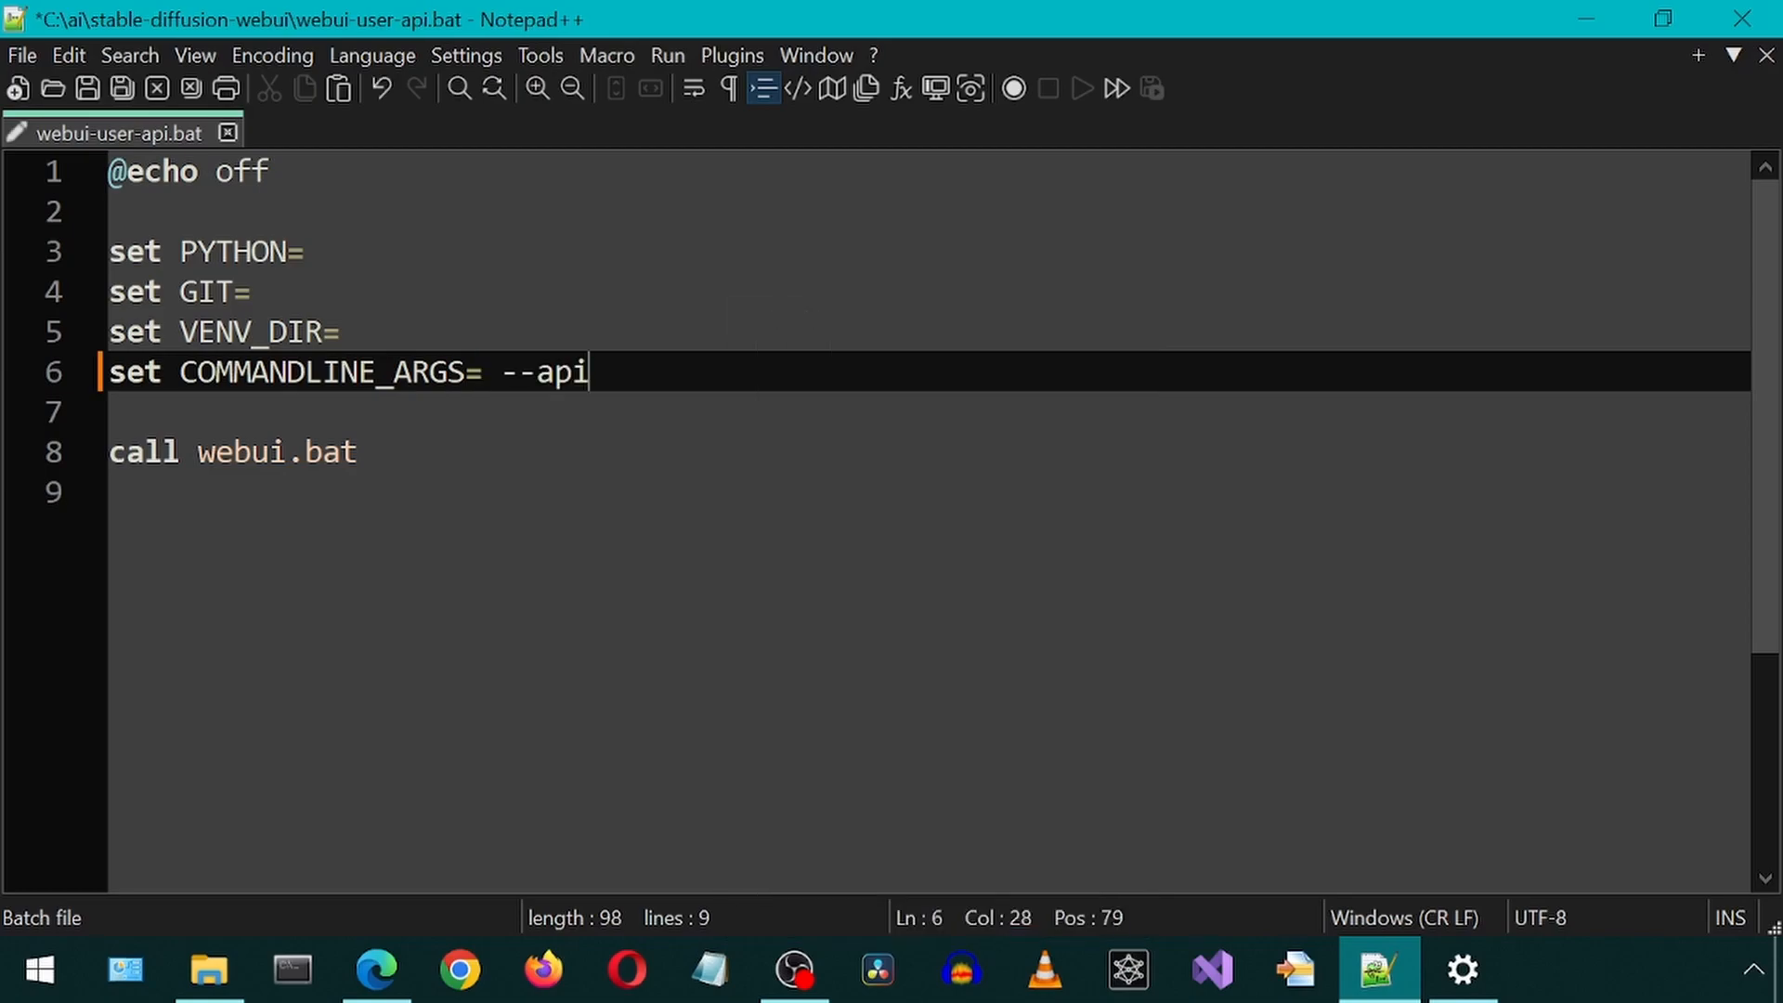
Activate the conda environment, cd into C:\ai\SdPaint, and enter Start.bat
{"action": "left_click", "coordinate": [291, 970]}
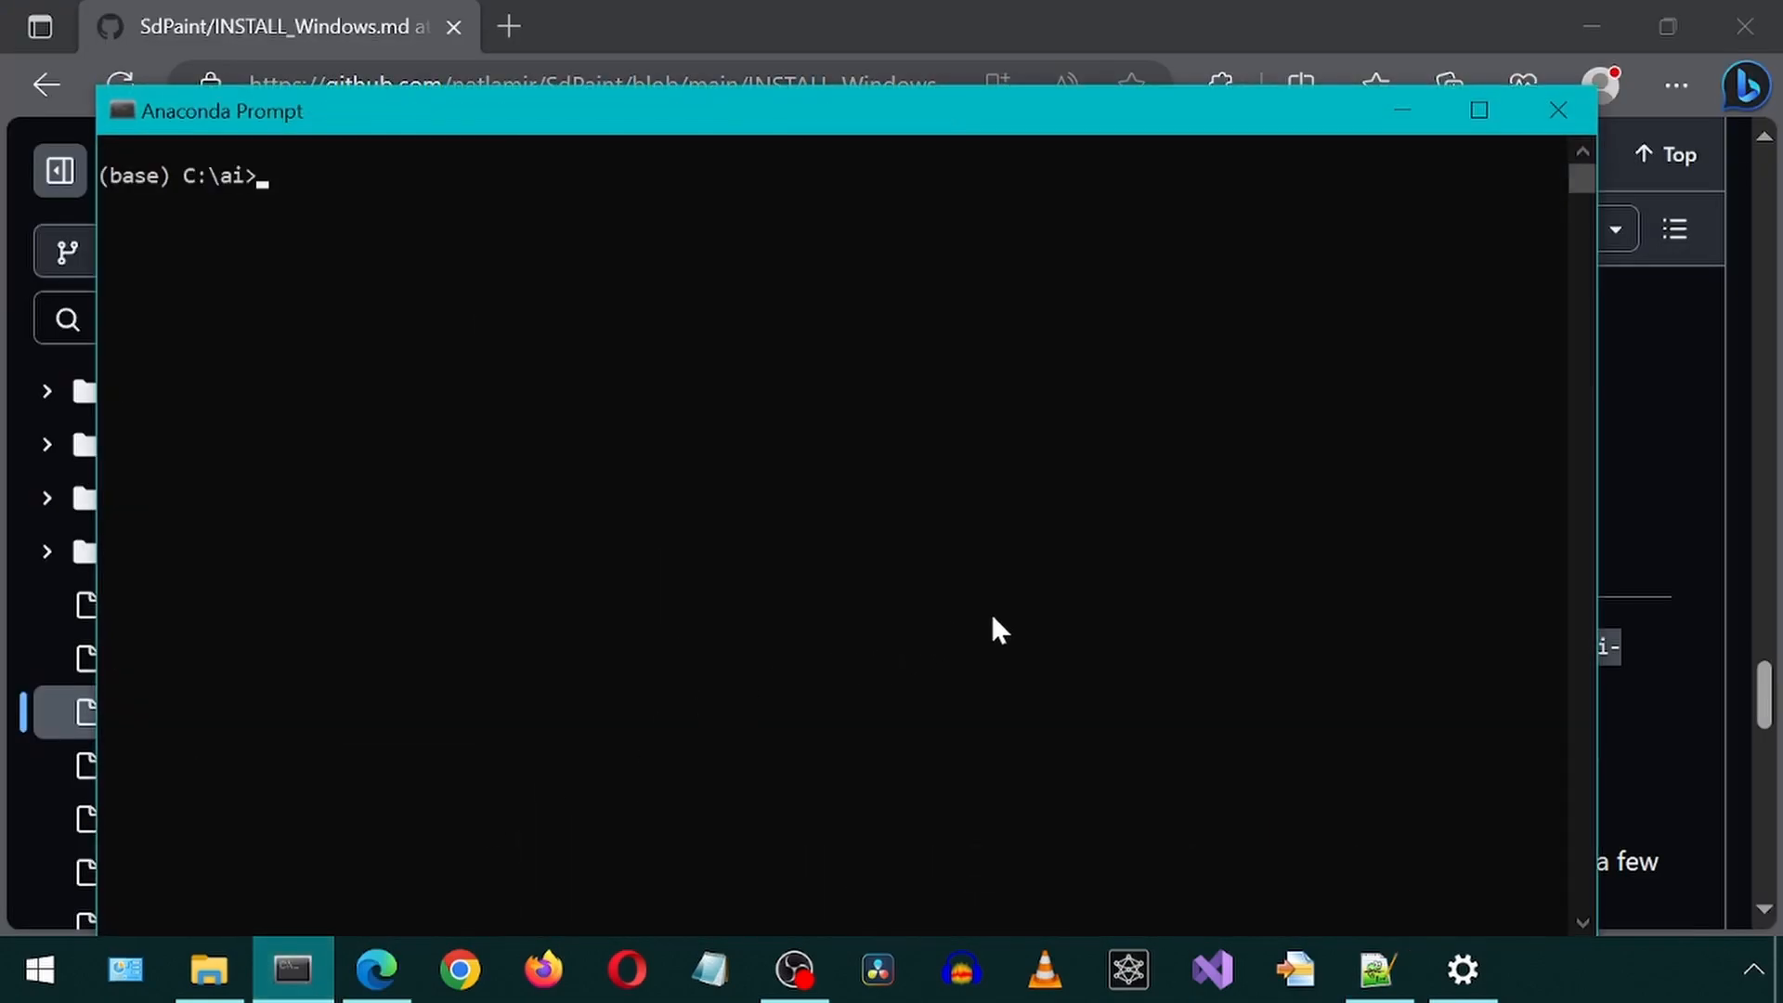
{"action": "type", "text": "conda act"}
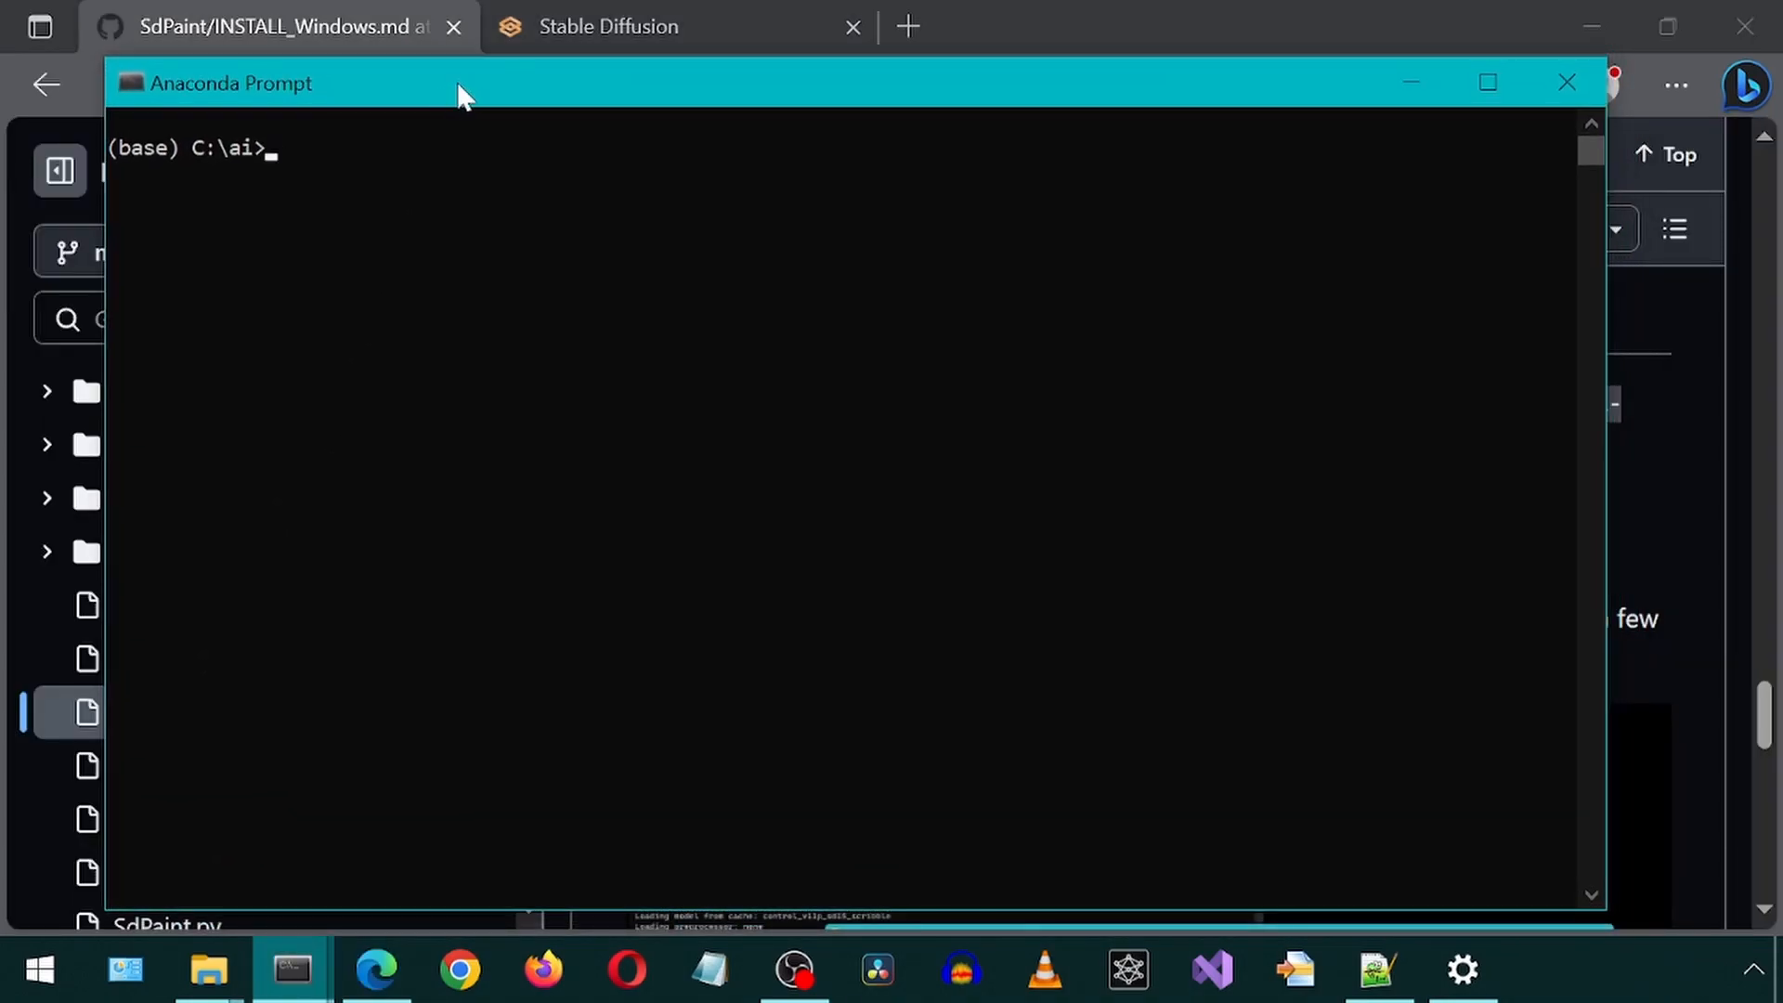
{"action": "type", "text": "cd C:\\ai\\SdPaint"}
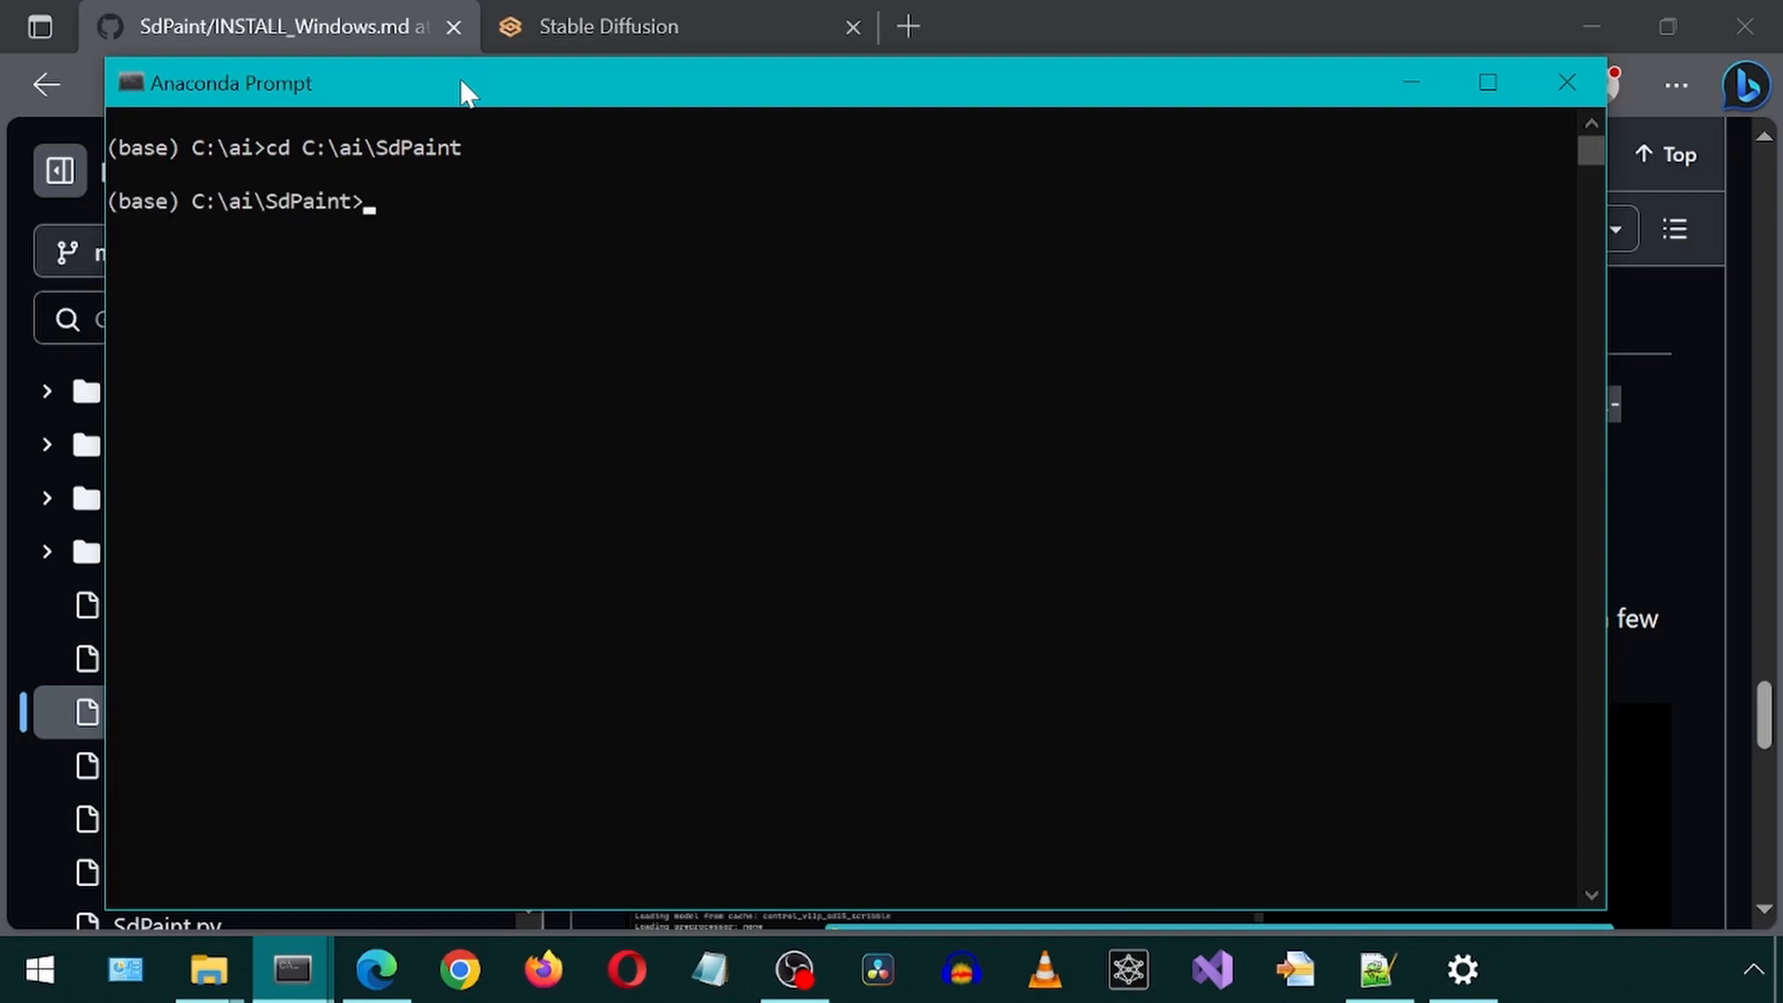
{"action": "type", "text": "Start.bat"}
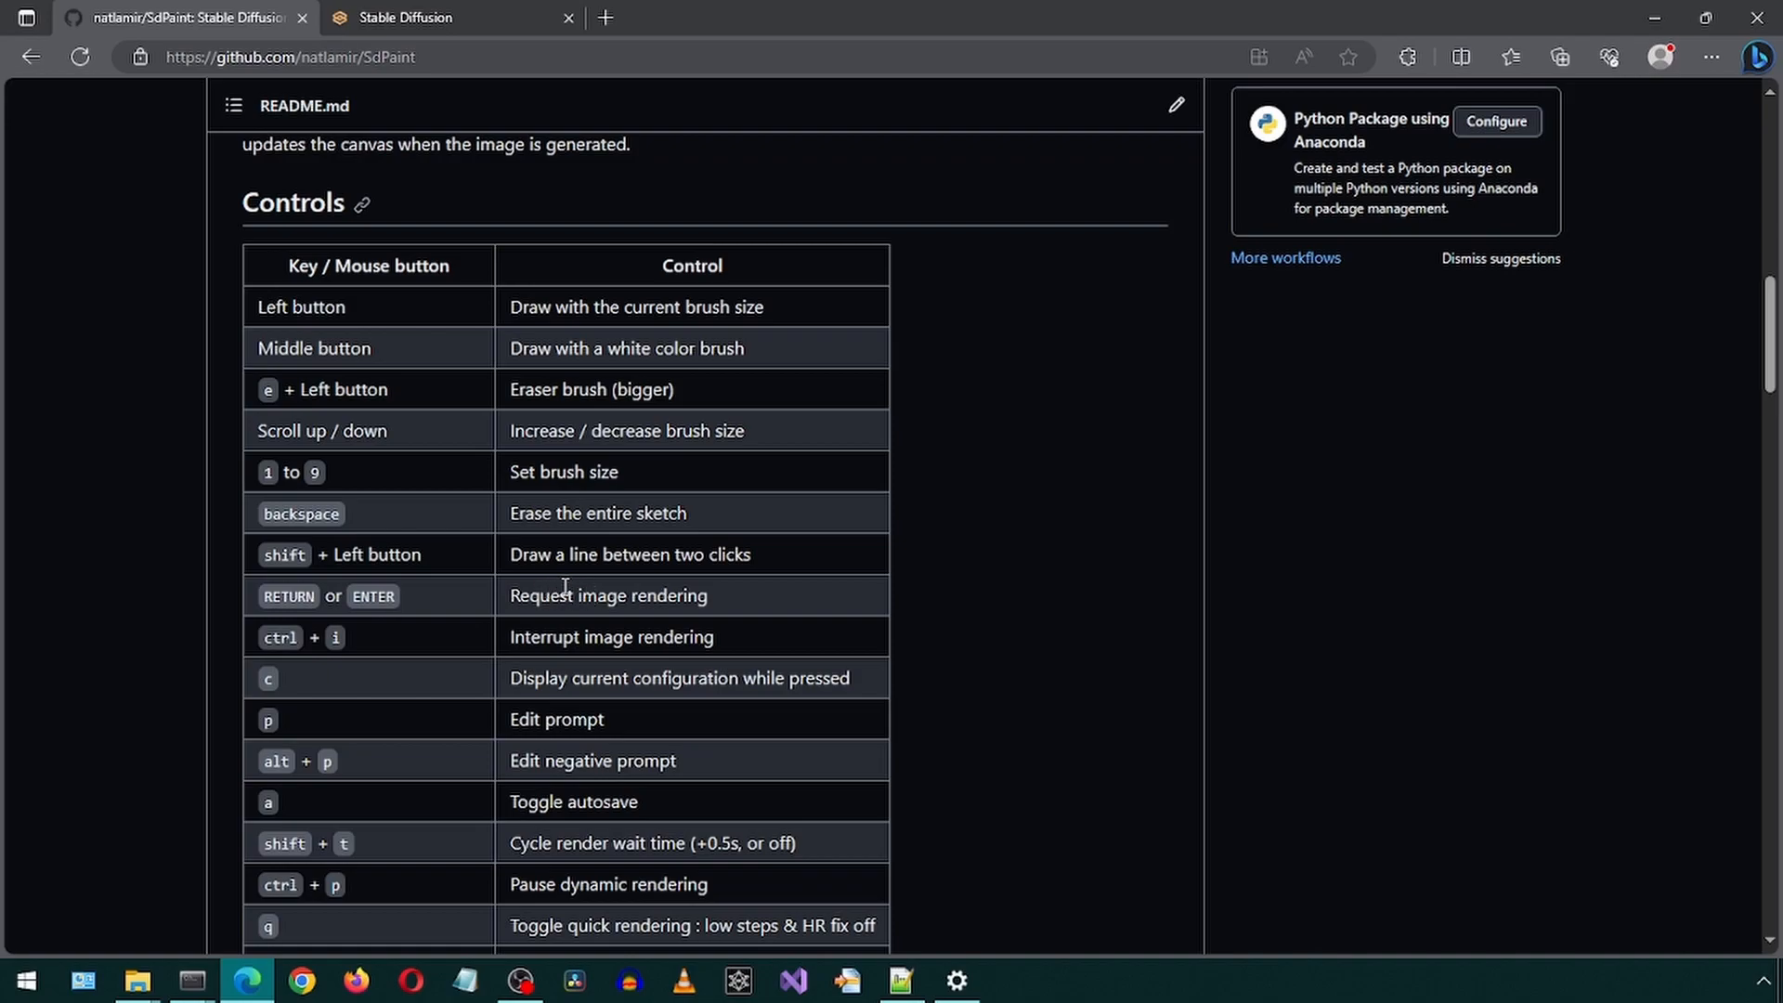
{"action": "mouse_move", "coordinate": [541, 625]}
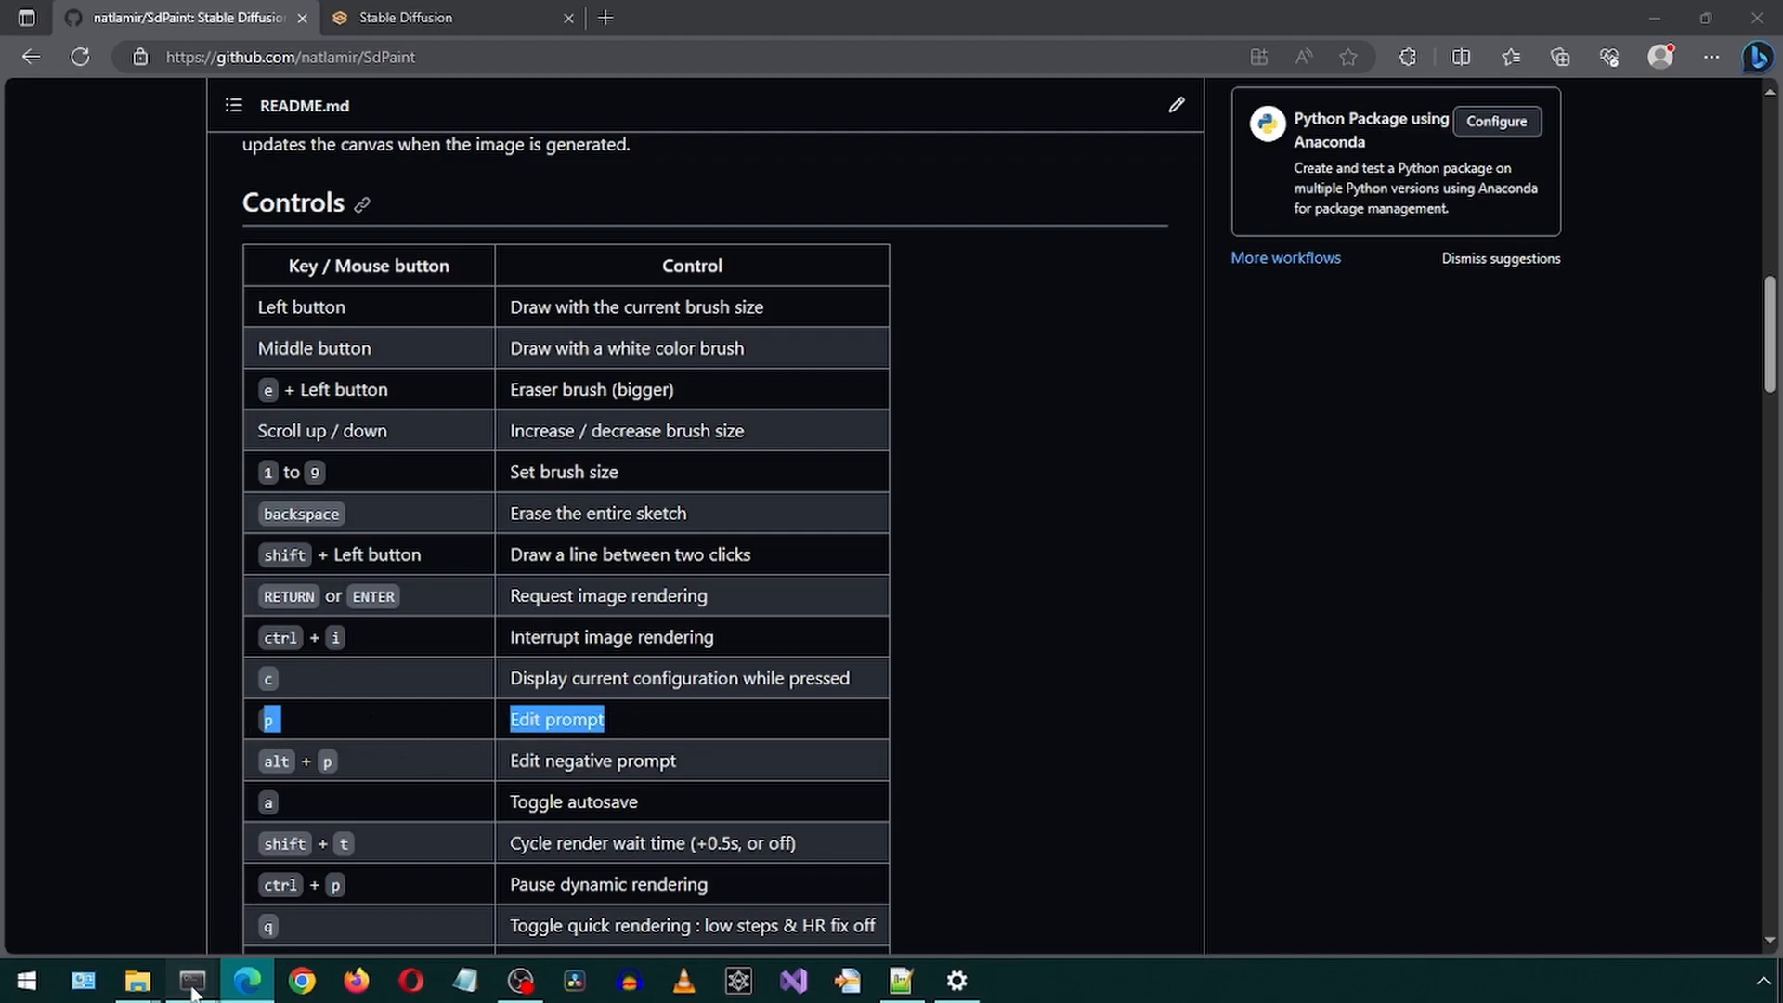
Switch to the running SdPaint window to edit the prompt
{"action": "left_click", "coordinate": [191, 979]}
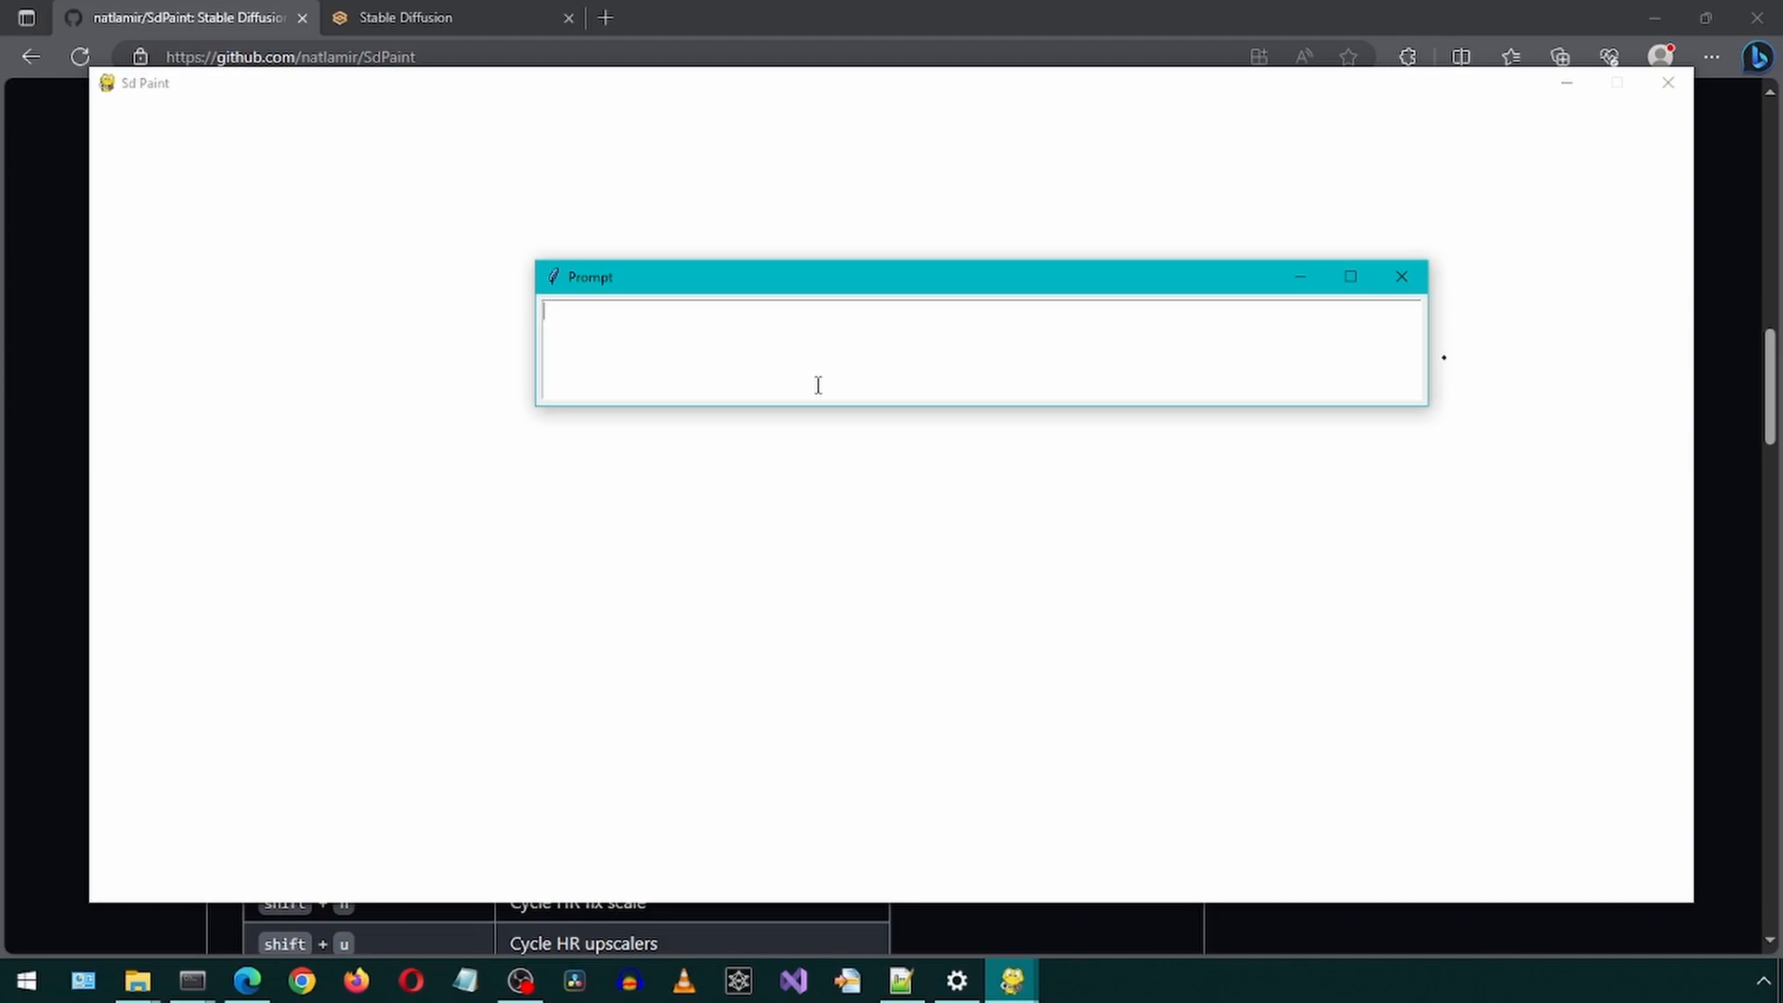
Enter the prompt 'a duck' and render the first image
{"action": "type", "text": "a"}
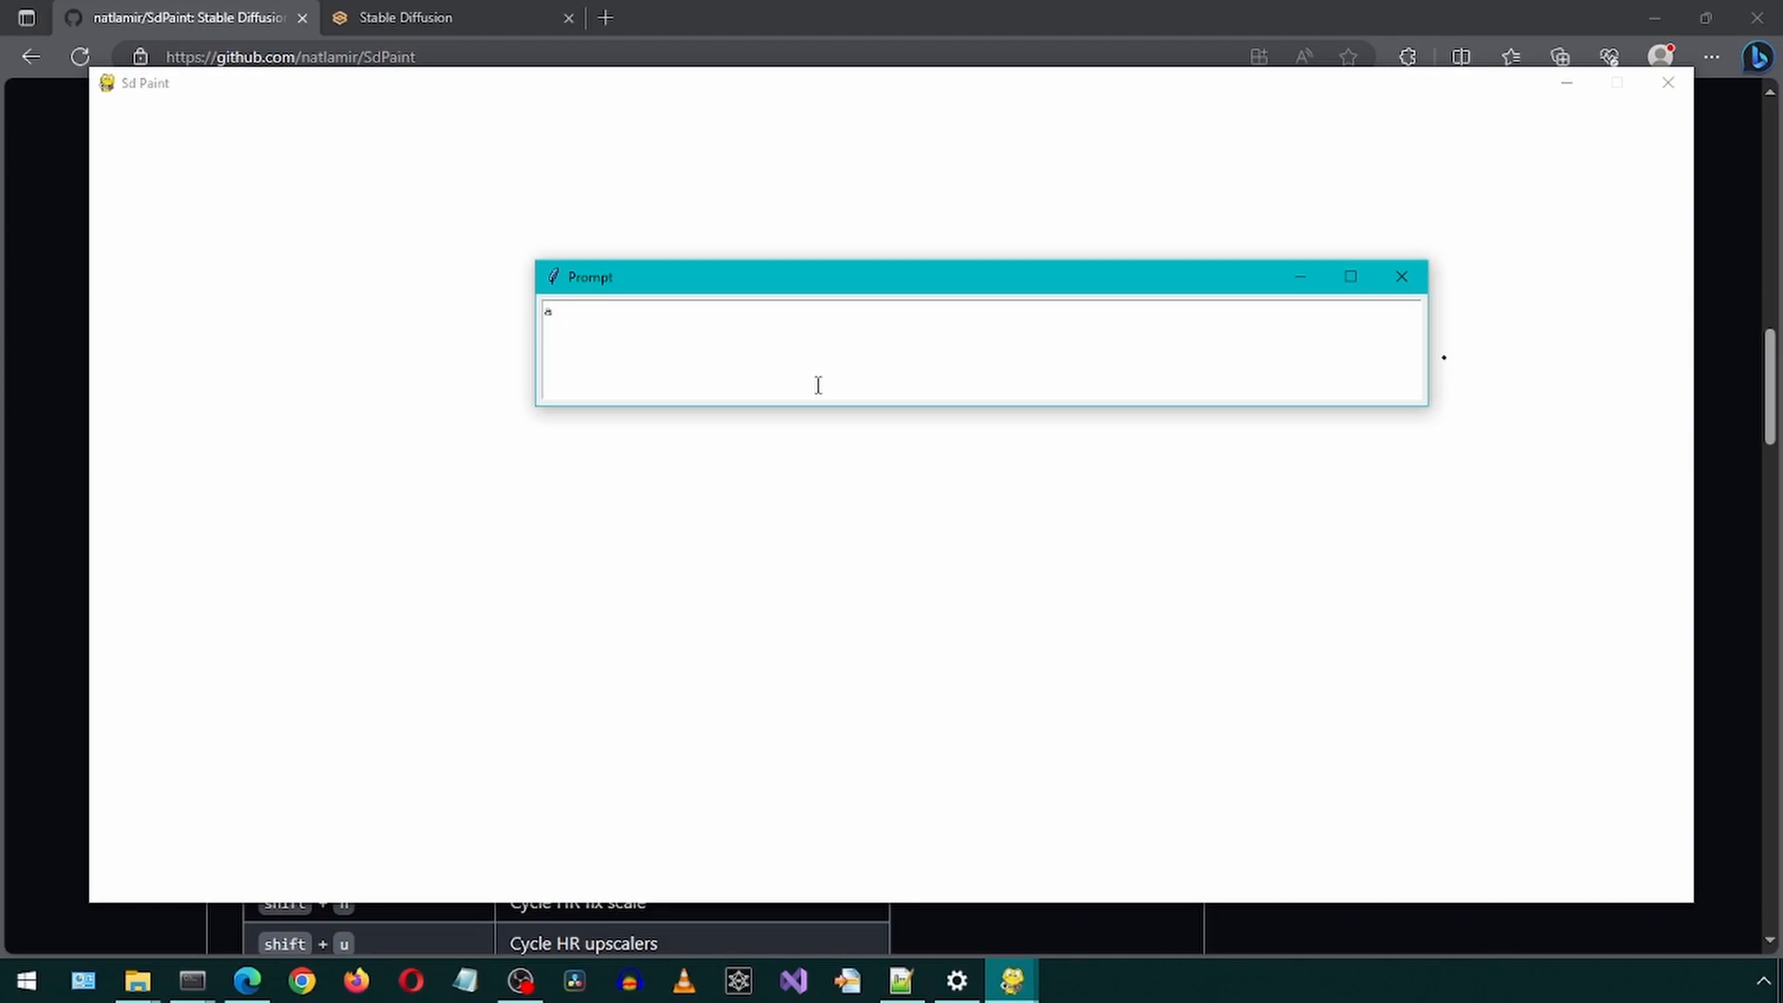
{"action": "key", "text": "Return"}
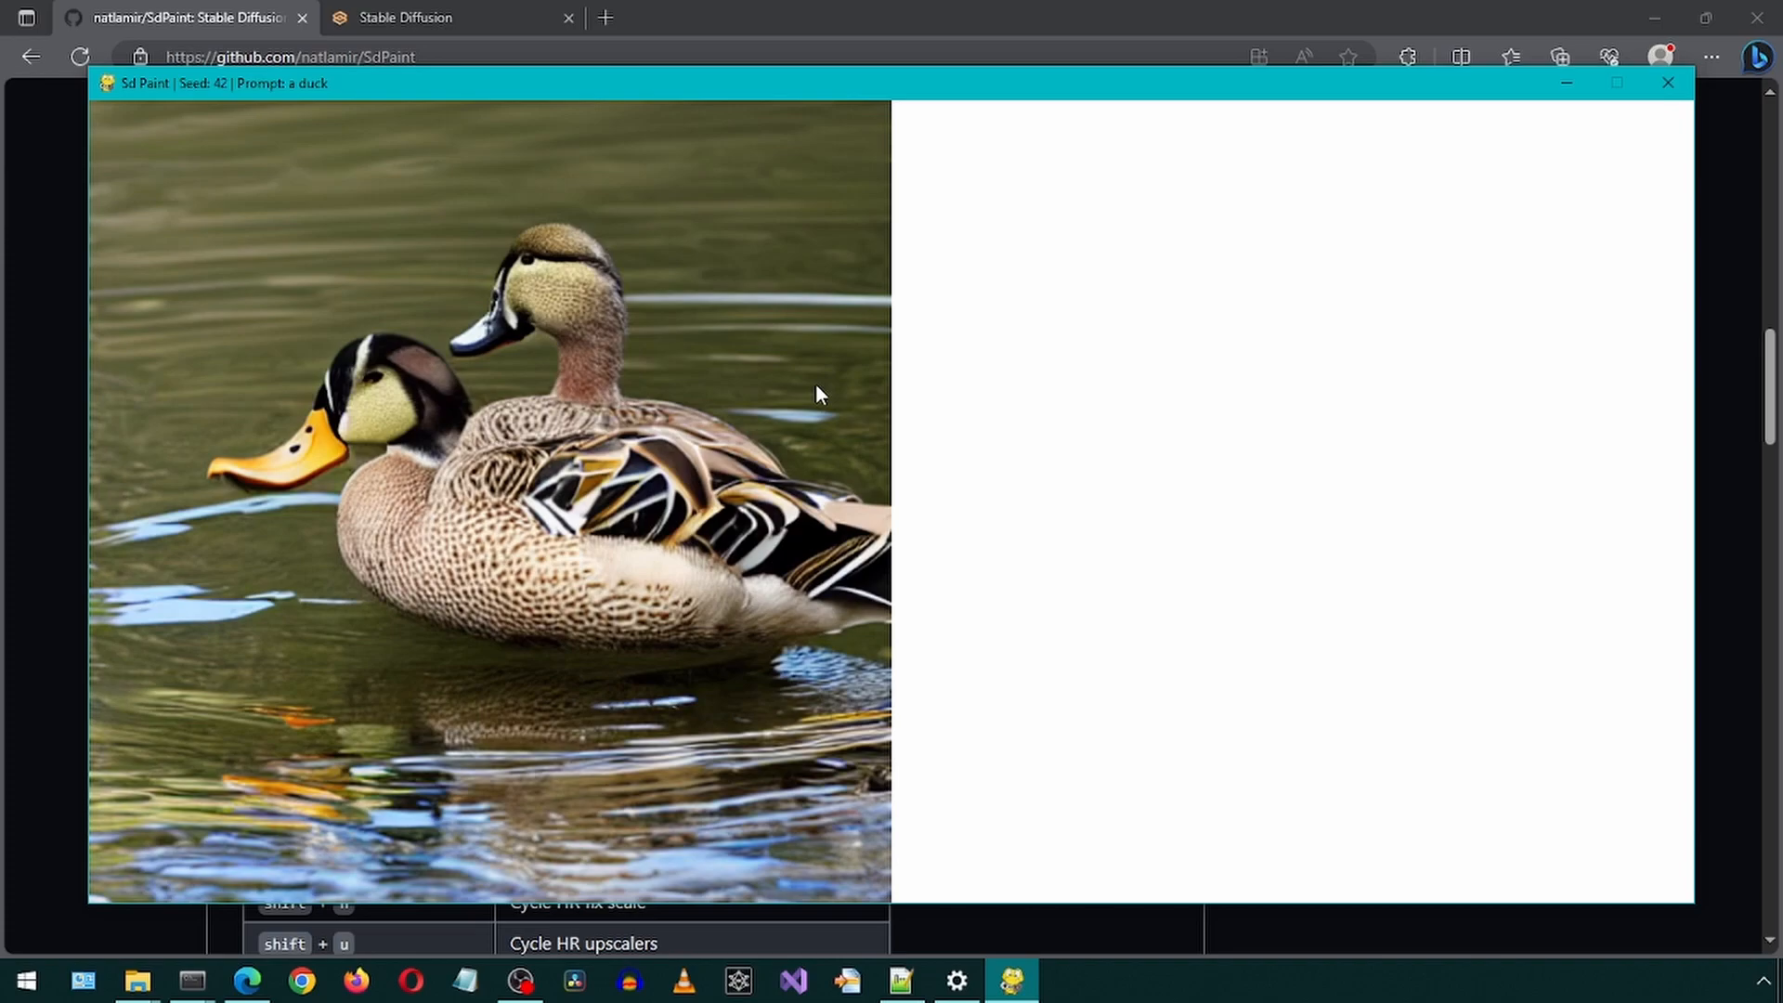
{"action": "mouse_move", "coordinate": [1343, 359]}
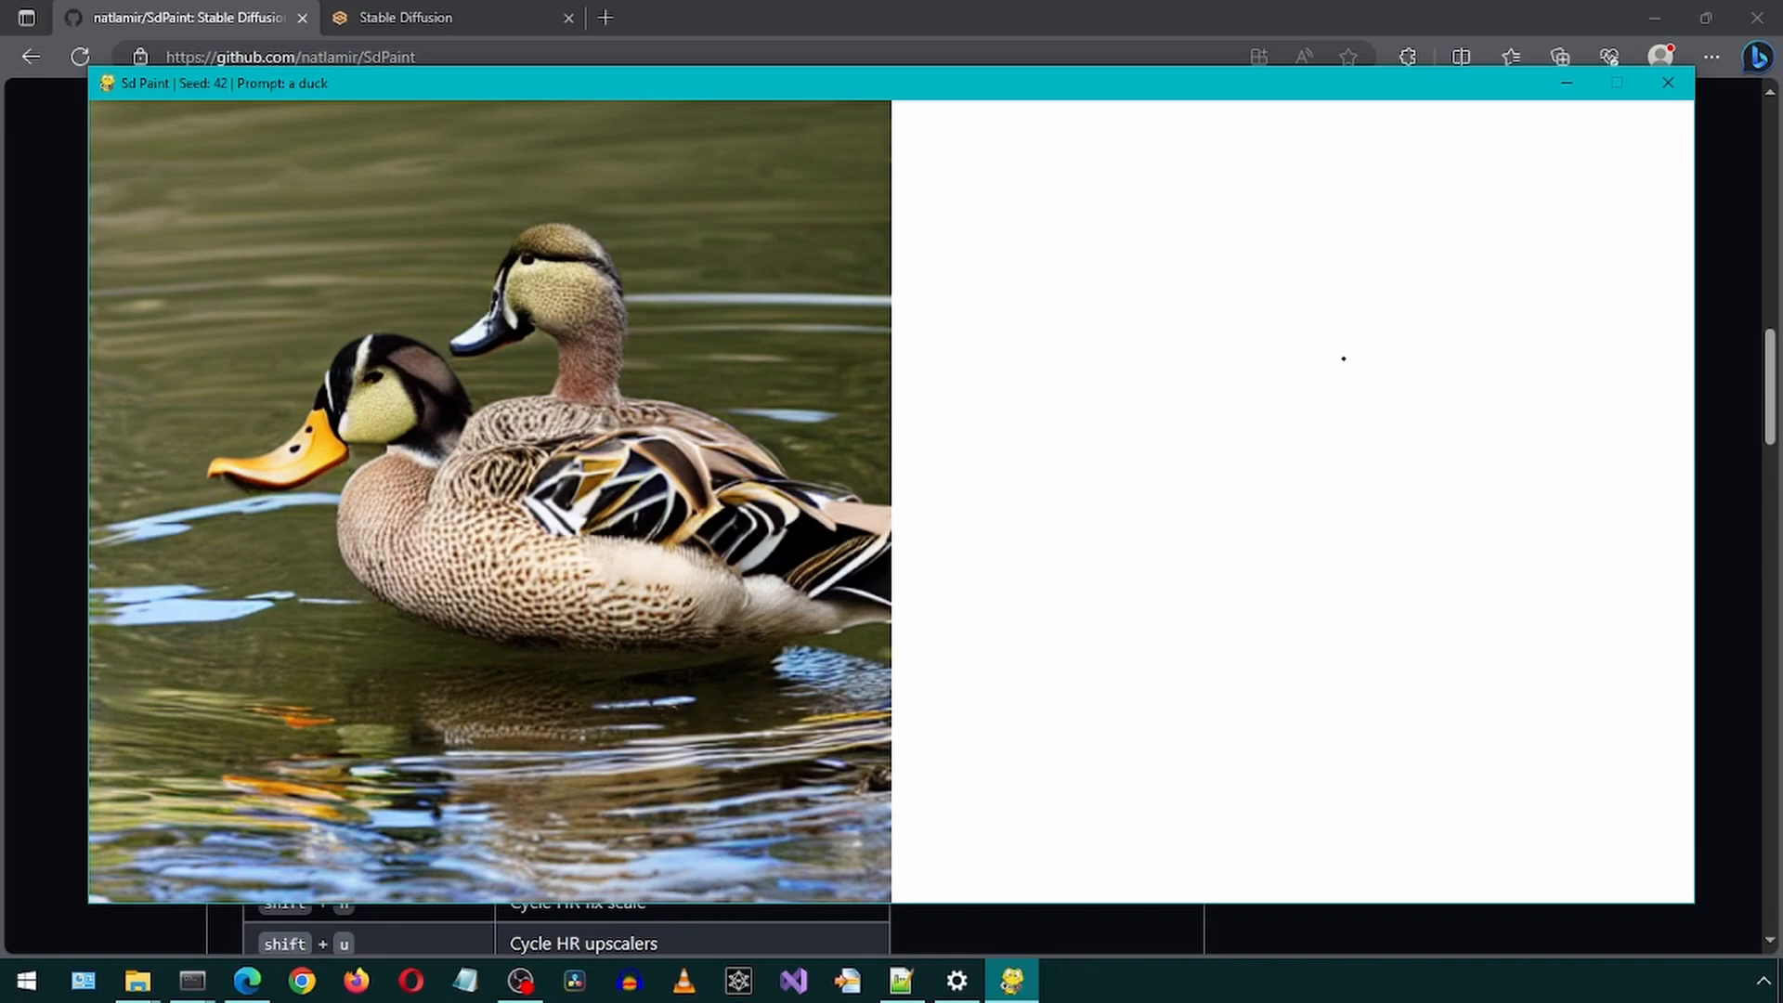
{"action": "mouse_move", "coordinate": [1445, 368]}
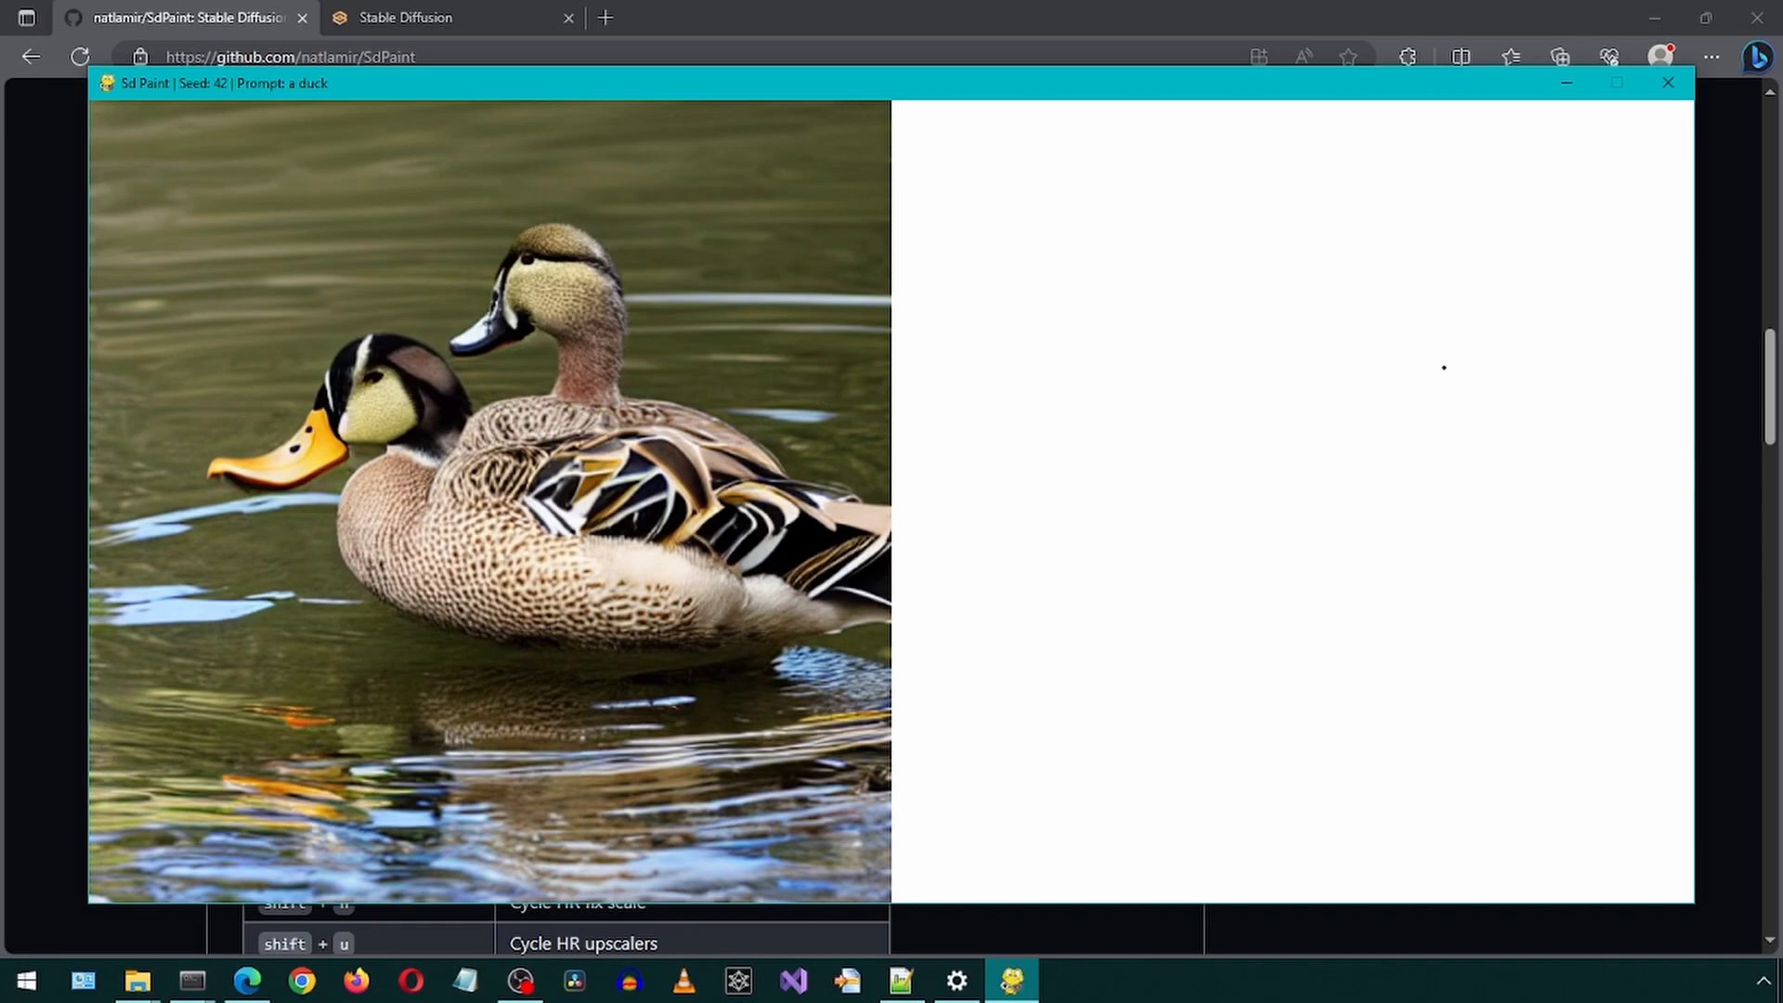
{"action": "mouse_move", "coordinate": [1479, 346]}
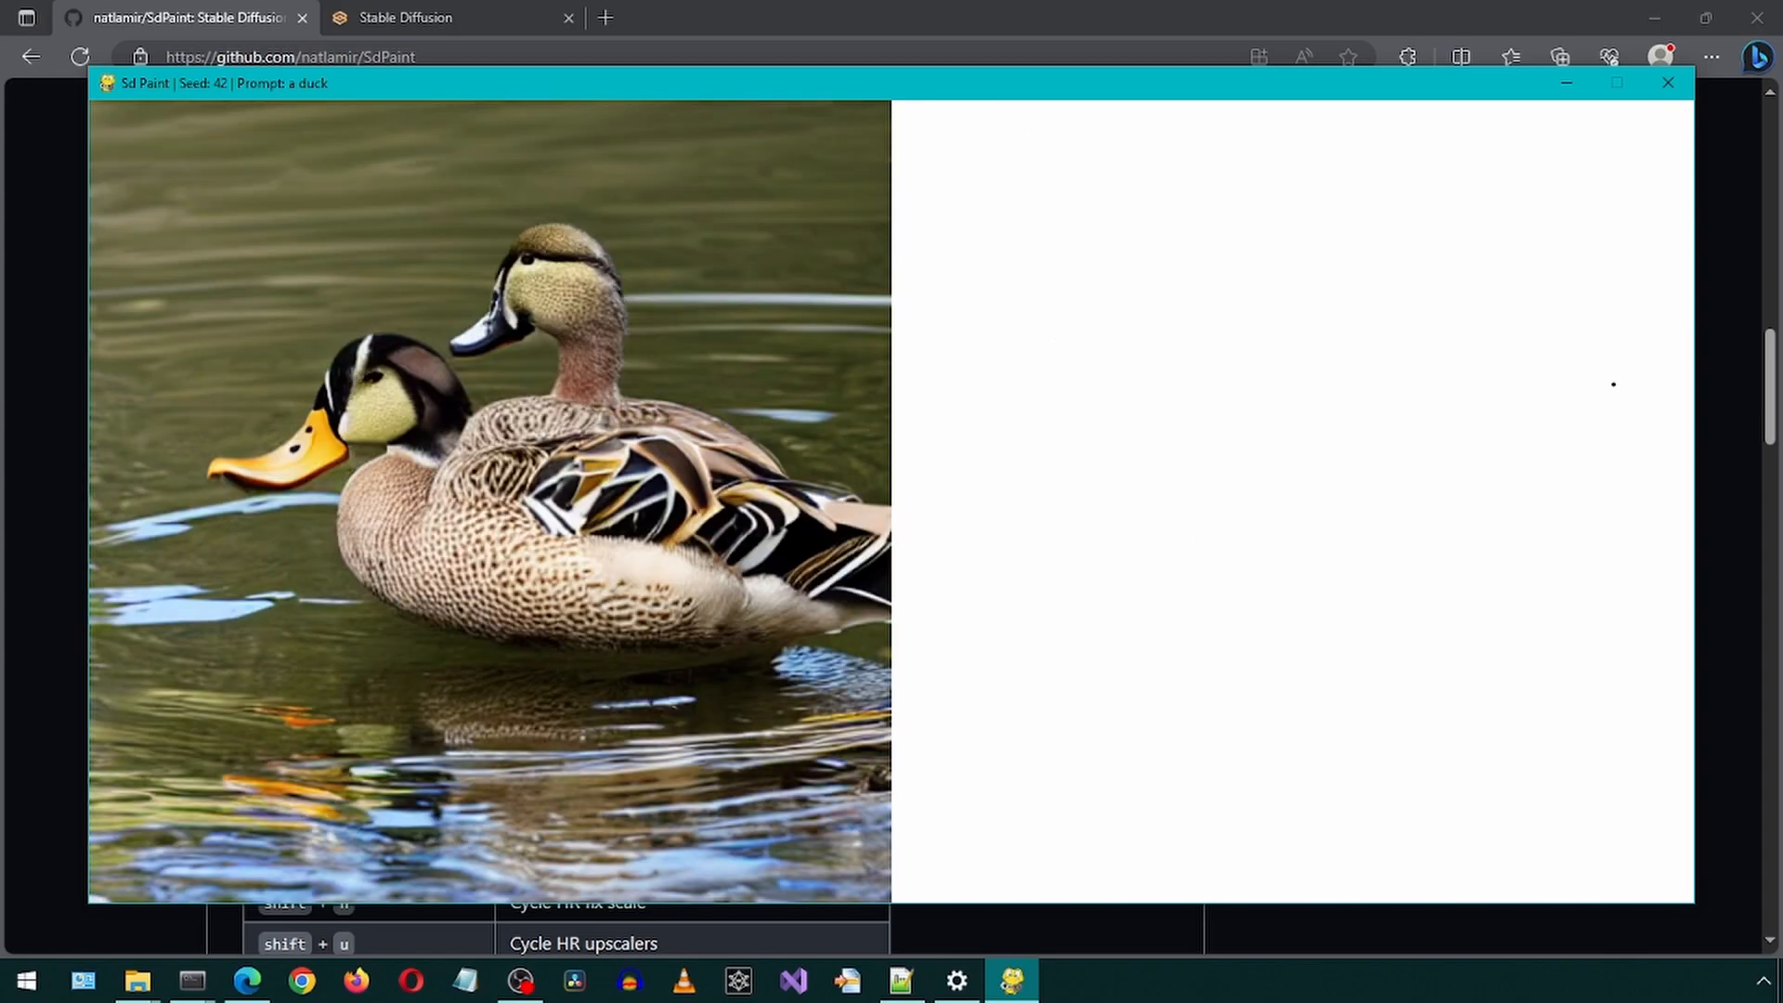
{"action": "mouse_move", "coordinate": [1247, 401]}
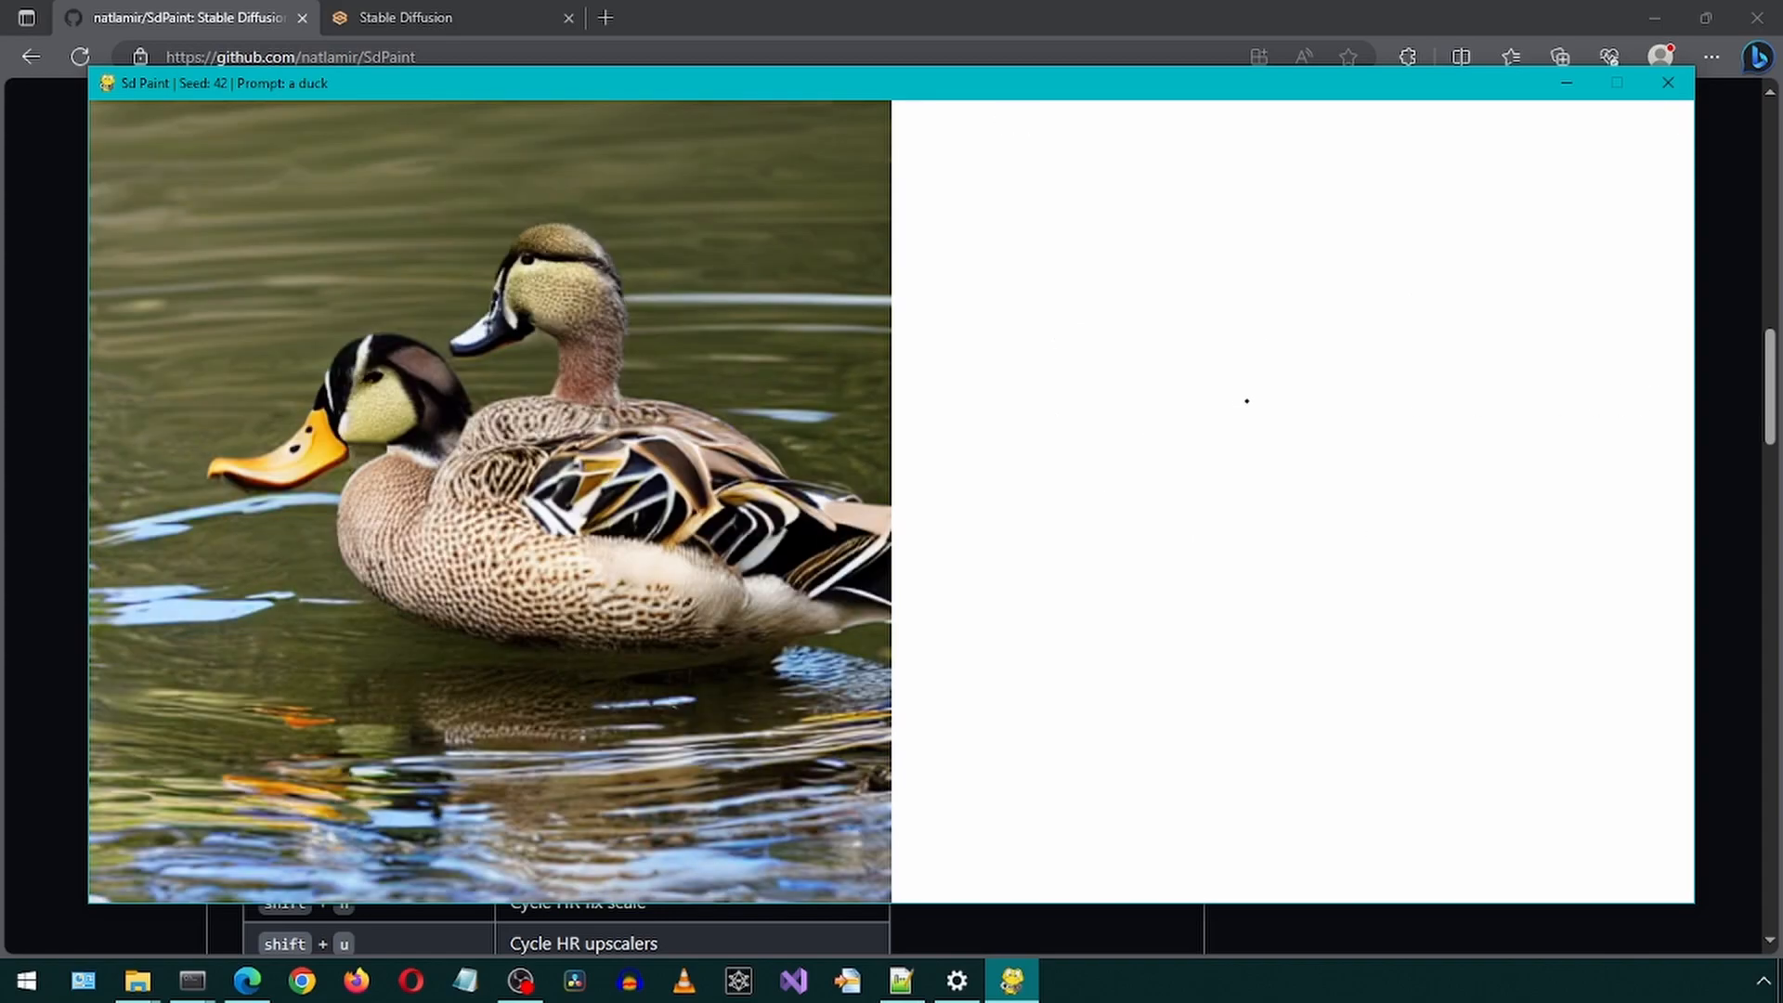
{"action": "mouse_move", "coordinate": [1497, 305]}
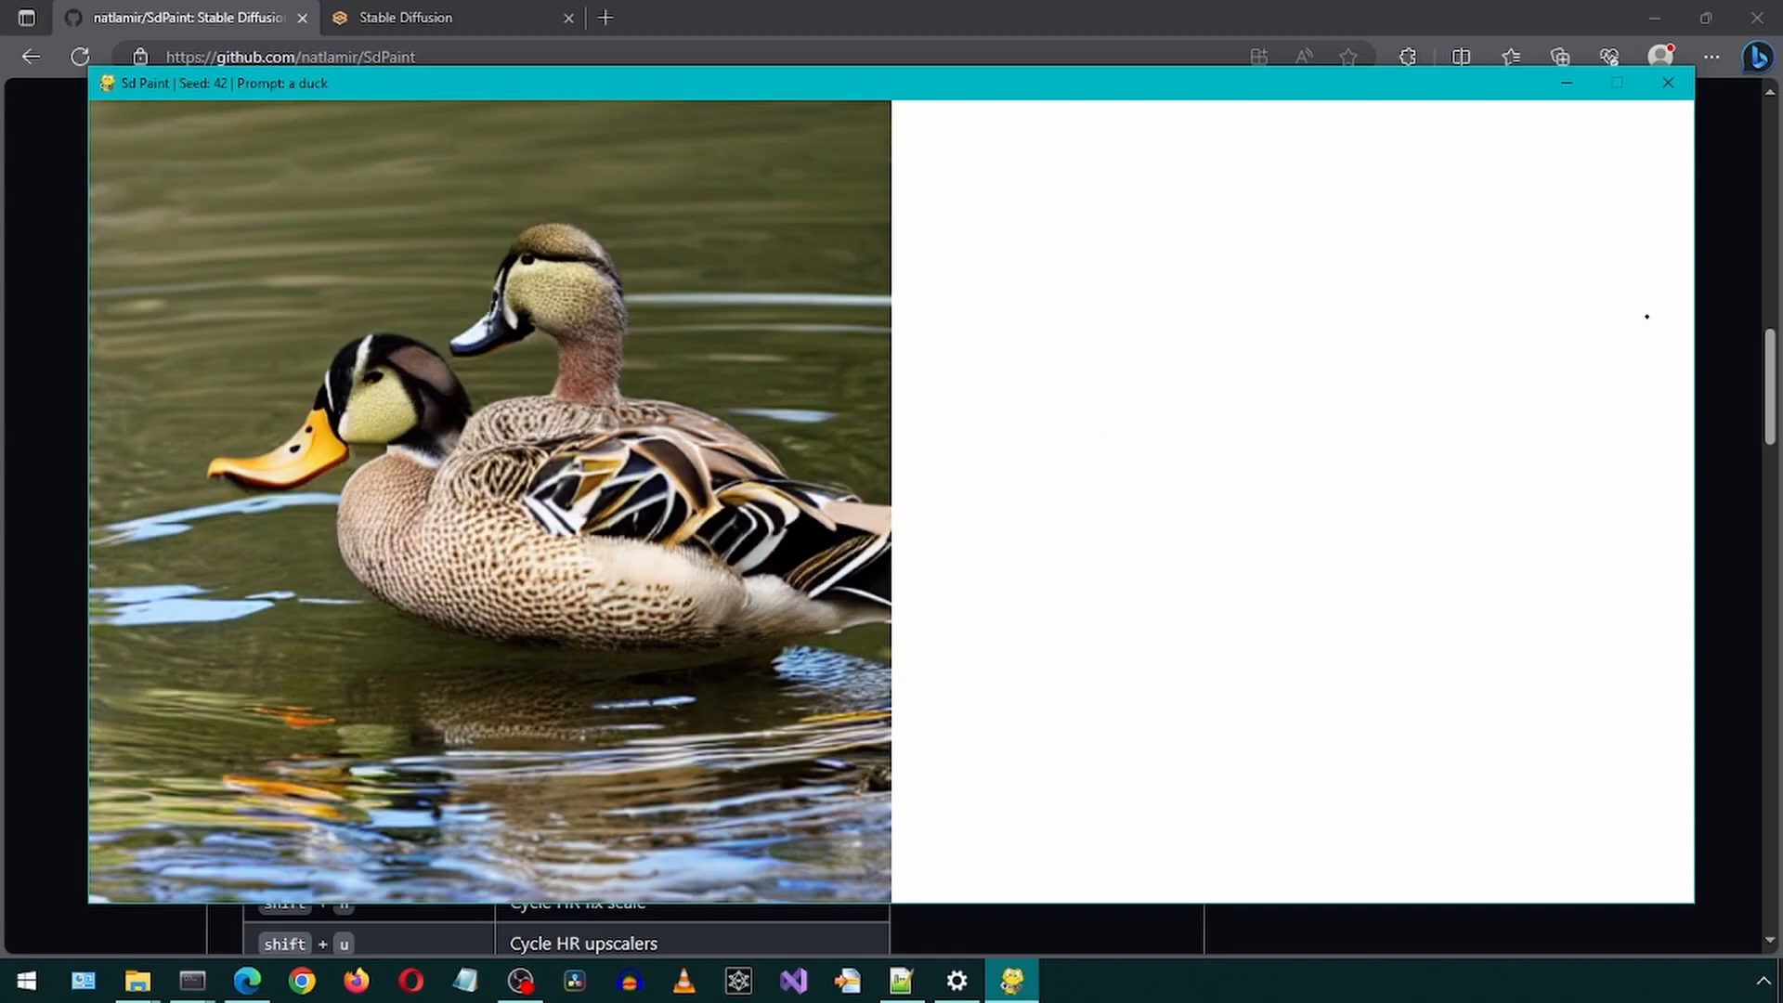
{"action": "mouse_move", "coordinate": [1559, 362]}
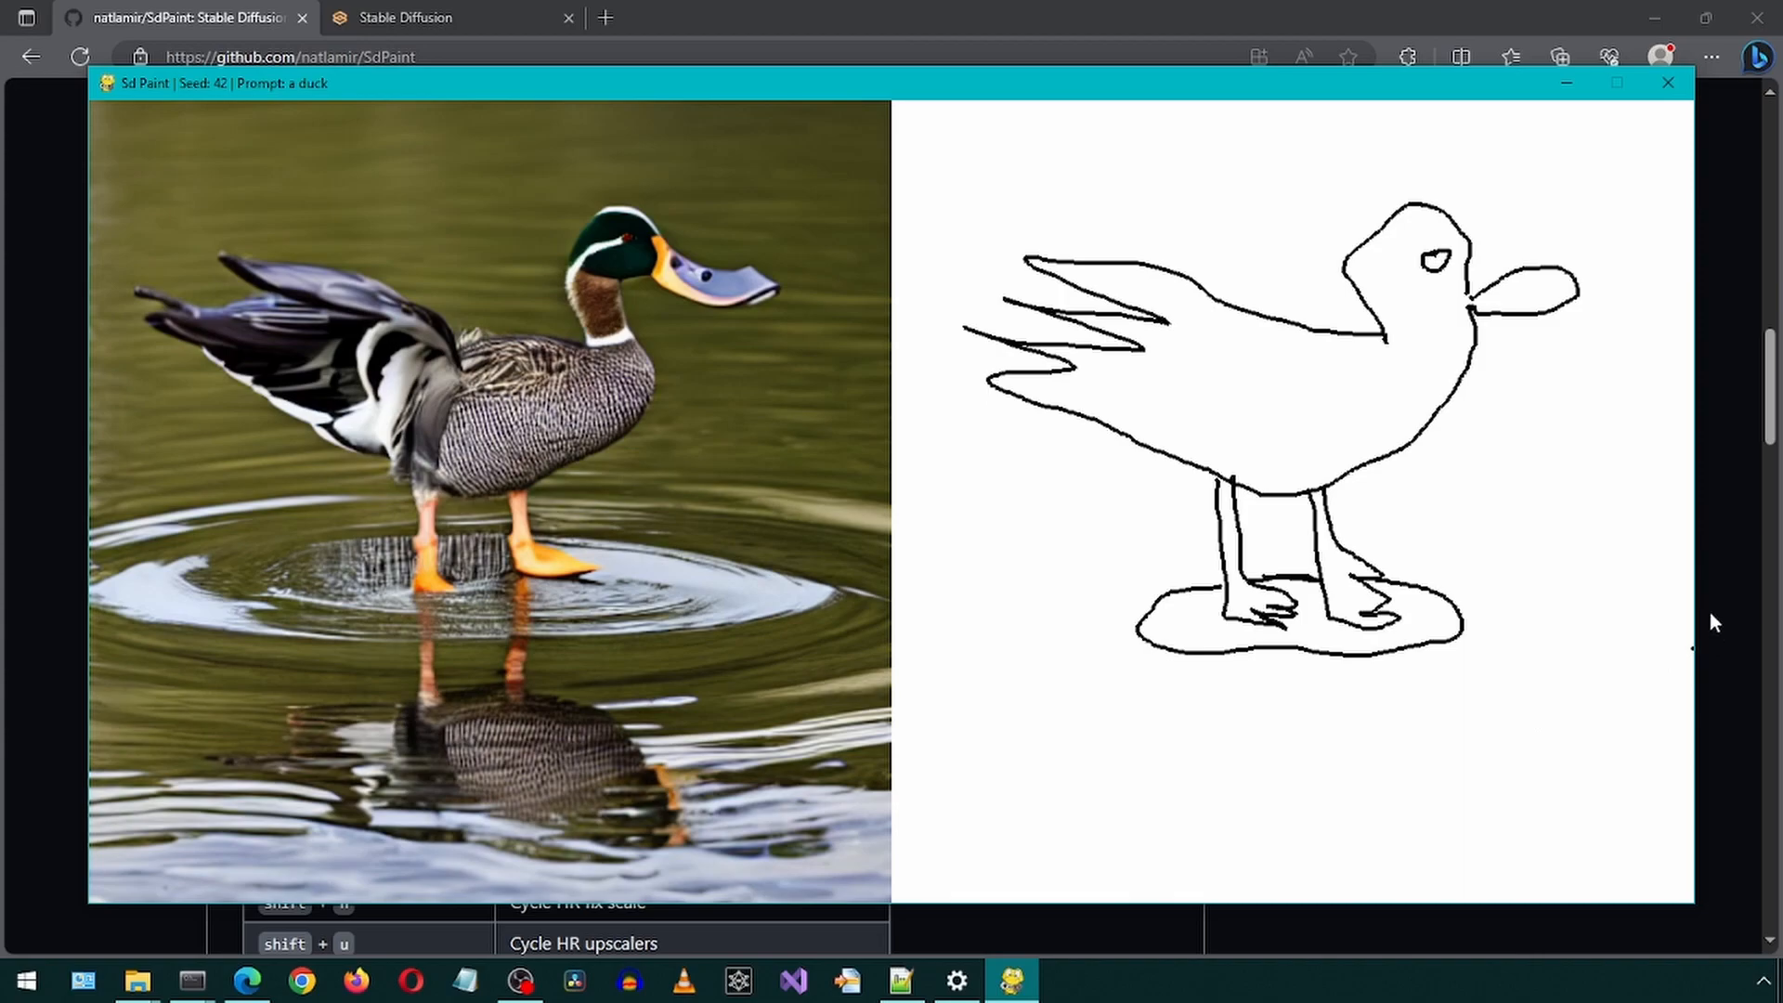
{"action": "mouse_move", "coordinate": [1737, 602]}
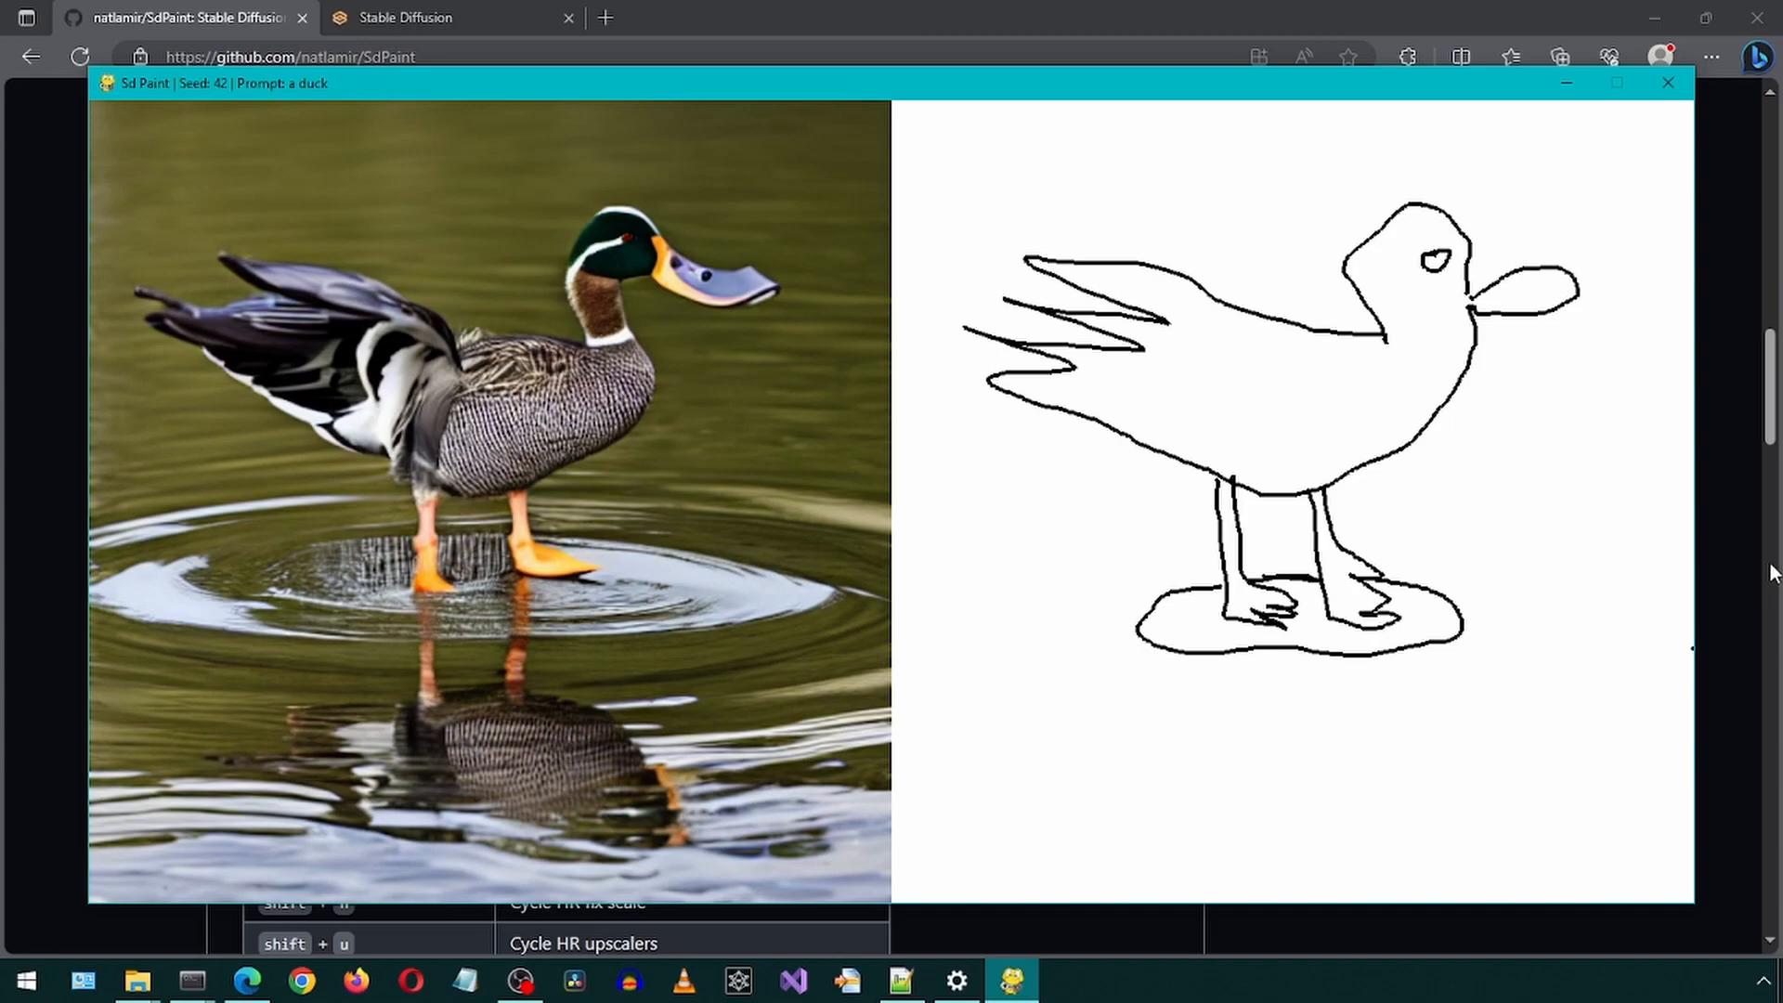
{"action": "mouse_move", "coordinate": [1759, 566]}
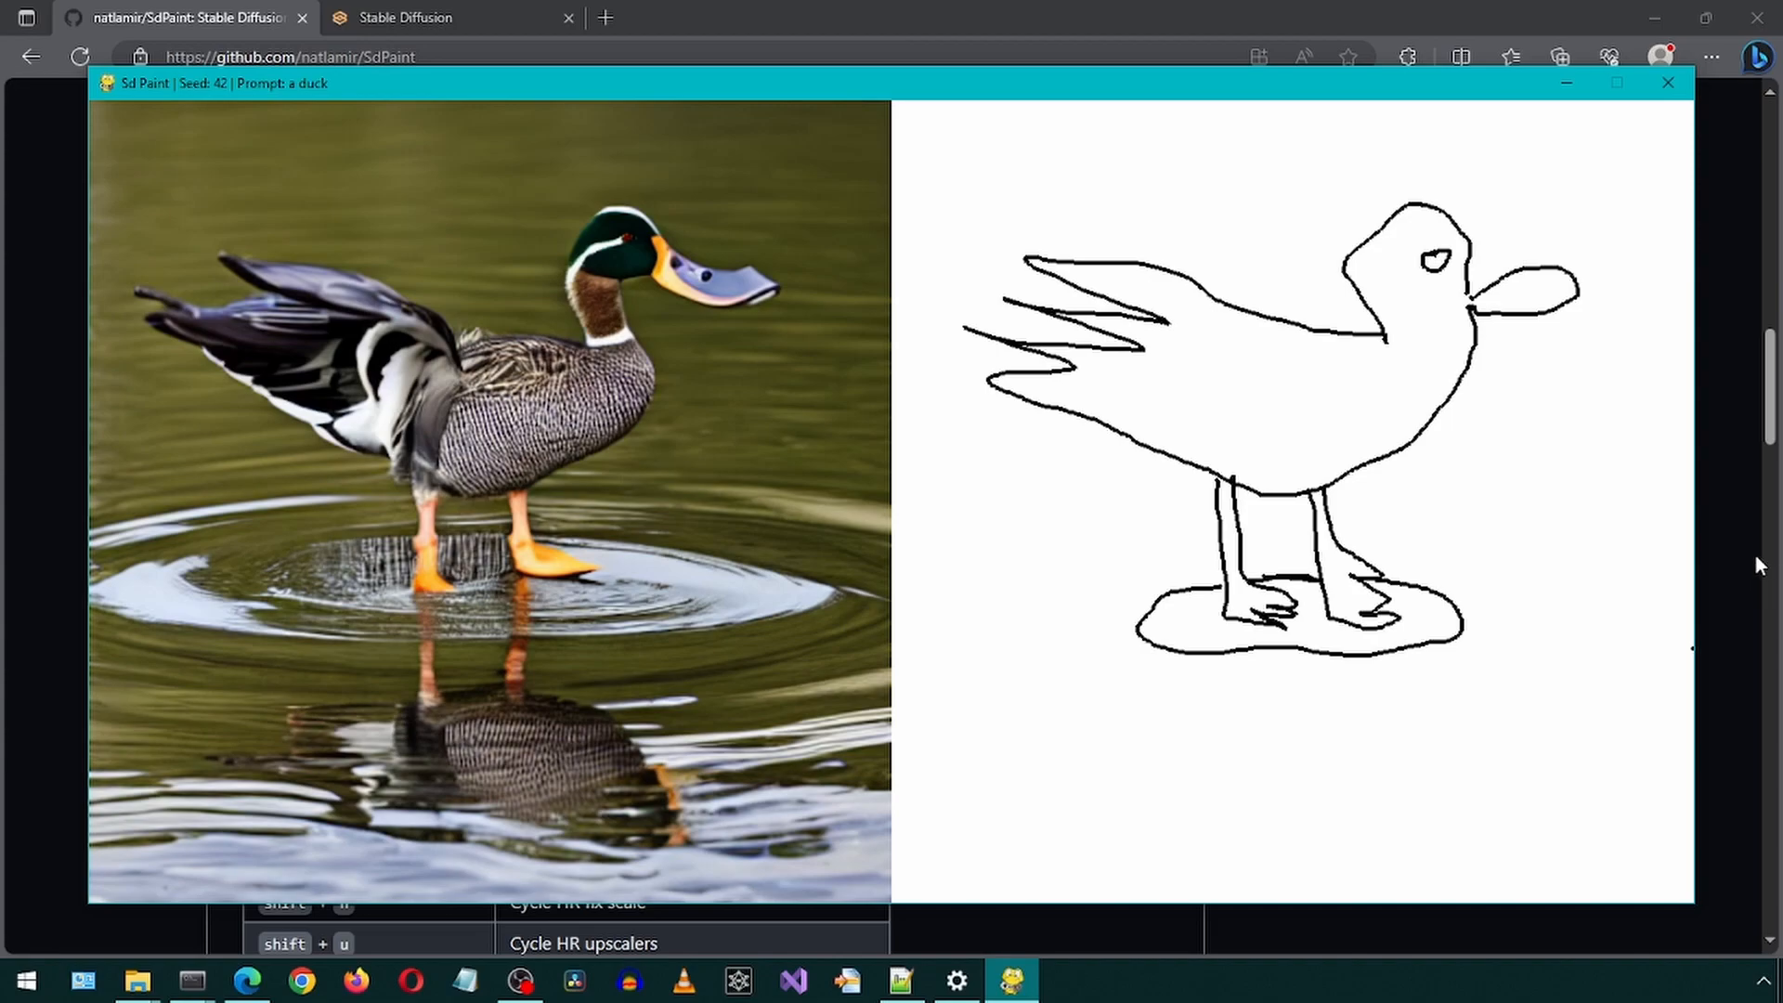